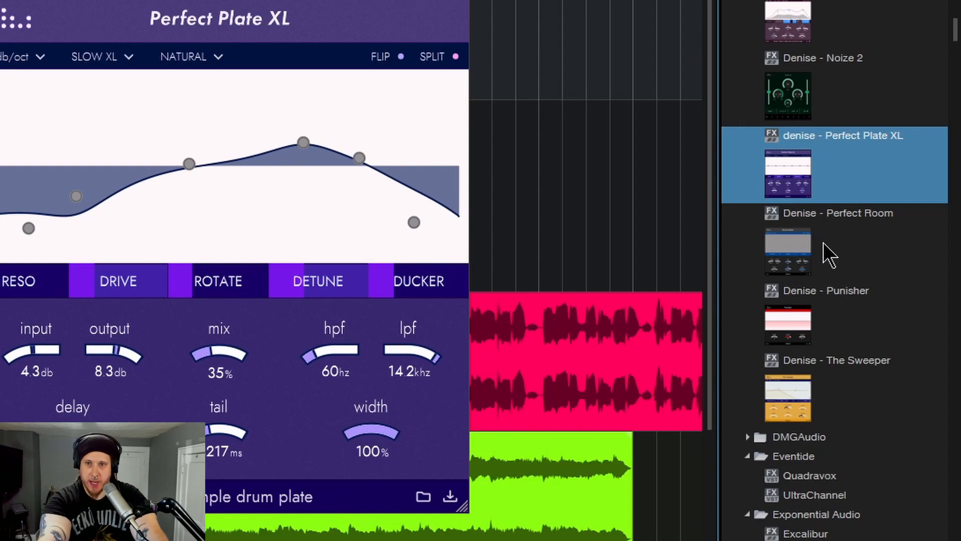
mouse_move(174, 160)
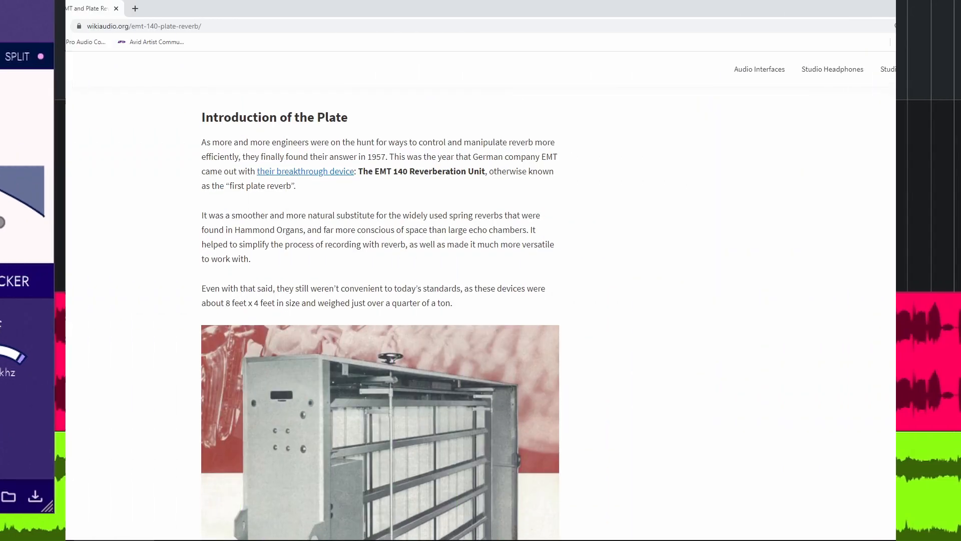
Scroll down through the WikiAudio EMT 140 plate reverb article.
scroll(down, 3)
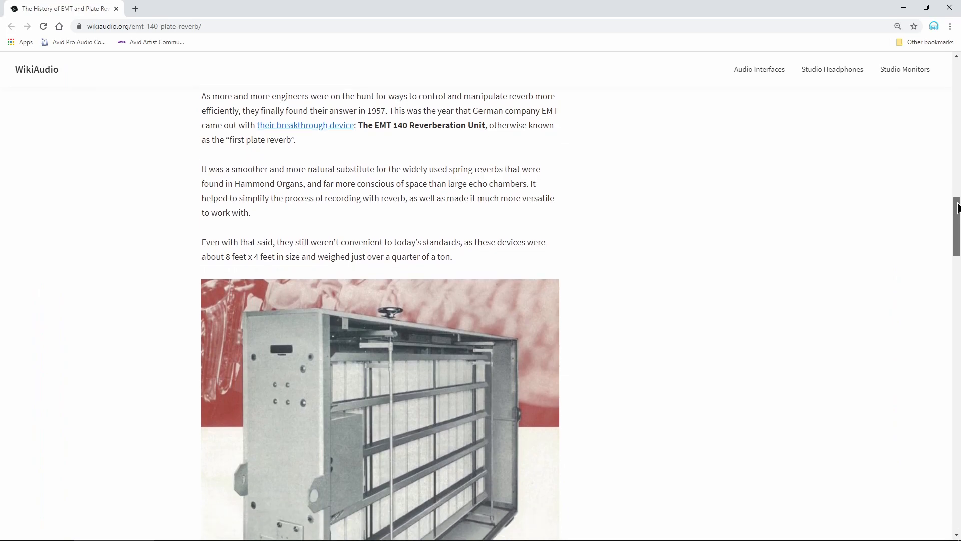
scroll(down, 3)
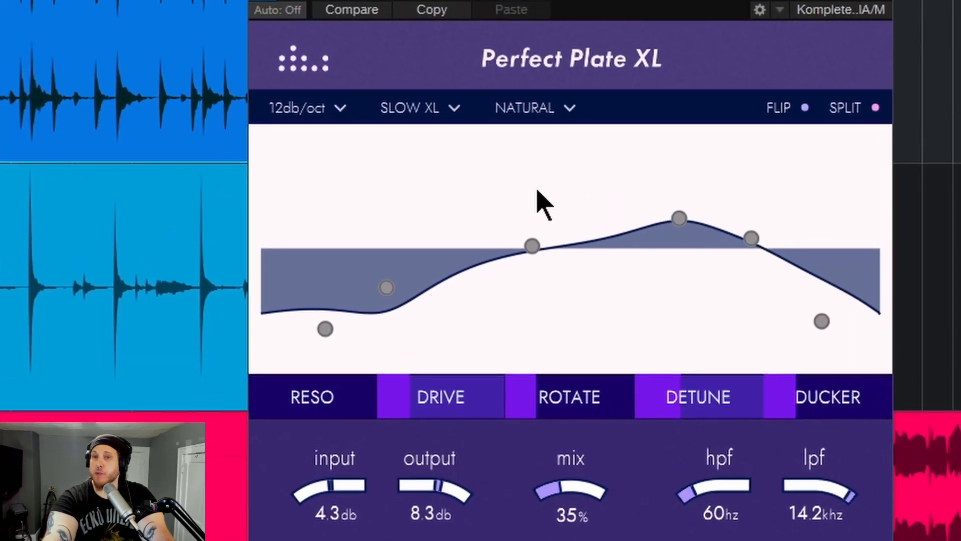
Review the tone and speed options, then move the third EQ band to about 353 Hz, +3.2 dB.
click(533, 108)
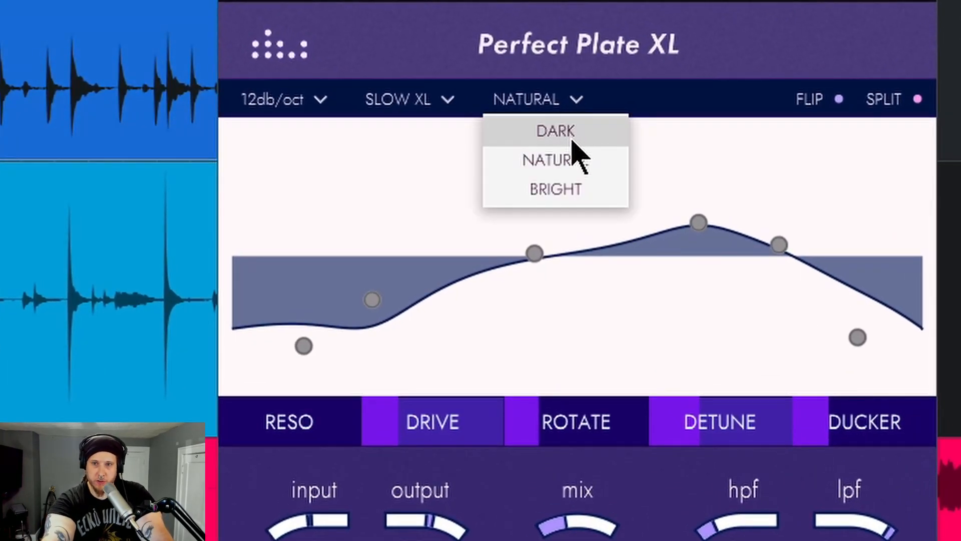
click(398, 99)
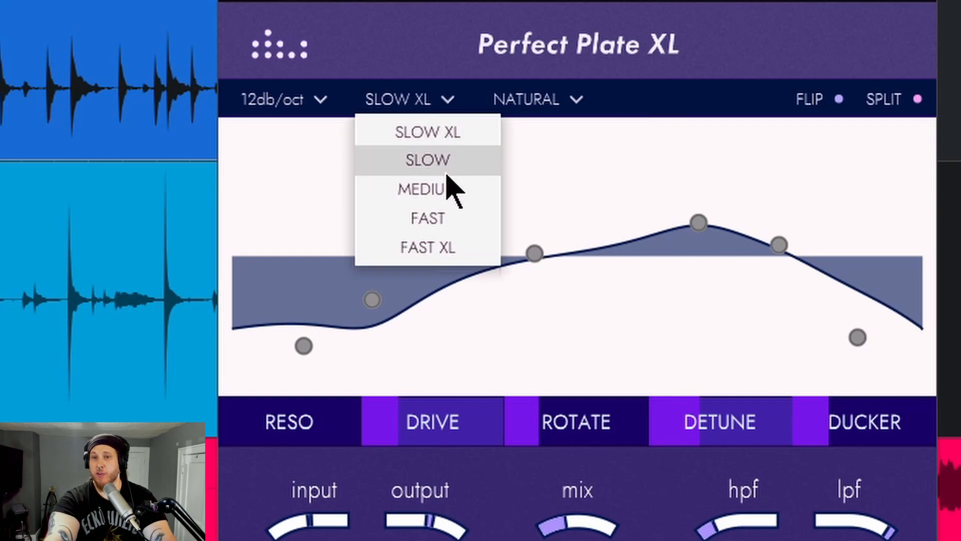
mouse_move(711, 52)
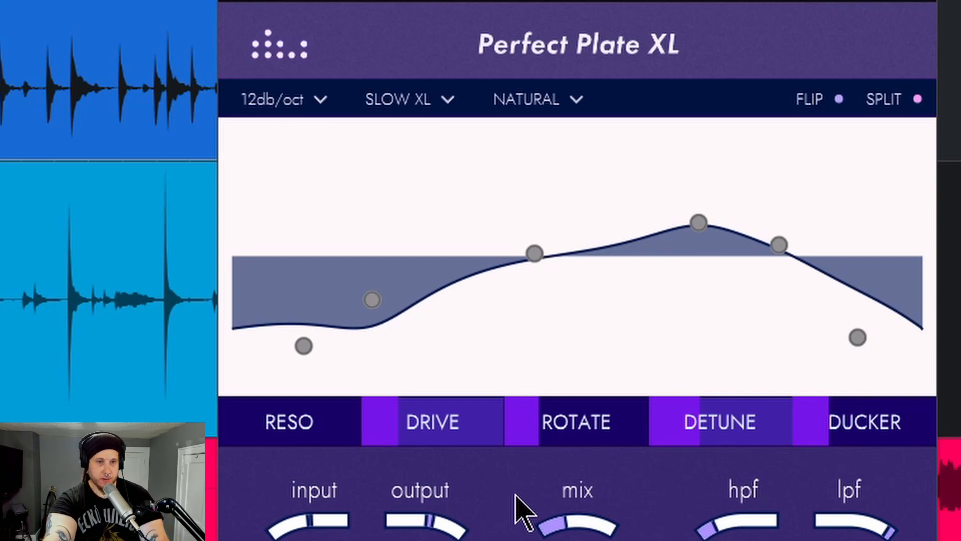
mouse_move(496, 503)
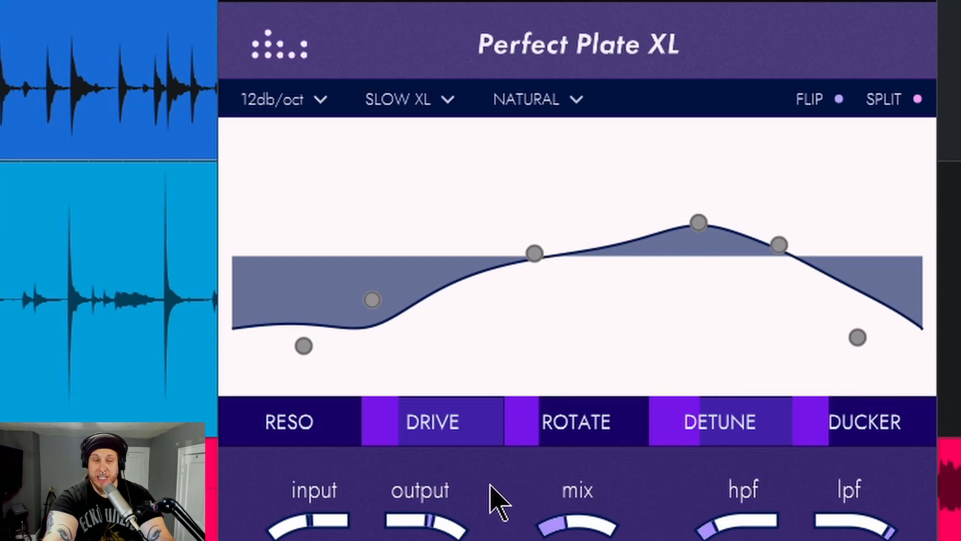
mouse_move(457, 508)
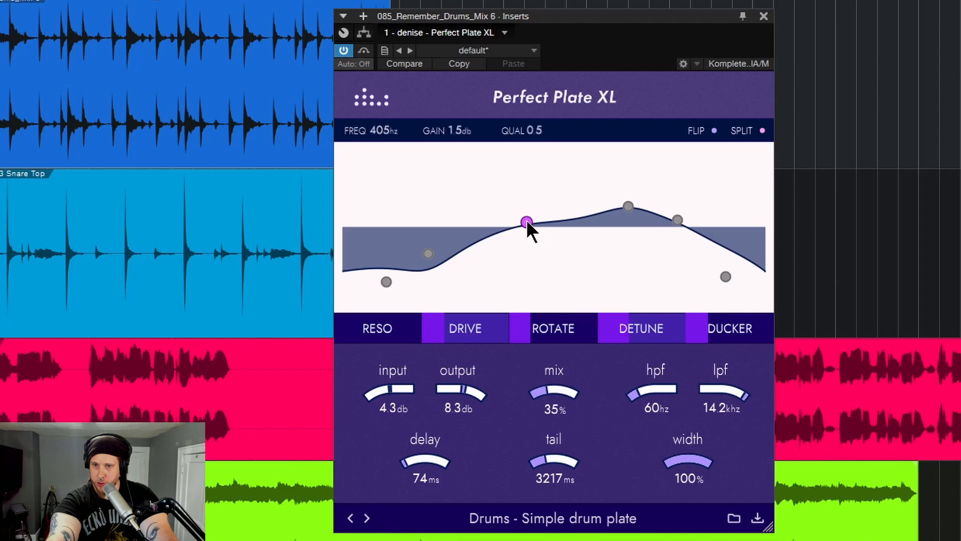
drag(525, 222, 517, 217)
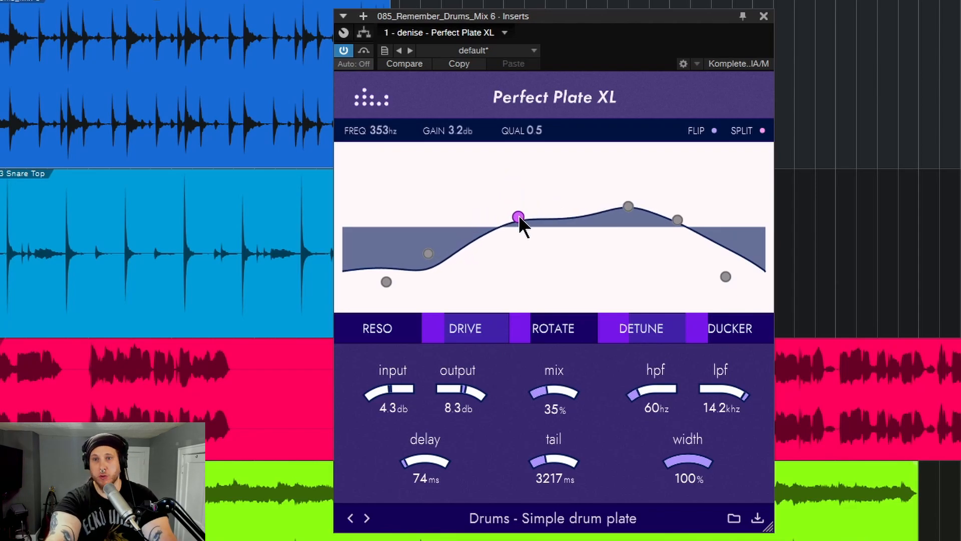
drag(518, 218, 521, 223)
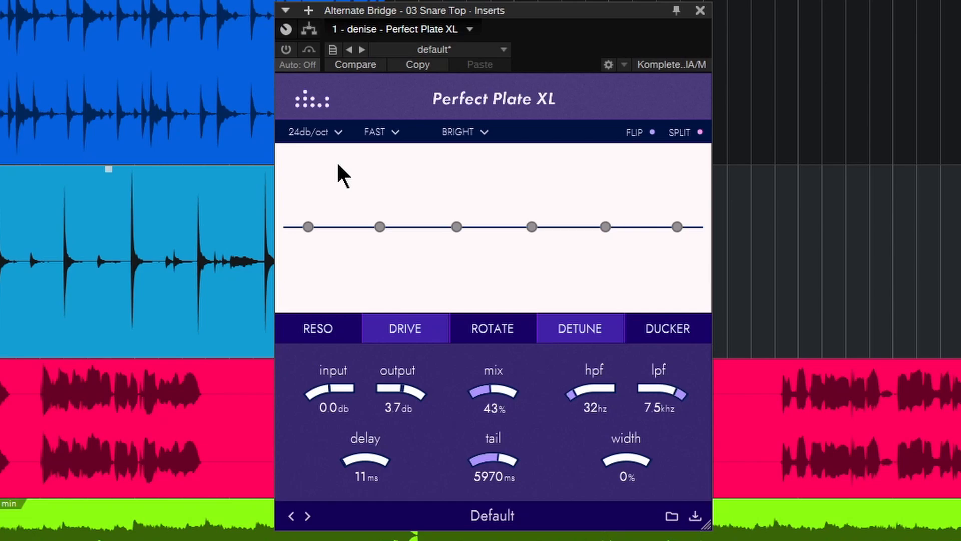
Try the 48 and 12 dB/oct filter slopes and settle on 24 dB/oct.
click(313, 131)
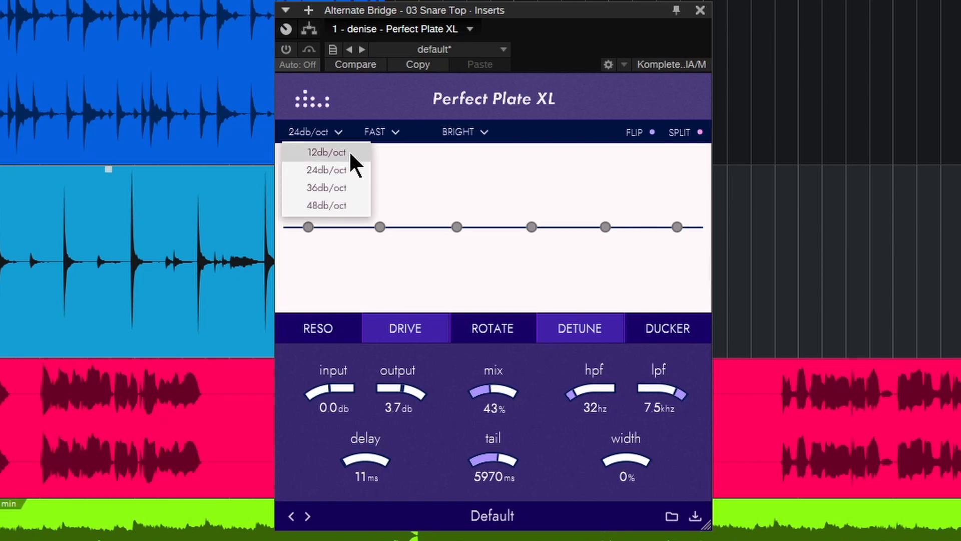
click(327, 204)
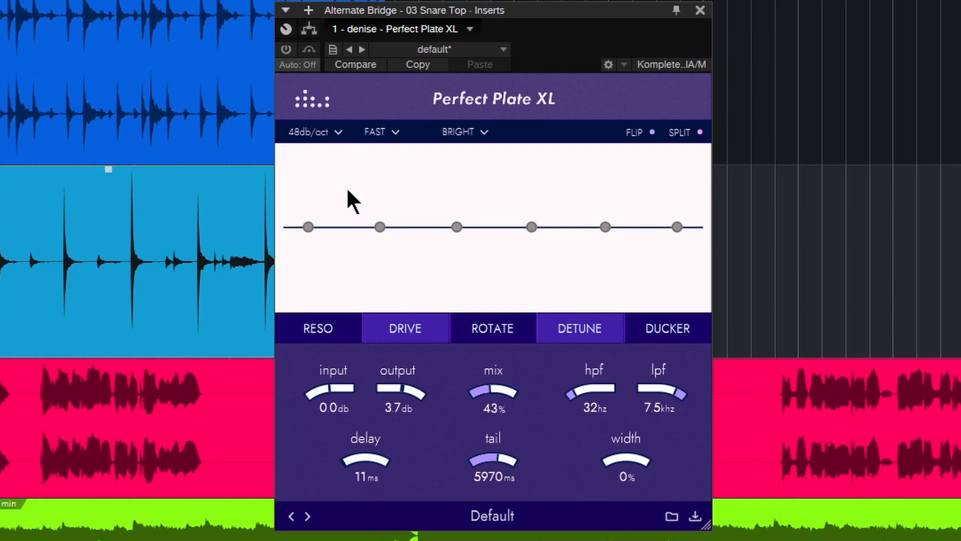
mouse_move(337, 138)
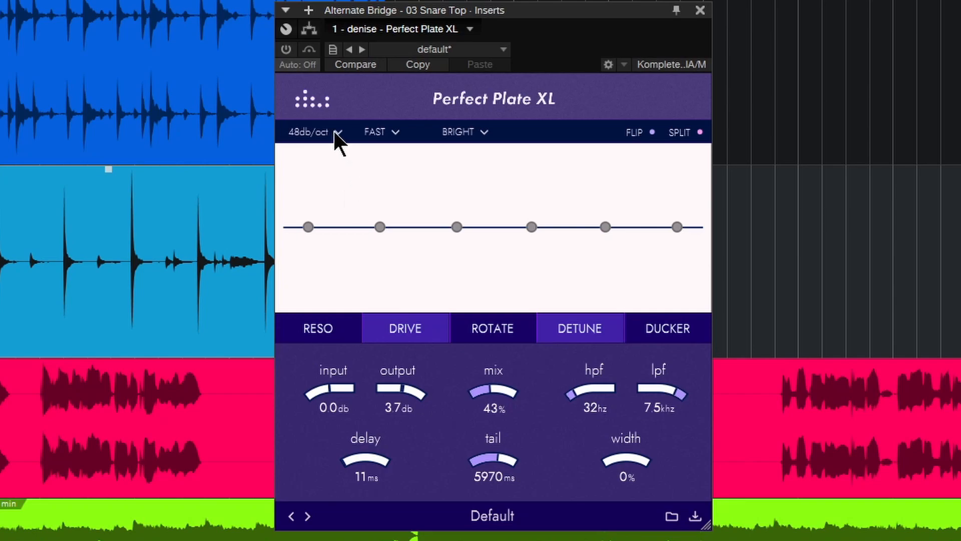
click(312, 131)
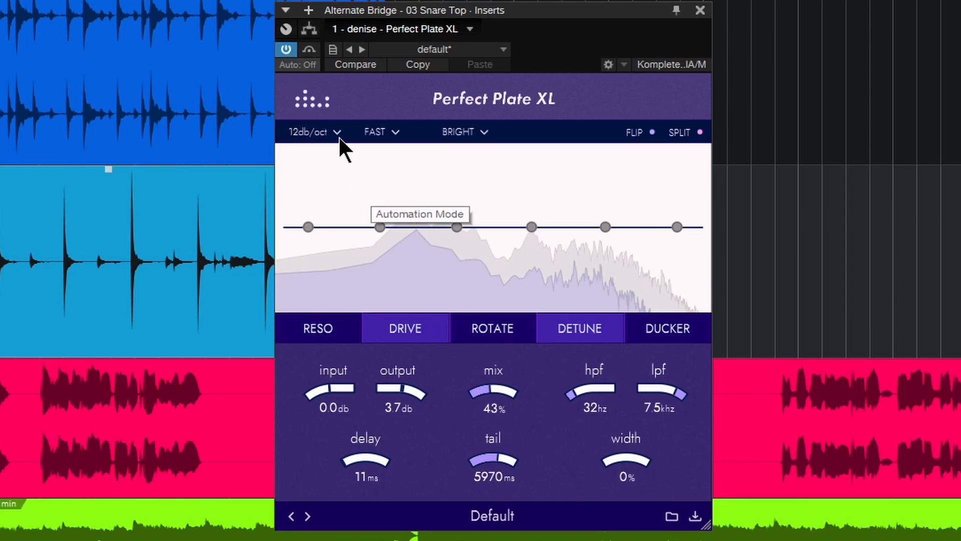
click(314, 131)
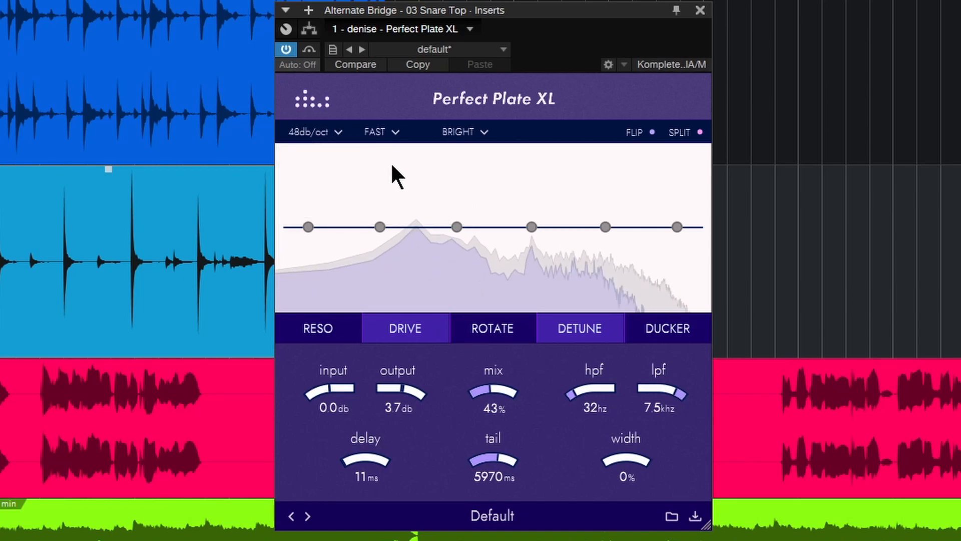
click(312, 131)
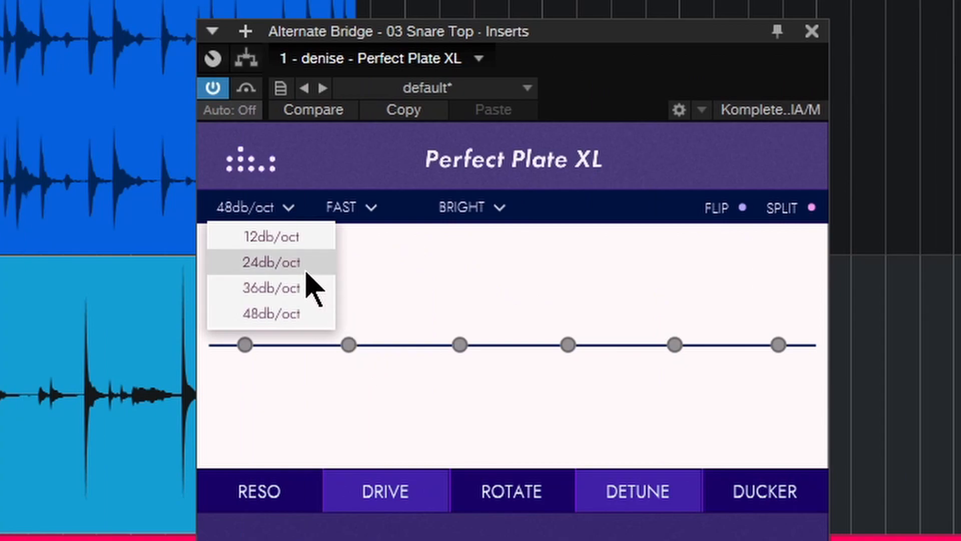
click(271, 261)
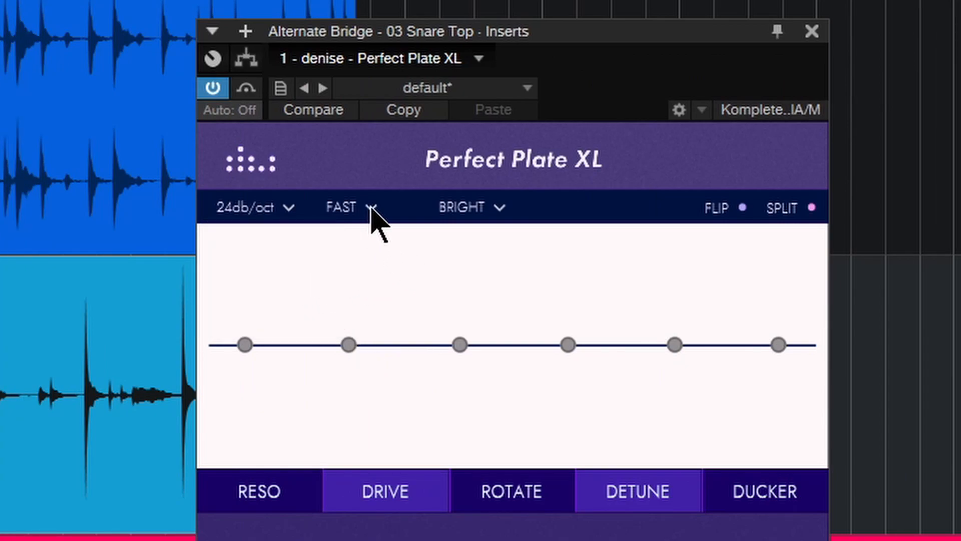
Set the decay speed to FAST XL.
click(350, 206)
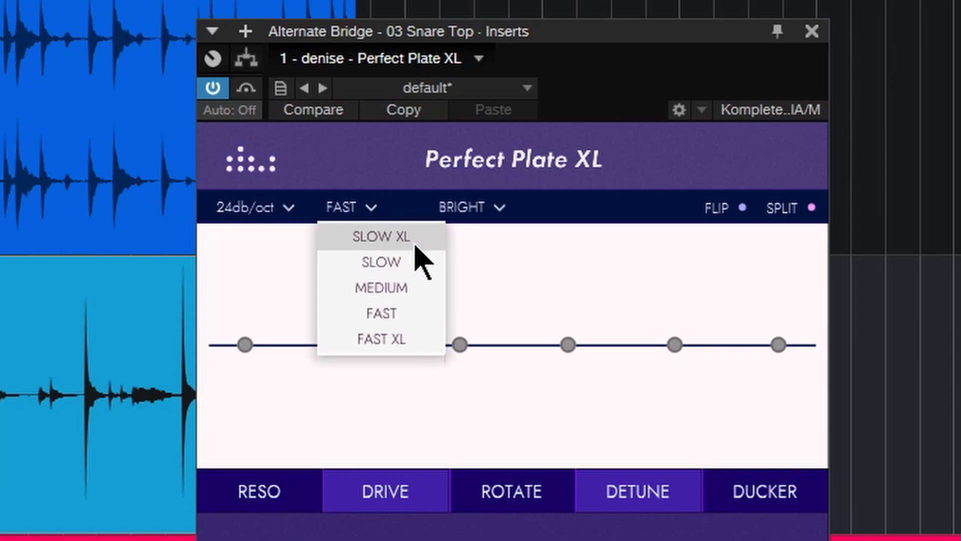
mouse_move(405, 352)
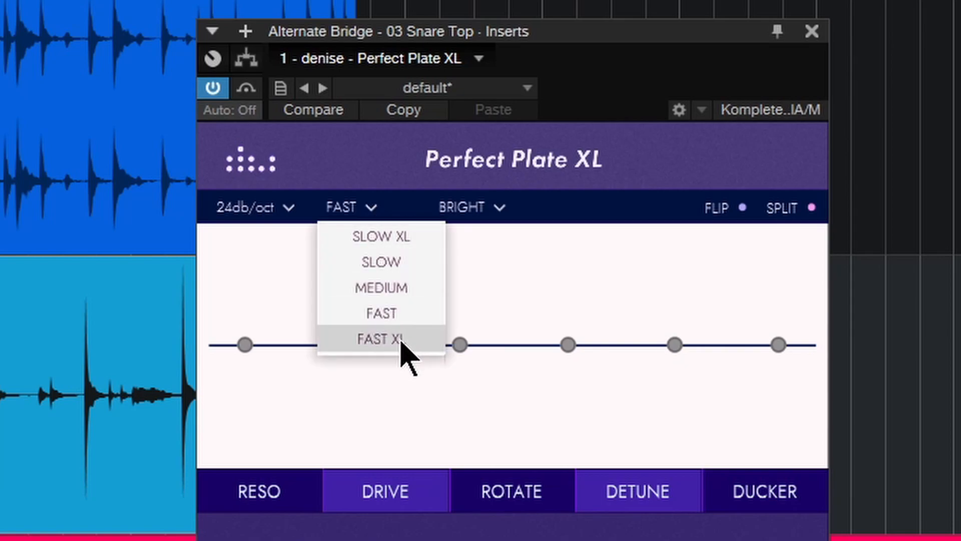
click(380, 340)
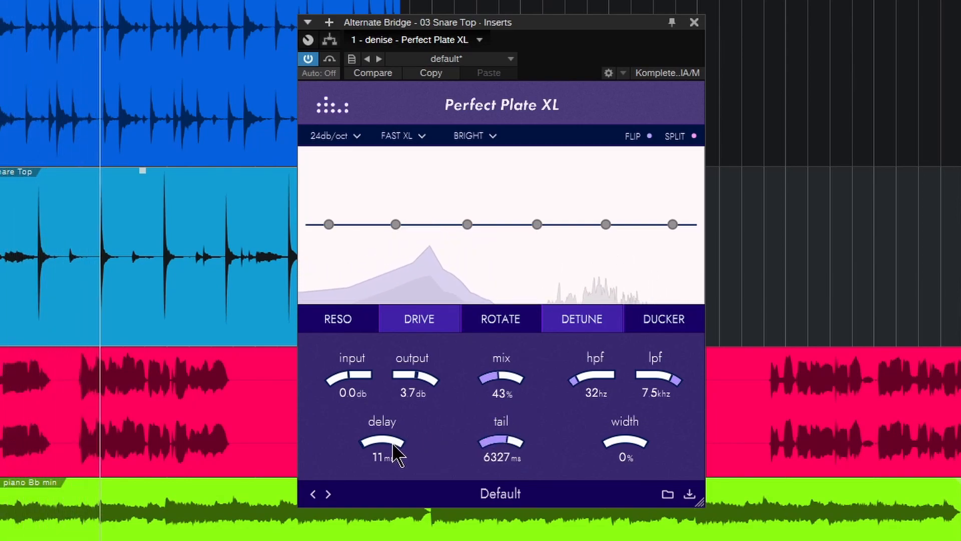
Raise the reverb pre-delay to about 136 ms.
drag(392, 448, 393, 430)
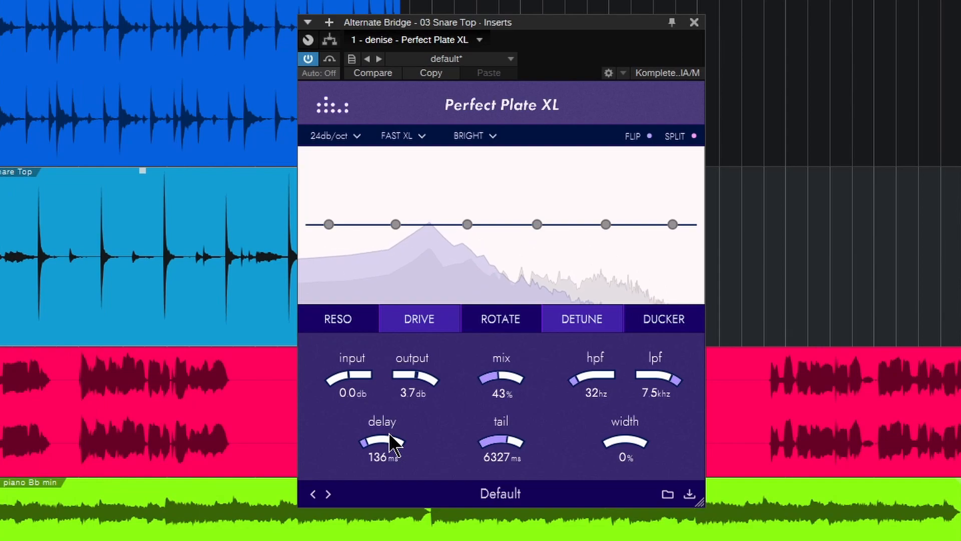
drag(500, 441, 496, 460)
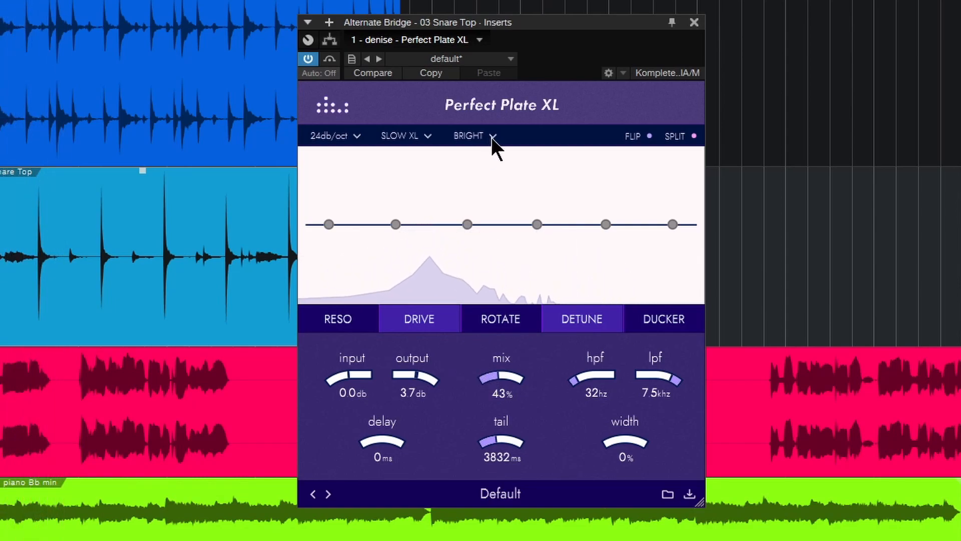
Try the DARK reverb tone, then set the tone to NATURAL.
click(475, 135)
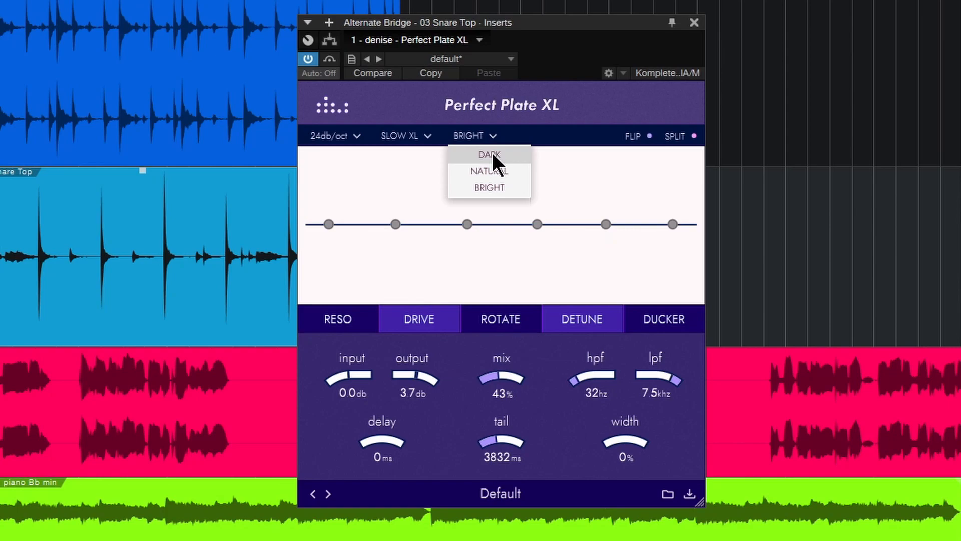
click(489, 154)
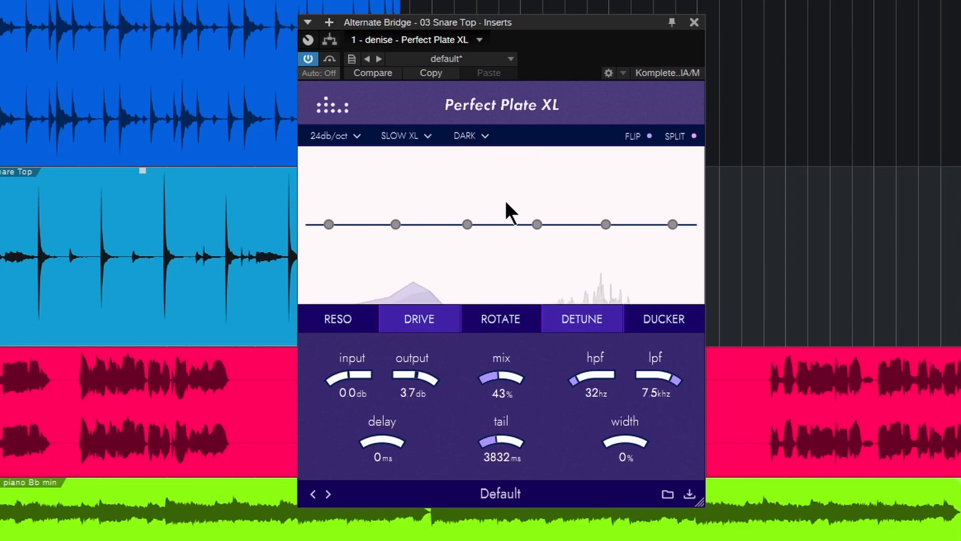
click(470, 135)
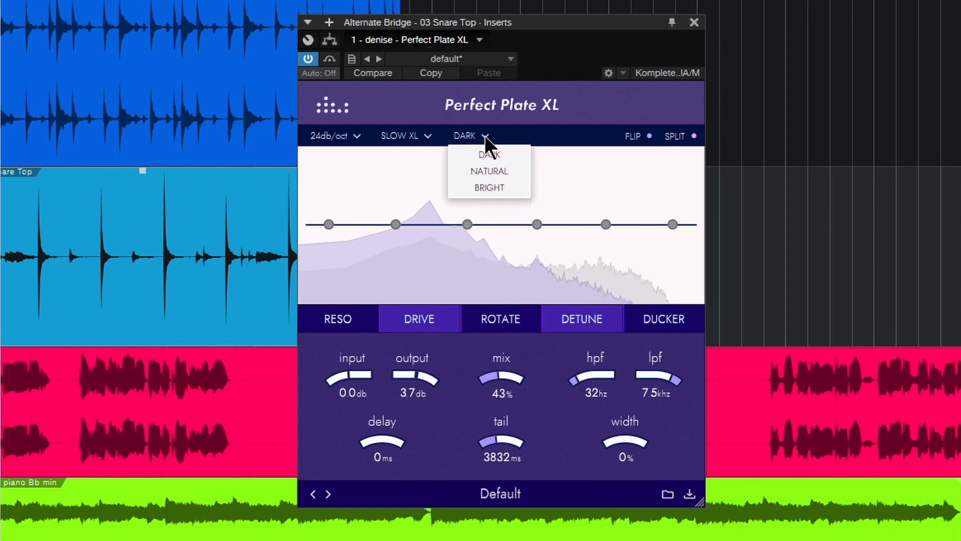
click(489, 170)
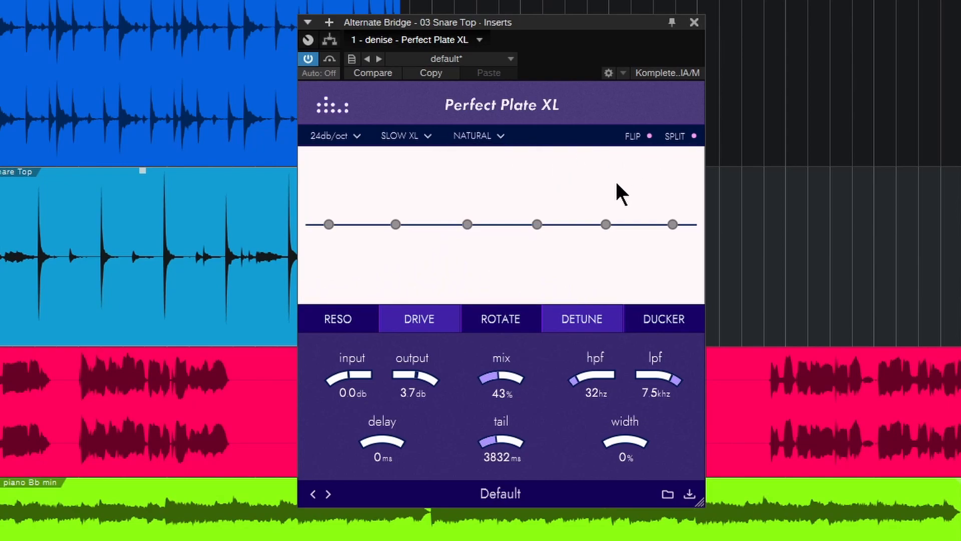
mouse_move(478, 244)
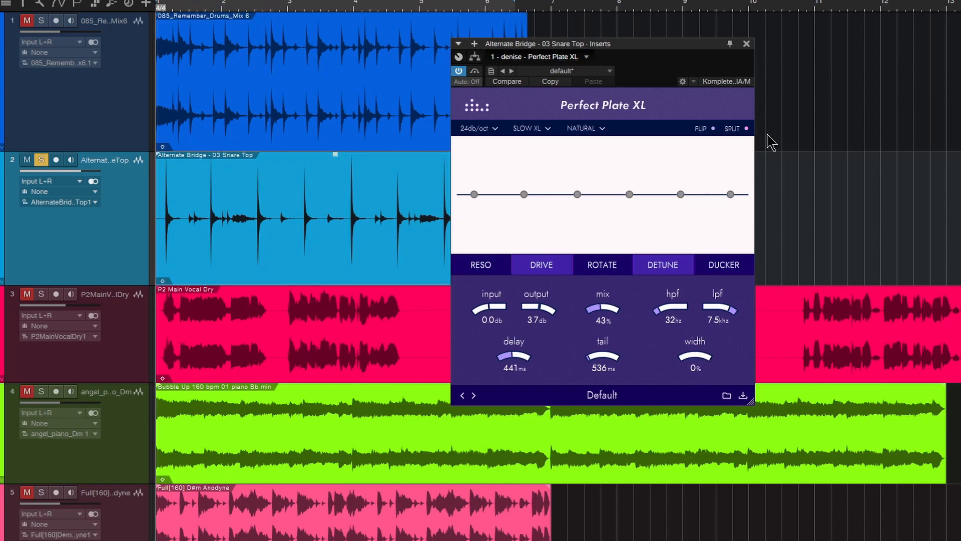
mouse_move(693, 256)
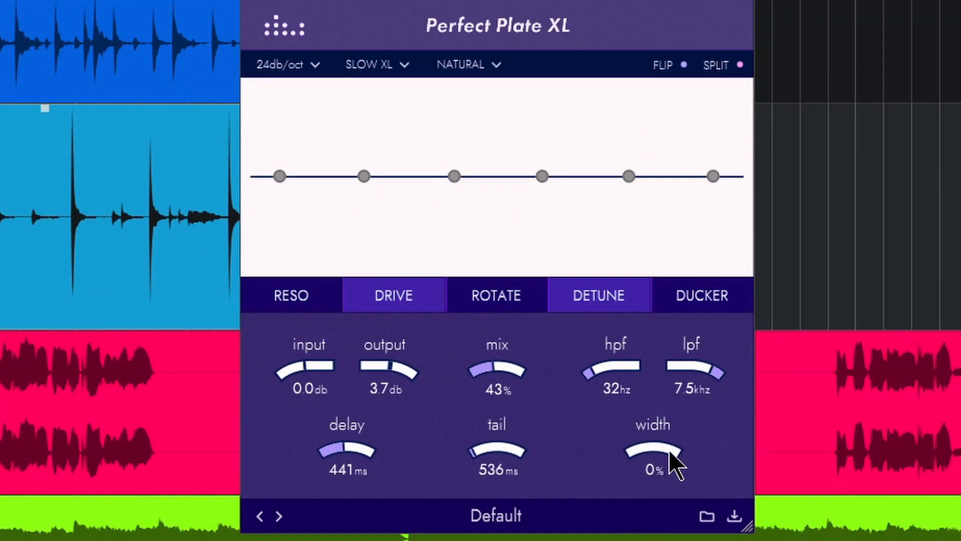
Adjust the reverb knobs and settle the stereo width at about 91%.
drag(674, 459, 496, 442)
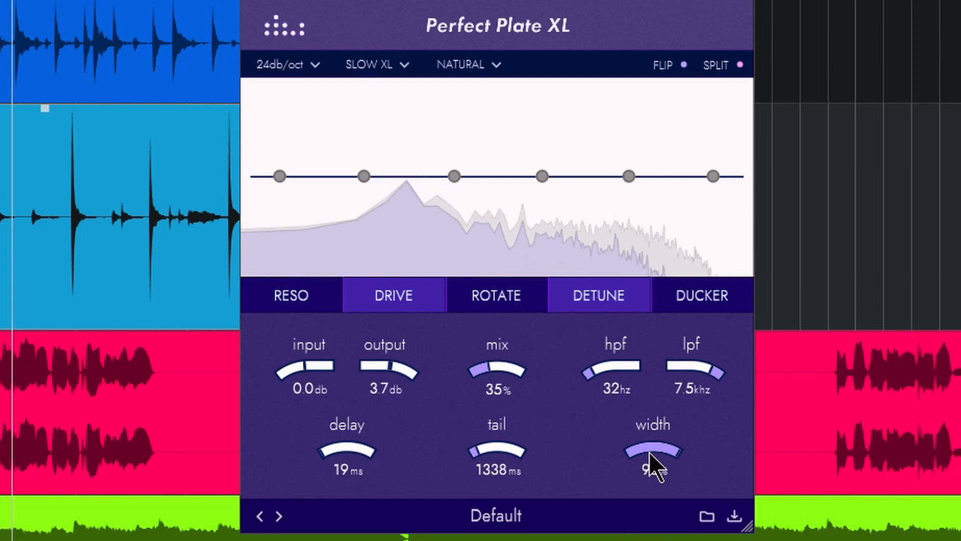
drag(652, 456, 653, 441)
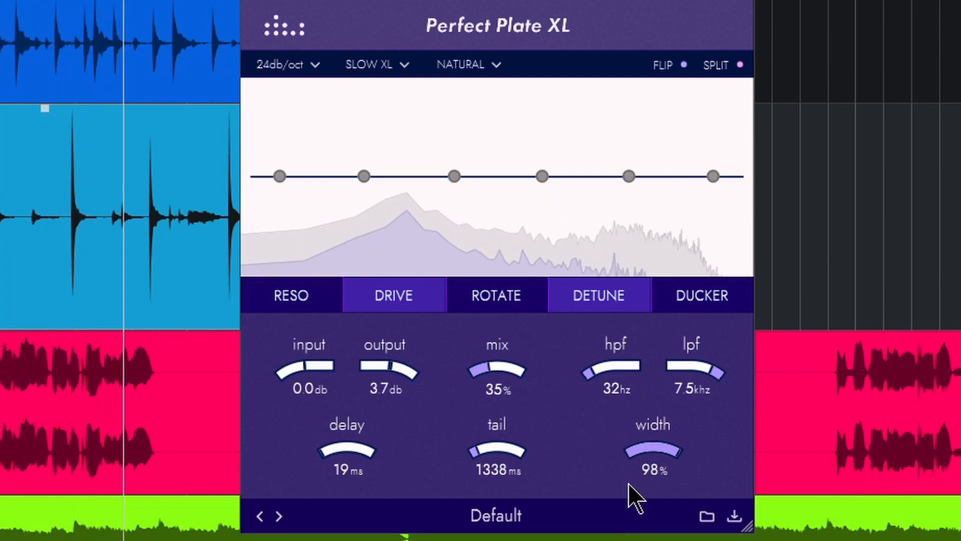
drag(653, 451, 659, 465)
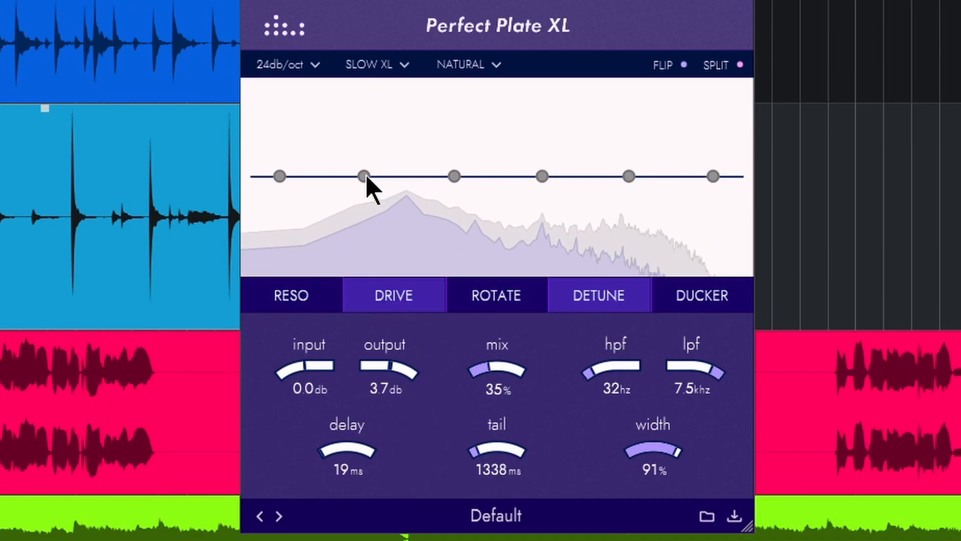
Boost then cut the 150 Hz band, boost around 4.7 kHz, then flatten the curve again.
drag(361, 176, 392, 129)
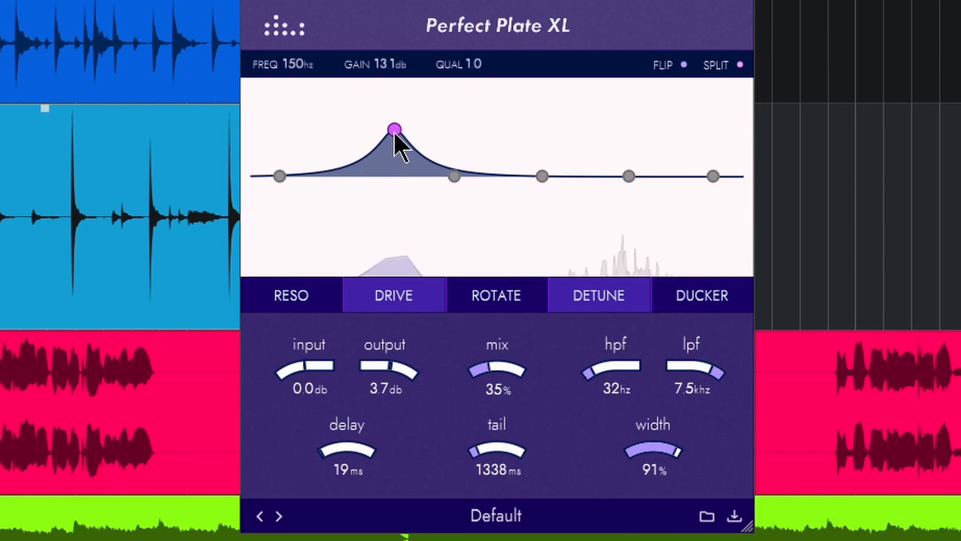
drag(394, 128, 388, 213)
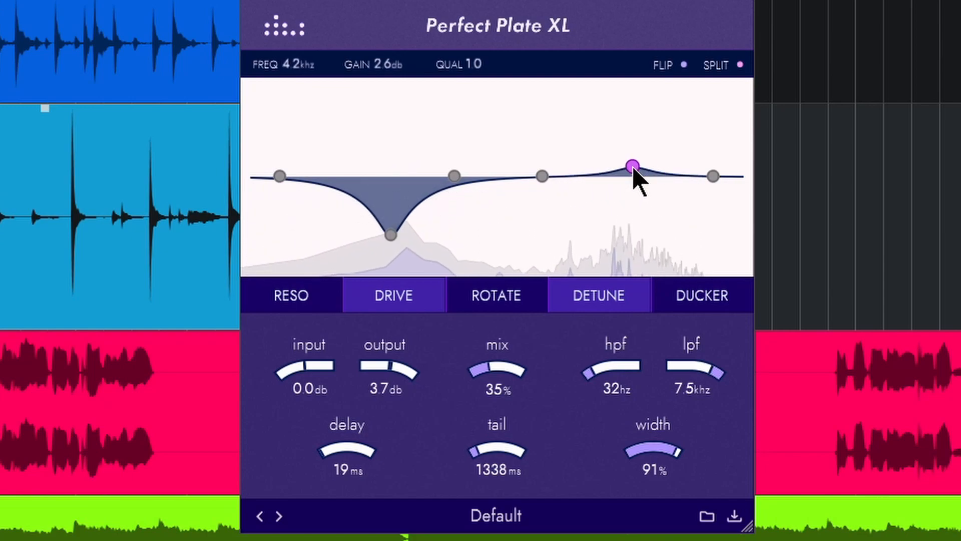
drag(633, 167, 640, 116)
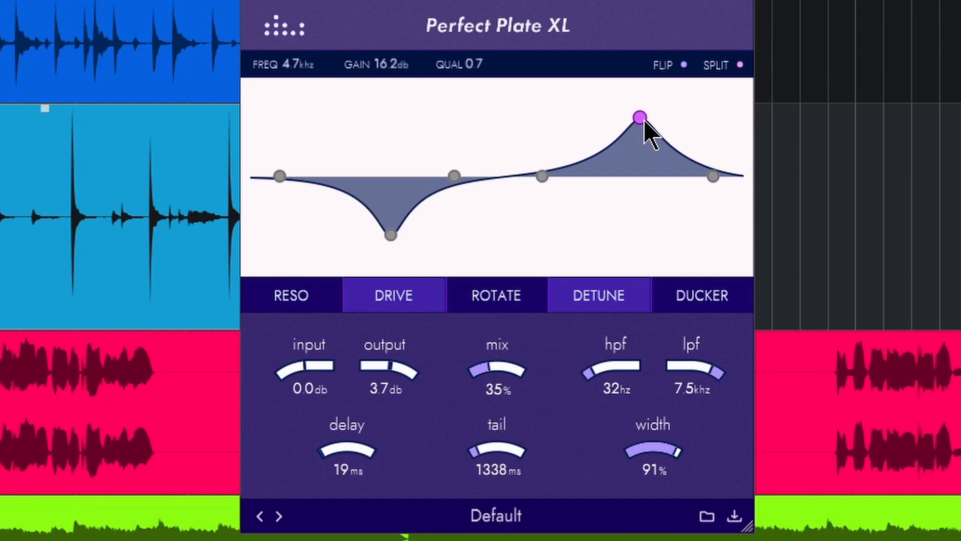
drag(640, 116, 641, 114)
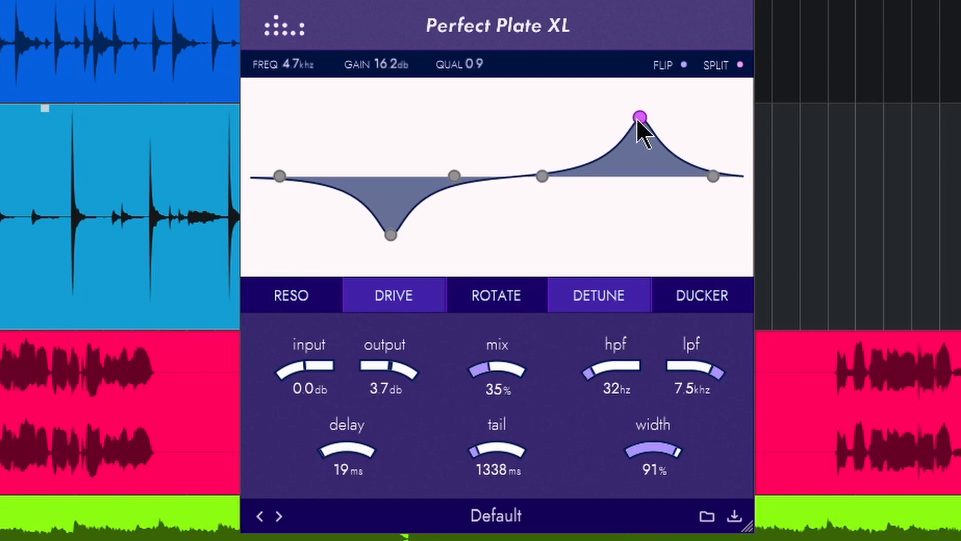
drag(641, 116, 629, 176)
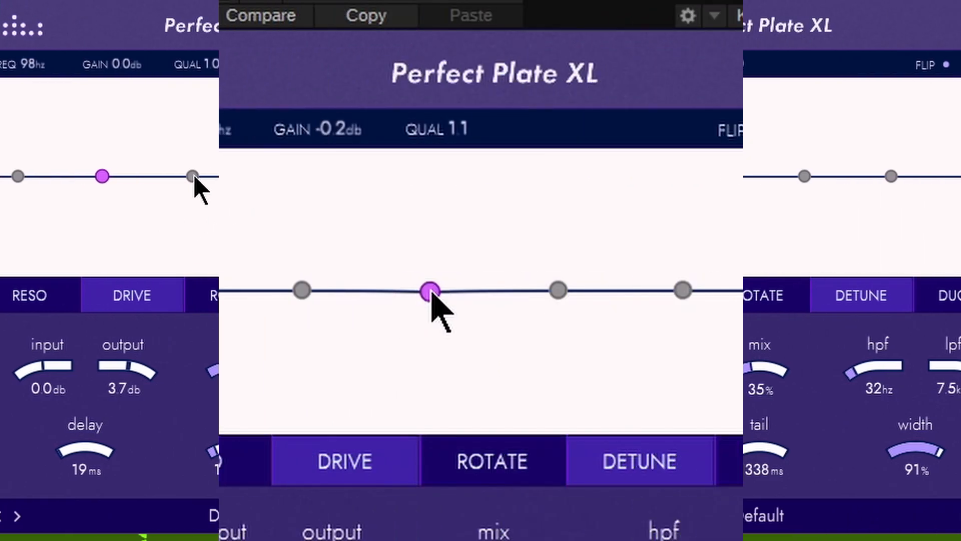
Boost the 532 Hz mid band, then reshape it into a mid cut.
drag(433, 293, 474, 249)
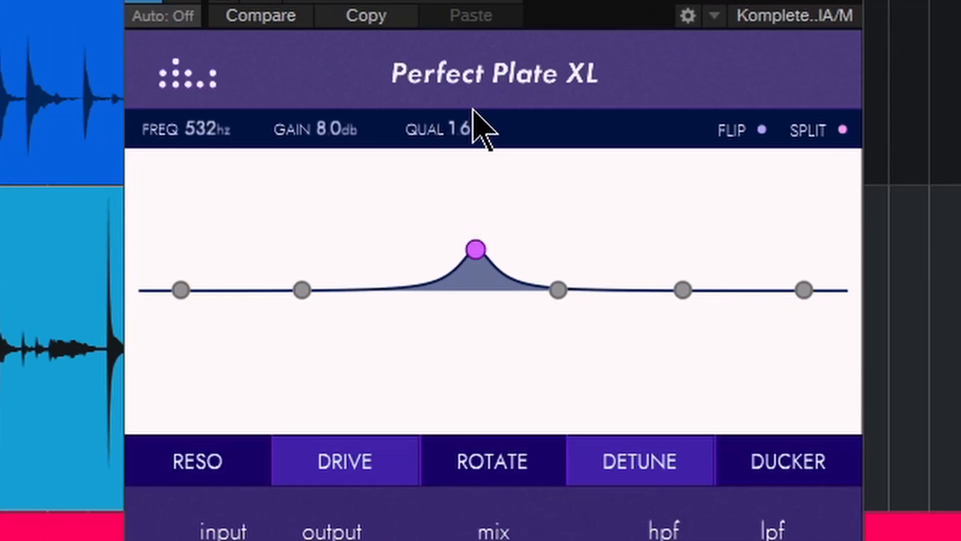
drag(477, 248, 476, 196)
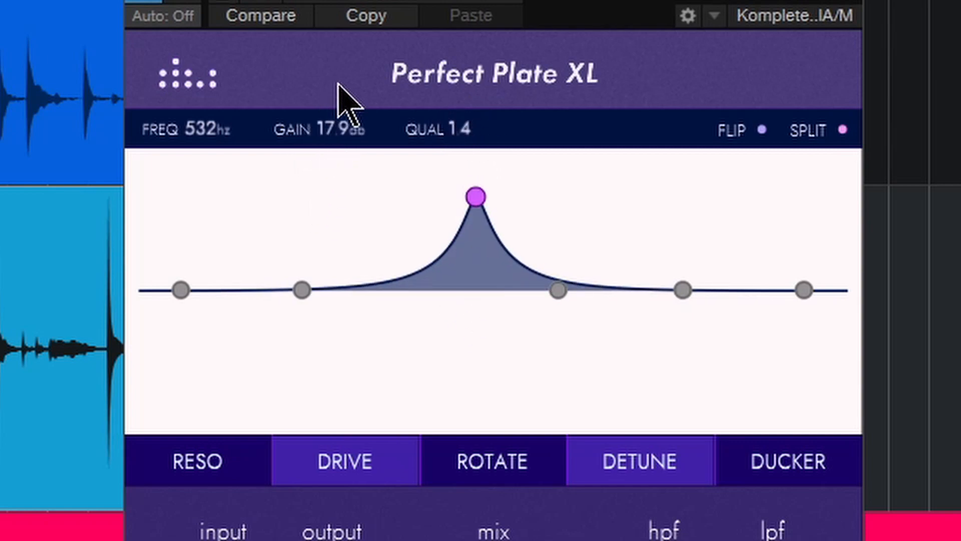
drag(477, 196, 476, 238)
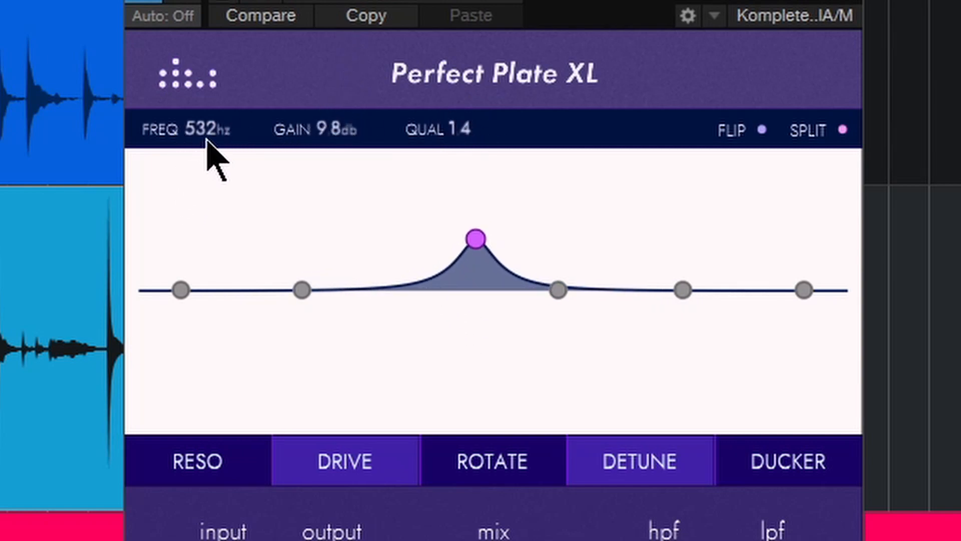
drag(474, 238, 426, 238)
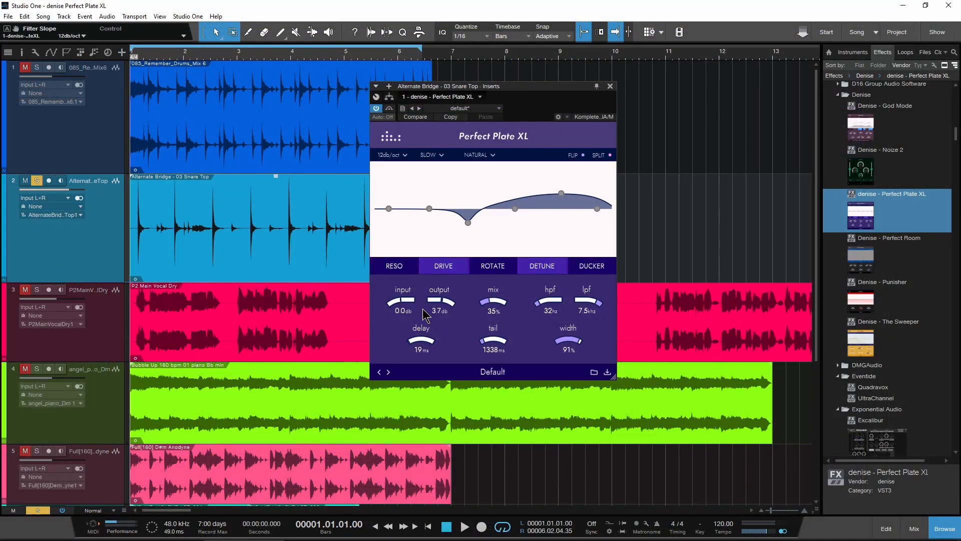
Lower the reverb mix from 35% to 31%.
drag(403, 301, 403, 318)
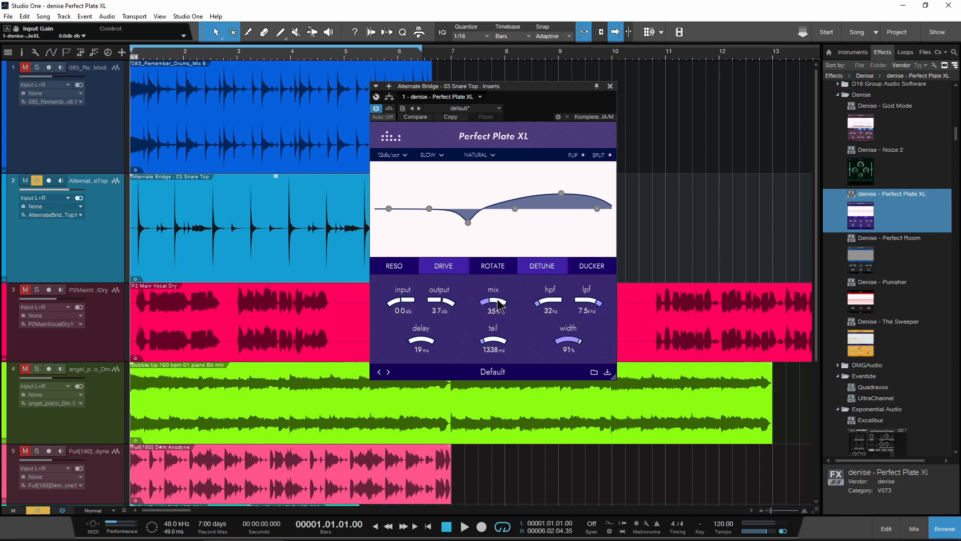
drag(493, 304, 493, 282)
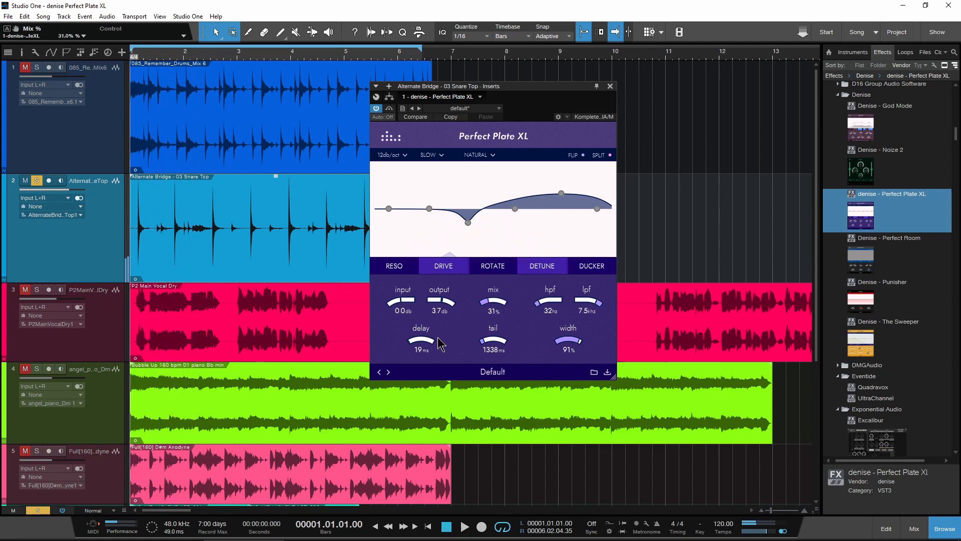
Bring the reverb pre-delay down to 0 ms, then nudge the delay knob again.
drag(421, 340, 422, 352)
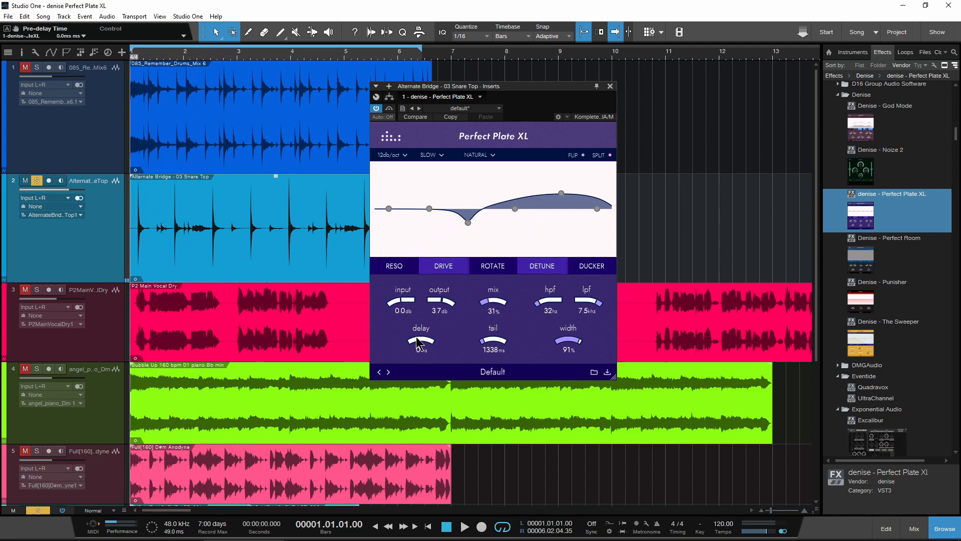
click(464, 525)
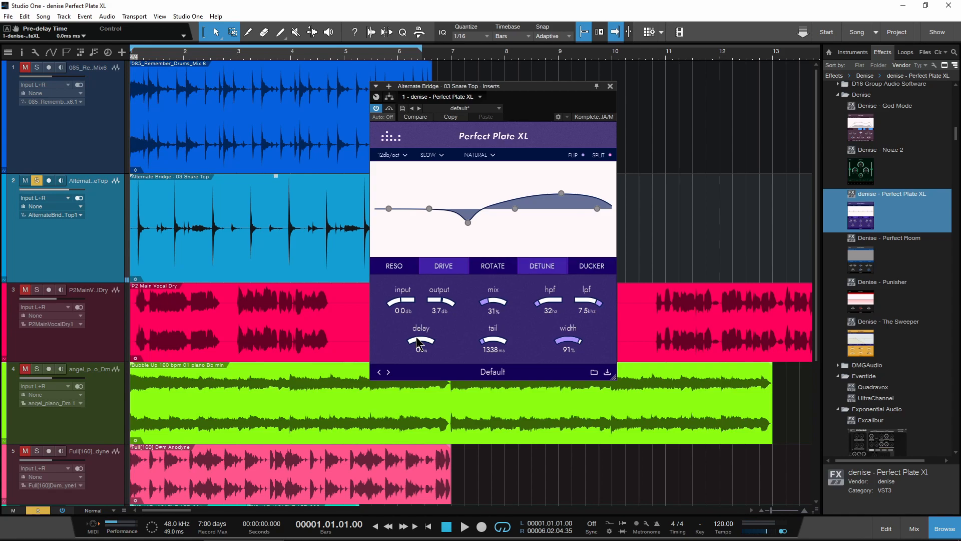
drag(421, 341, 430, 324)
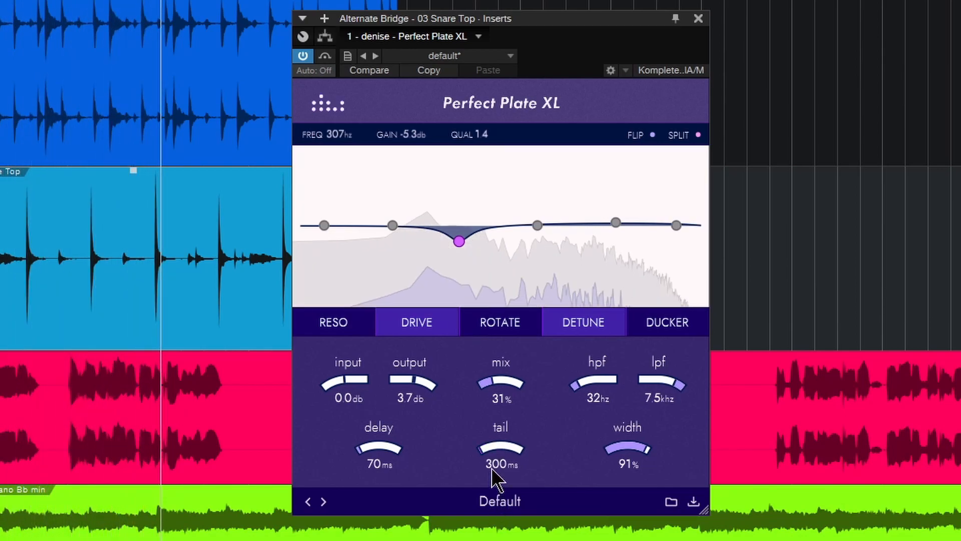
Lengthen the reverb tail to about 2332 ms with 0 ms pre-delay.
drag(500, 451, 500, 429)
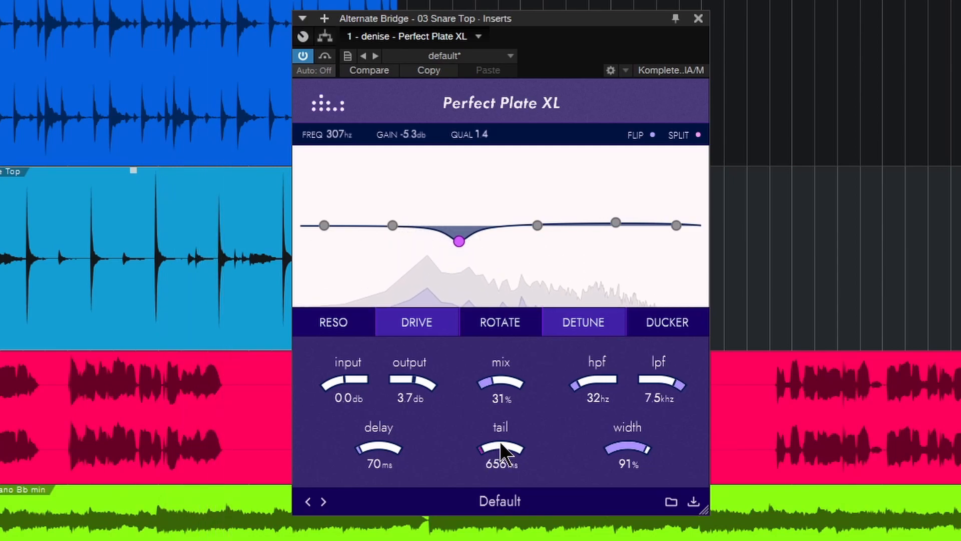
click(396, 134)
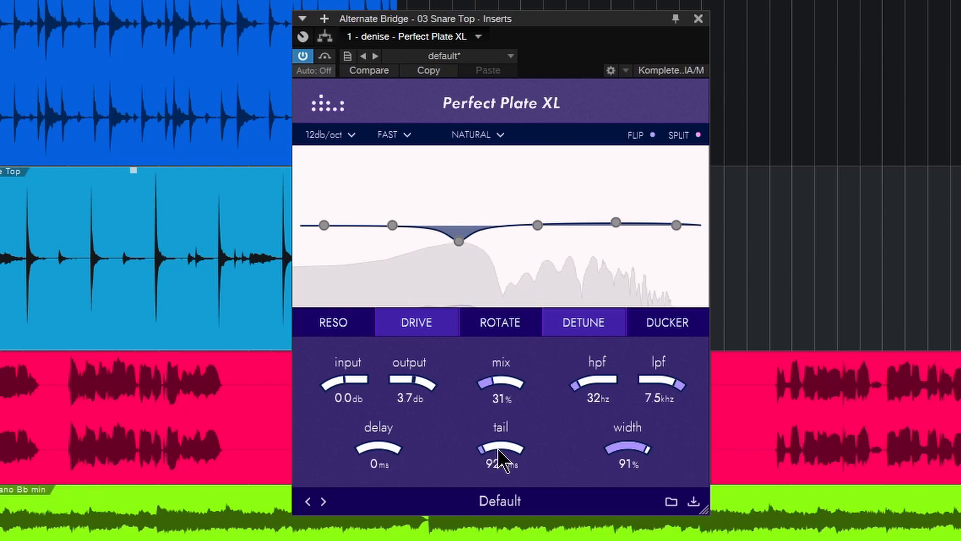
drag(501, 447, 500, 429)
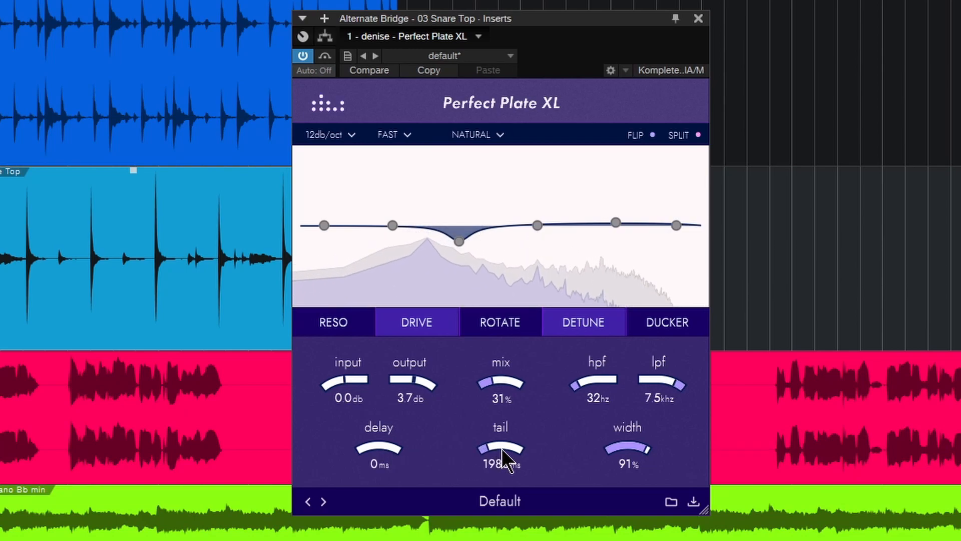
drag(501, 444, 508, 430)
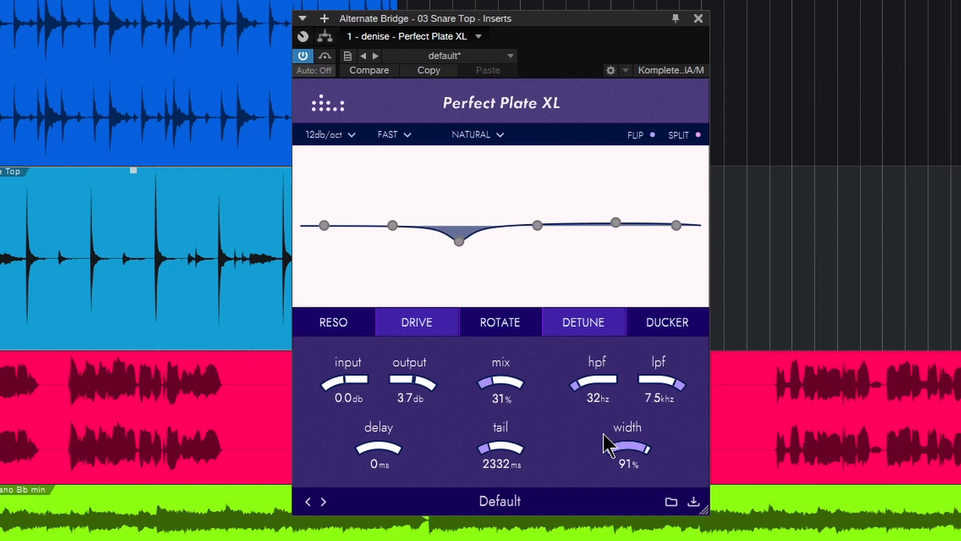
mouse_move(610, 381)
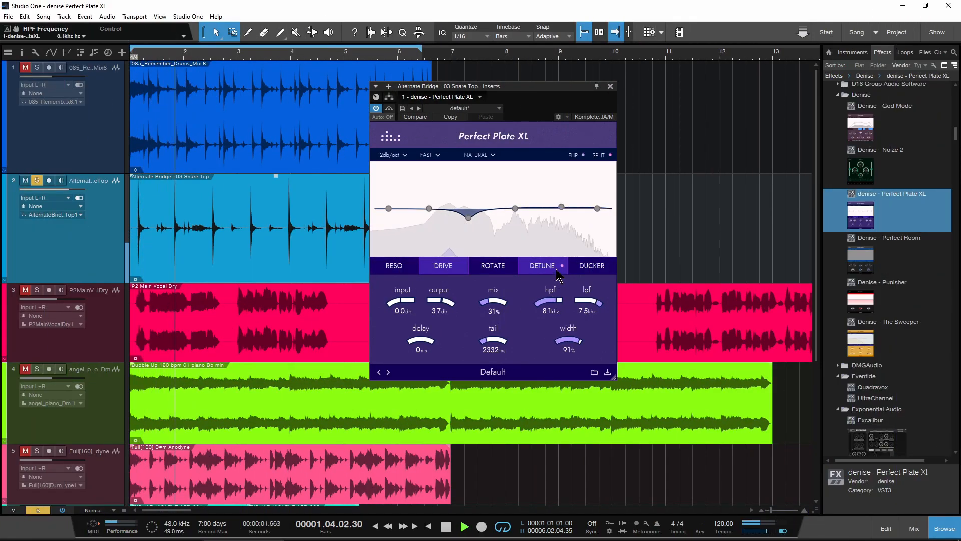
Set the snare reverb high-pass to 20 Hz and low-pass to about 2.3 kHz.
drag(549, 300, 549, 322)
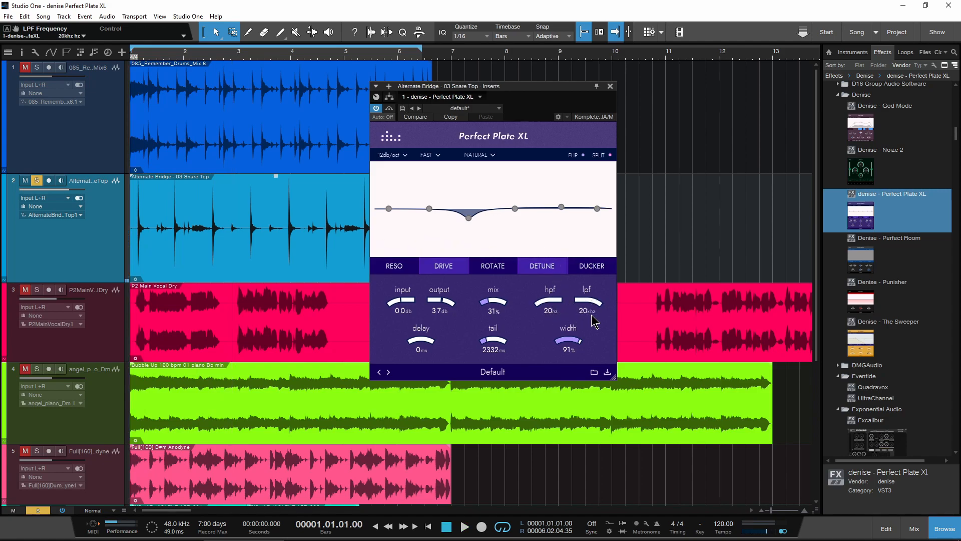
drag(587, 303, 592, 312)
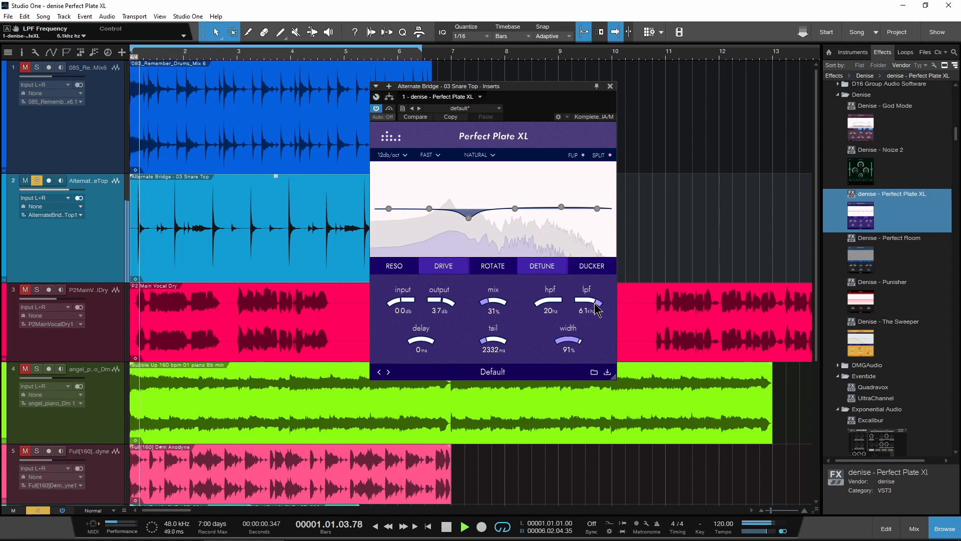
drag(595, 300, 594, 312)
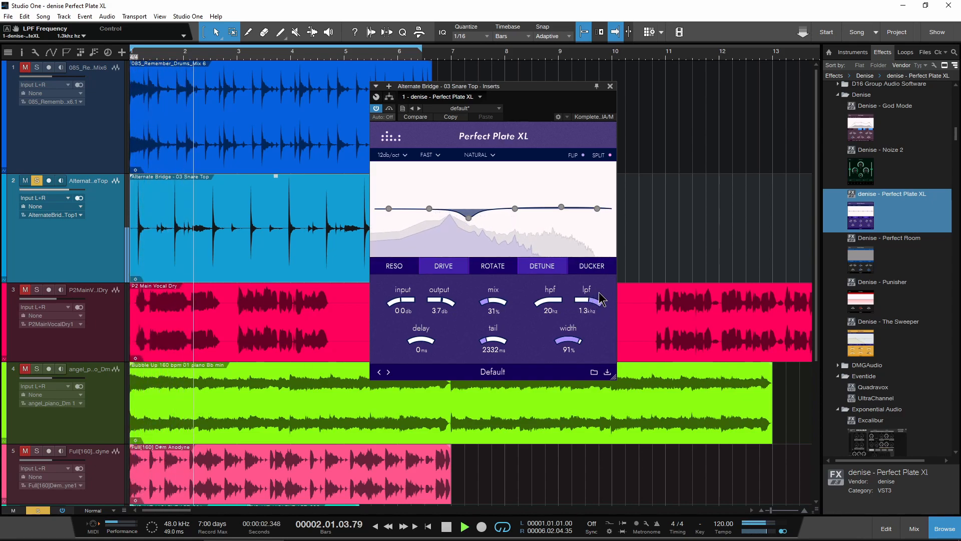
drag(587, 300, 601, 294)
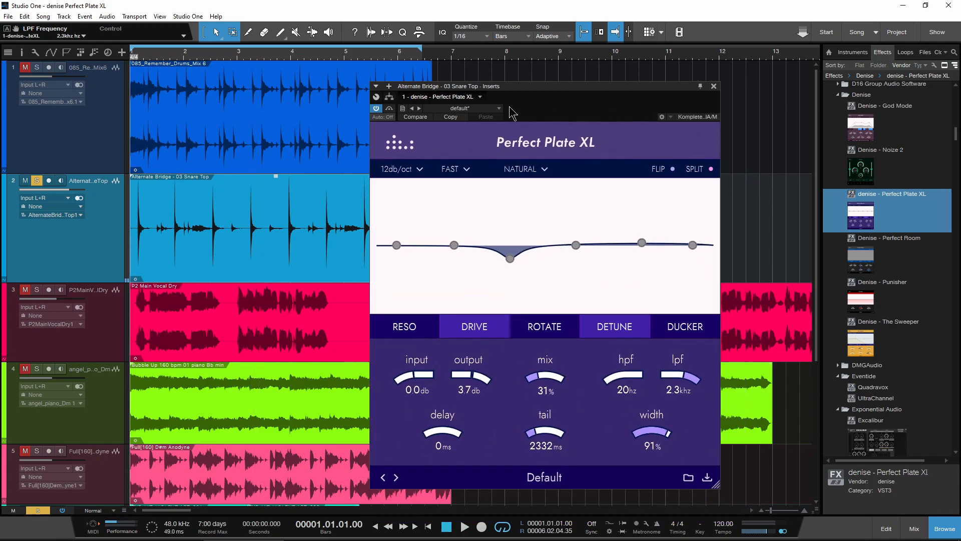
Load the 'Drums - Give them more room' preset on the snare's Perfect Plate XL.
drag(539, 86, 510, 58)
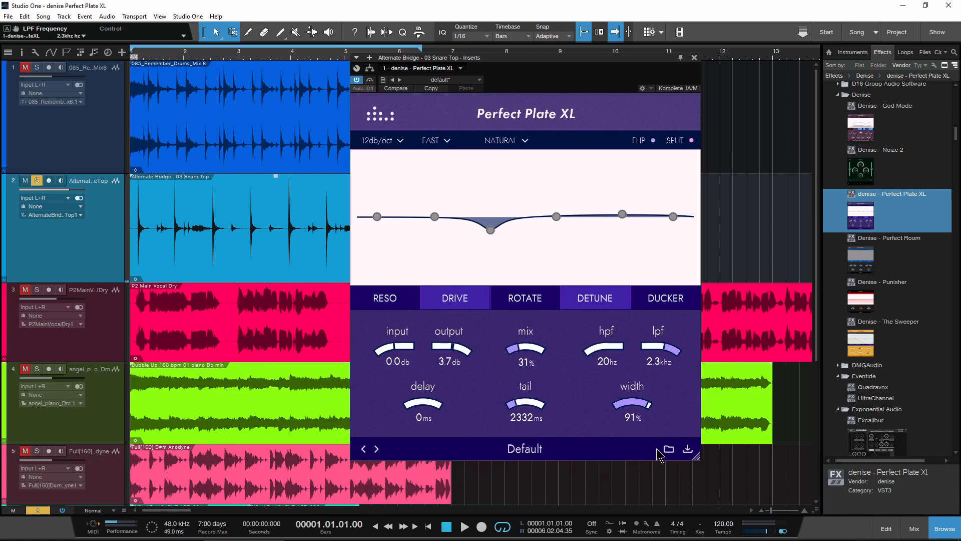
click(668, 449)
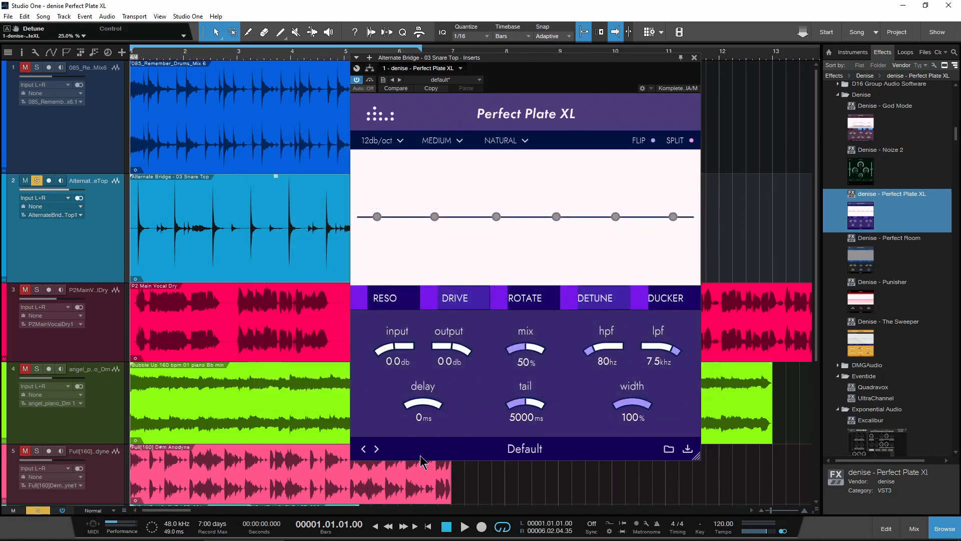
click(376, 448)
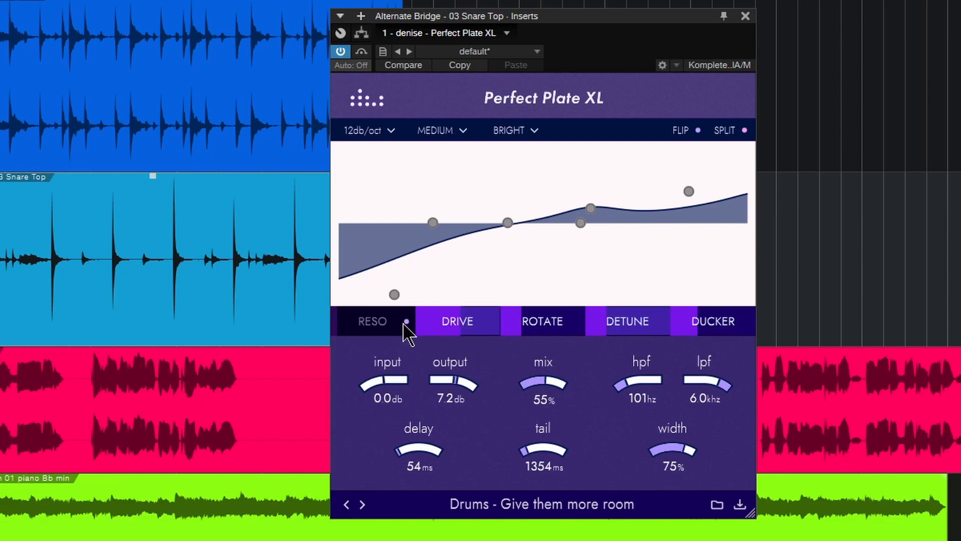
Show the resonator module settings and reset the snare reverb to its Default preset.
click(372, 320)
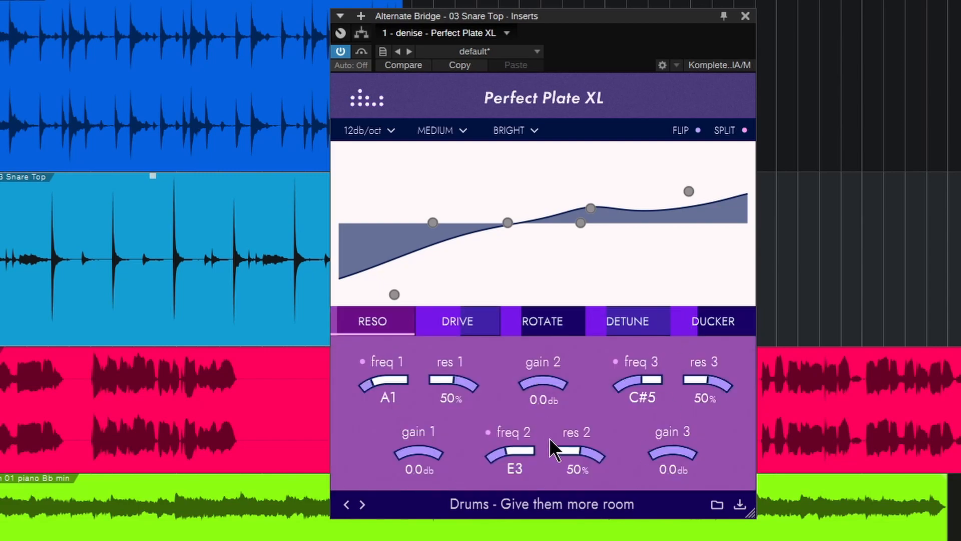
click(456, 320)
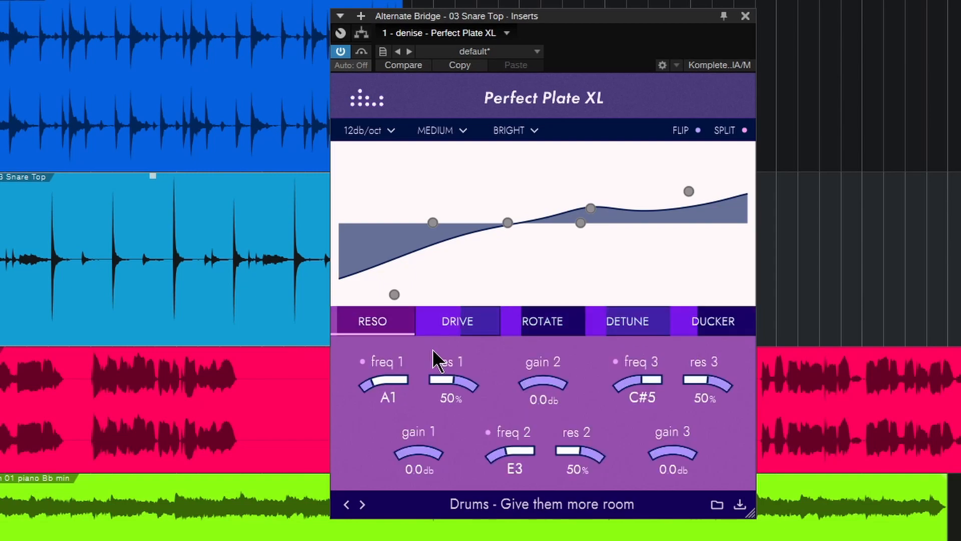
mouse_move(344, 352)
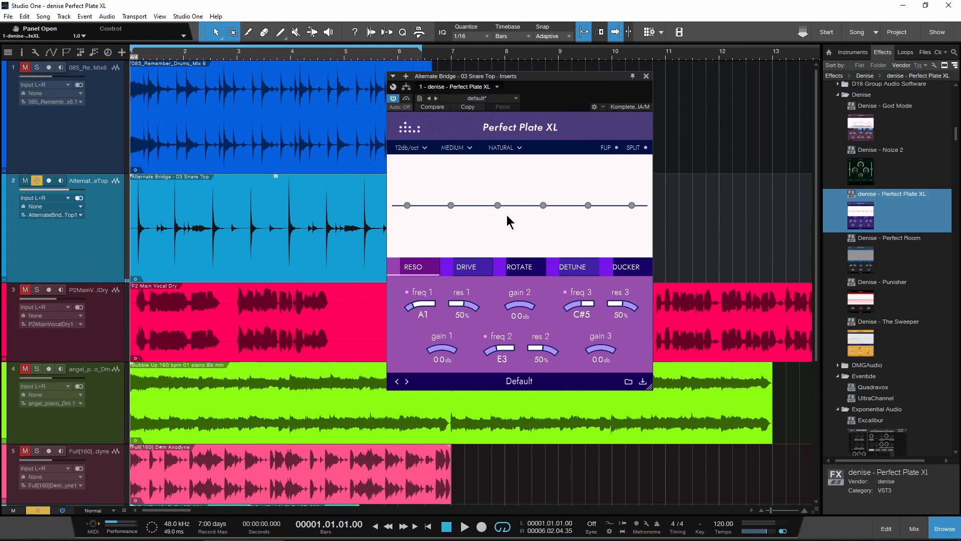
click(463, 525)
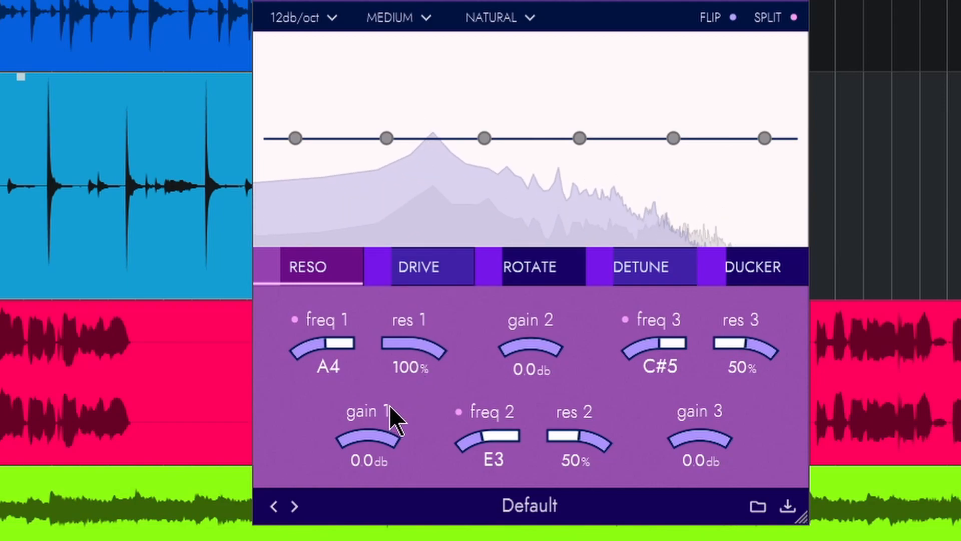
Tune the resonators to F4/77%, B3/73%, F#5/80% and set the RESO amount to 48%.
drag(335, 346, 340, 335)
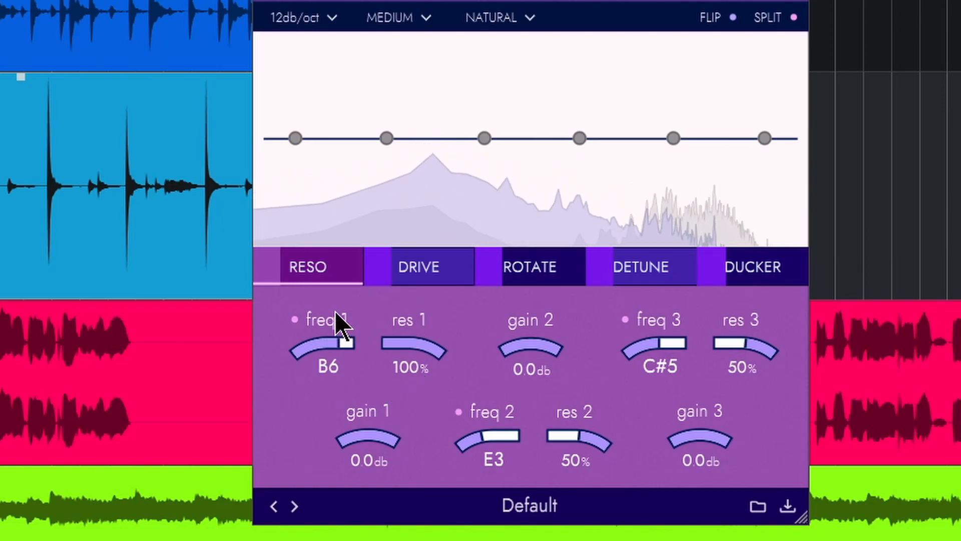
drag(329, 352, 334, 334)
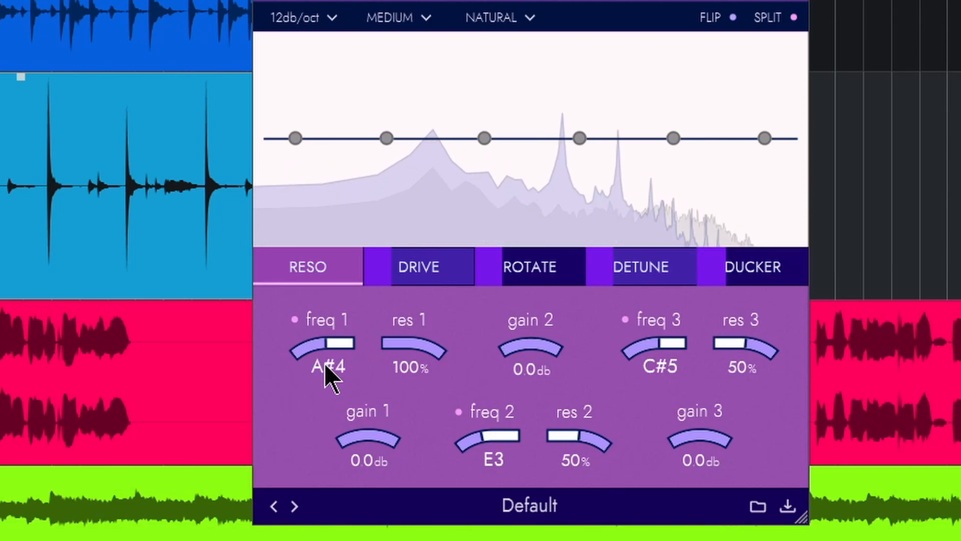
drag(328, 367, 383, 420)
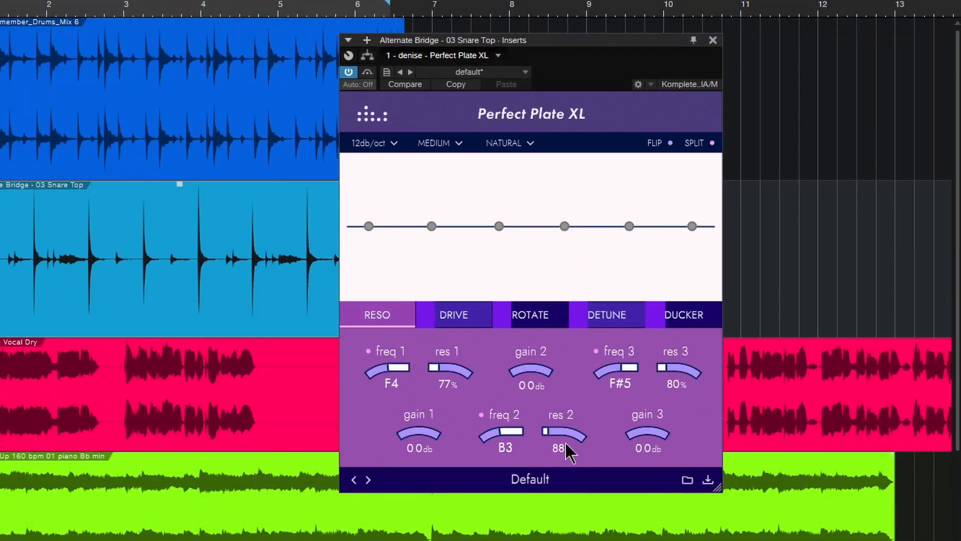
drag(570, 436, 569, 445)
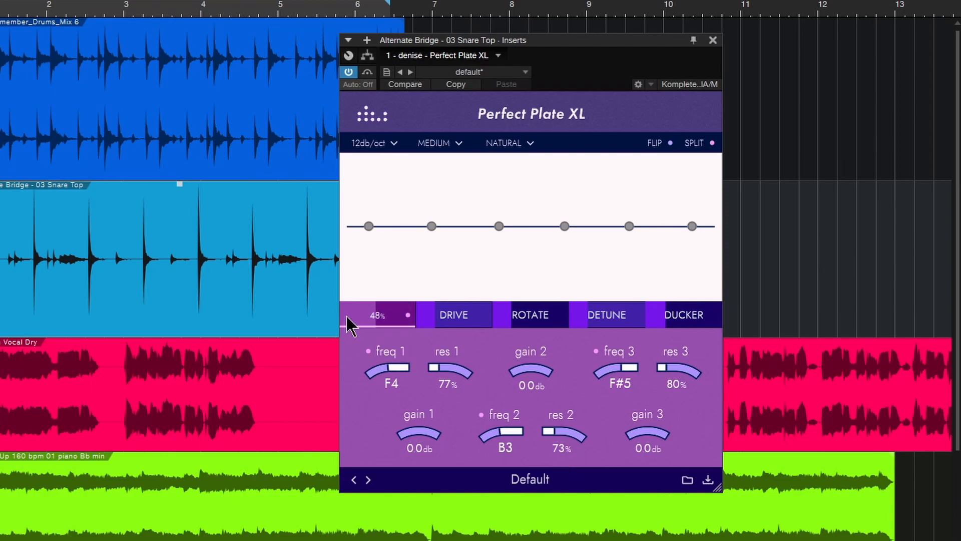
drag(380, 315, 392, 324)
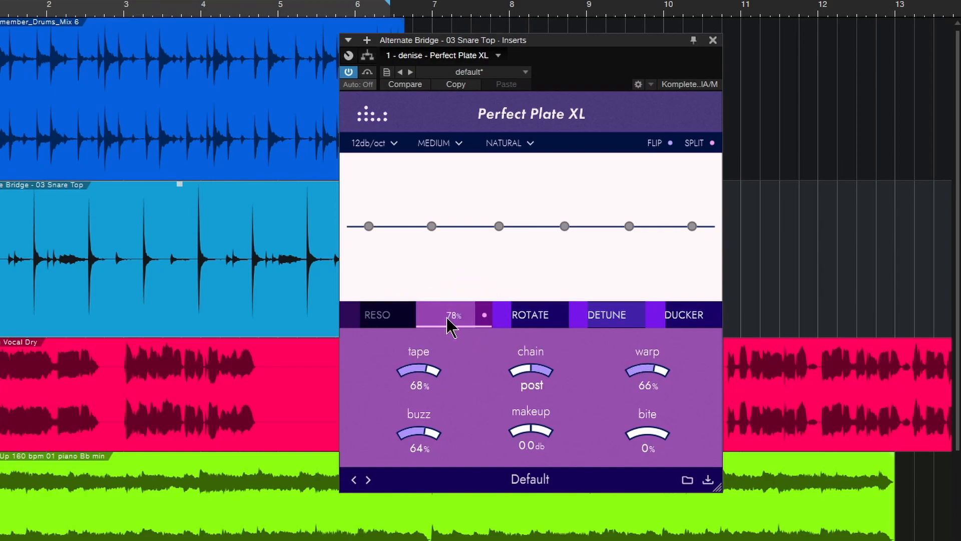
Return from the Drive module to the snare reverb's main controls.
click(453, 314)
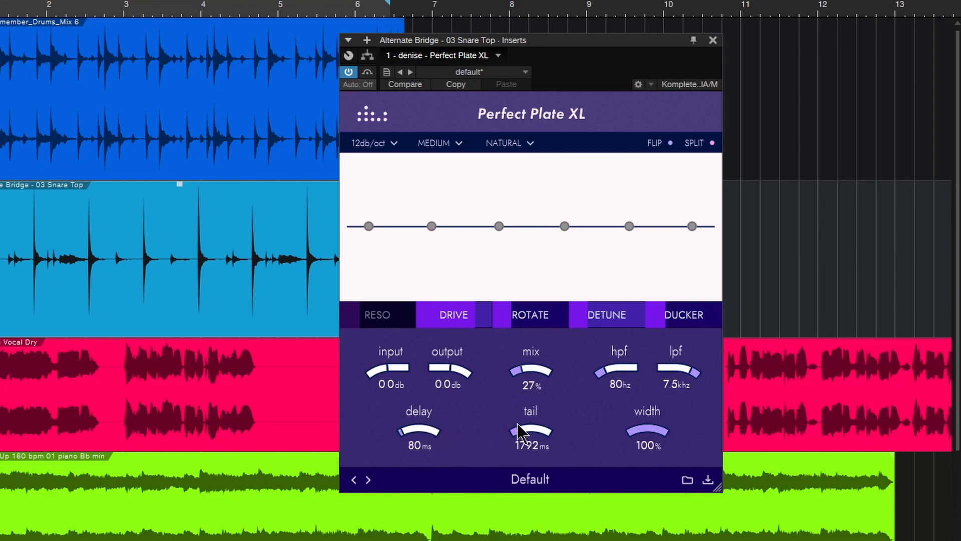
Lengthen the snare reverb tail to 2148 ms and switch its tone to Bright.
drag(529, 433, 530, 417)
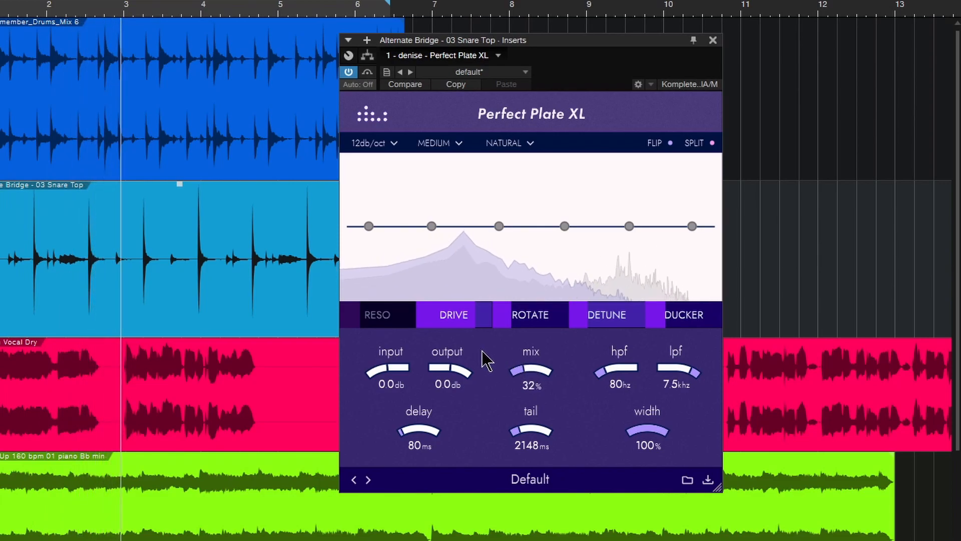
click(509, 143)
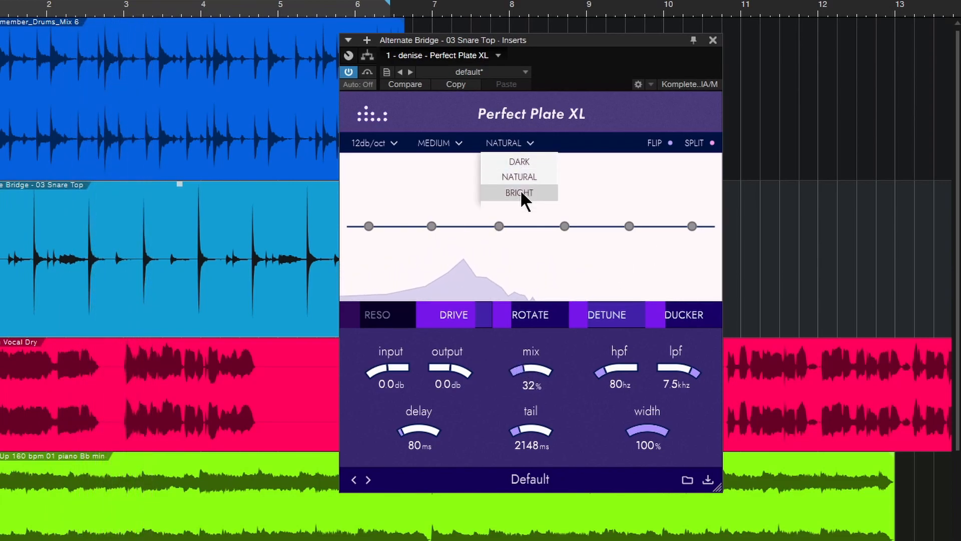
click(518, 192)
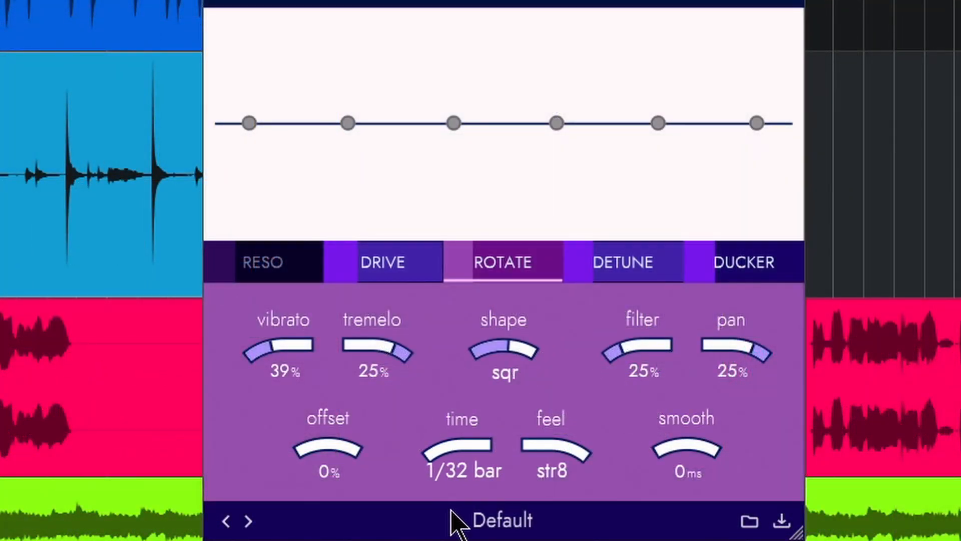
Set the Rotate module to 86% vibrato with 100 ms smoothing.
drag(282, 352, 298, 325)
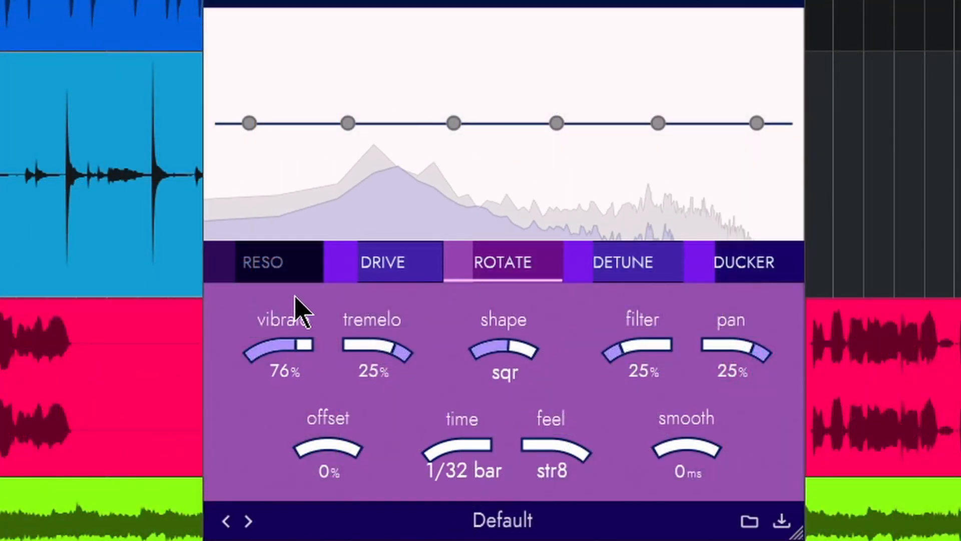
drag(284, 352, 573, 364)
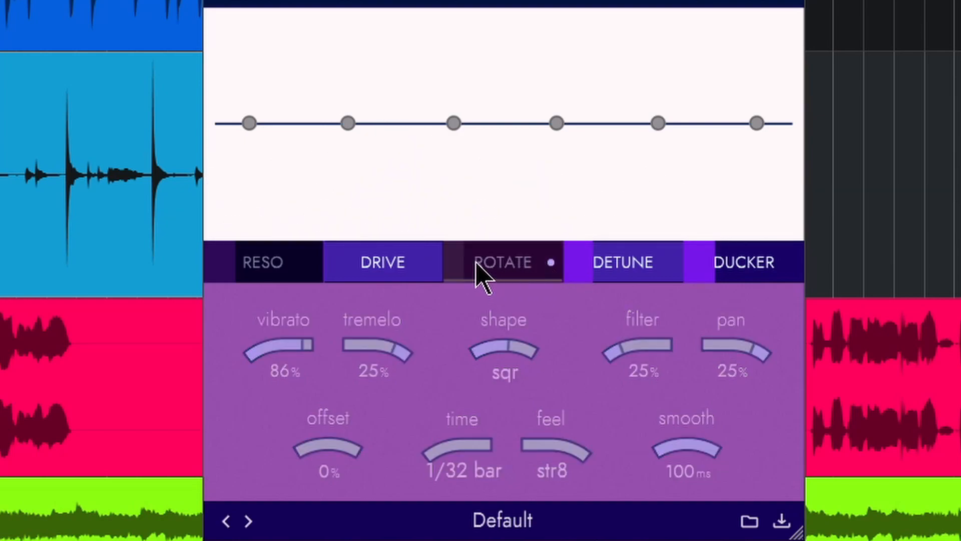
Set Detune to wow 51%, speed 27%, shake 38% with a 48% module amount.
click(623, 261)
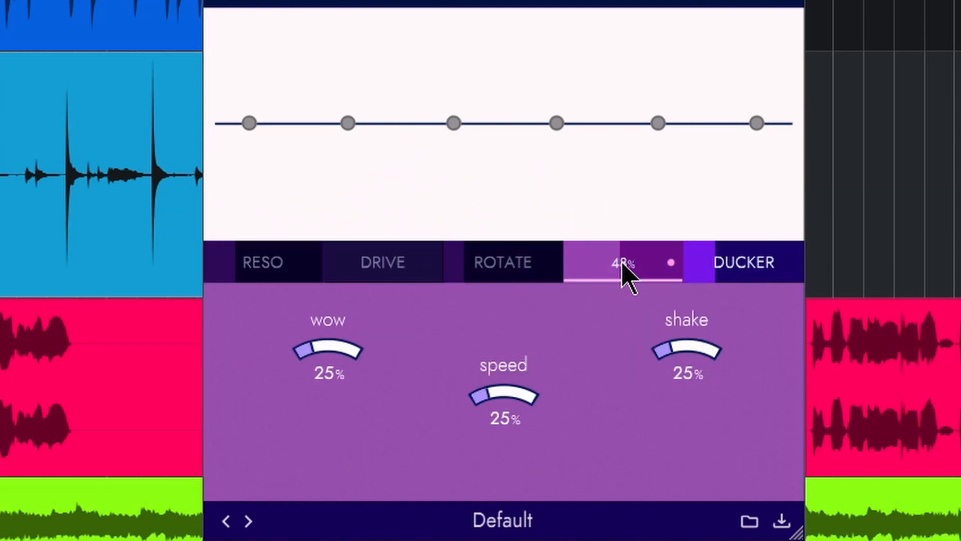
drag(324, 352, 334, 347)
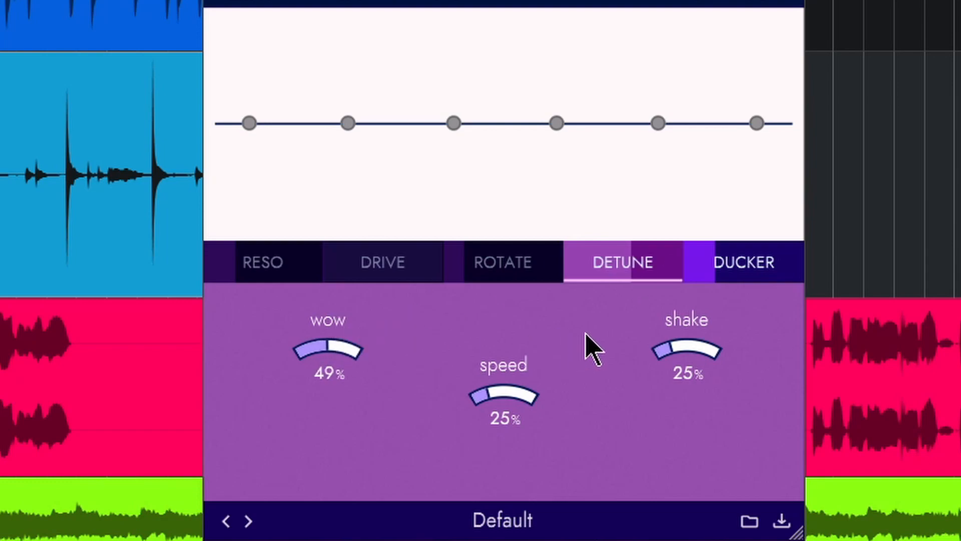
drag(503, 395, 528, 367)
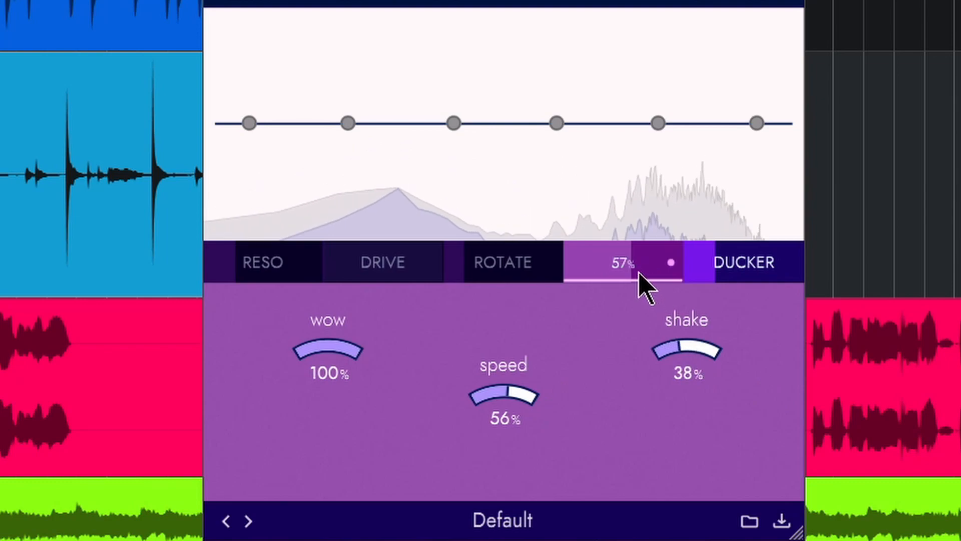
click(622, 262)
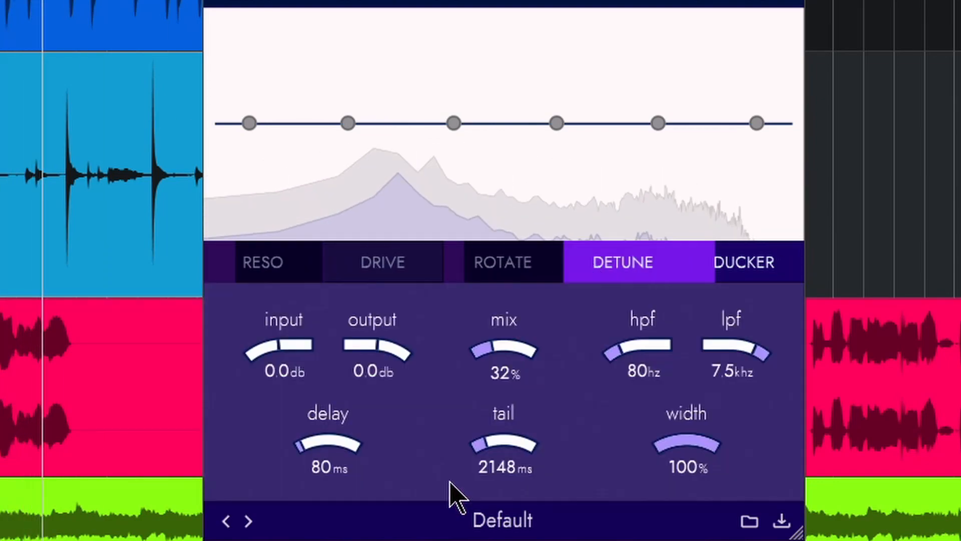
drag(503, 352, 531, 334)
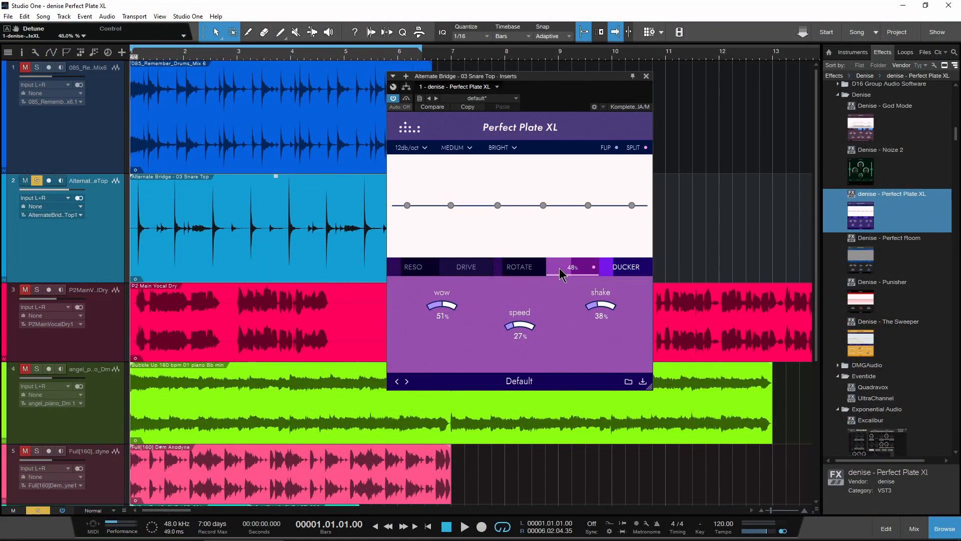
Solo the main vocal, show its Perfect Plate XL on the vintage vocal preset and raise mix to 28%.
click(571, 267)
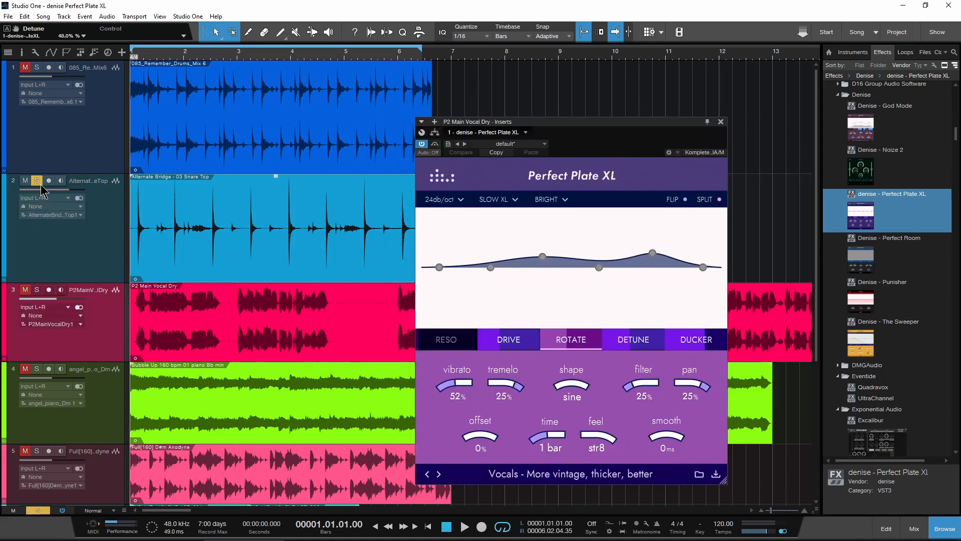
click(36, 289)
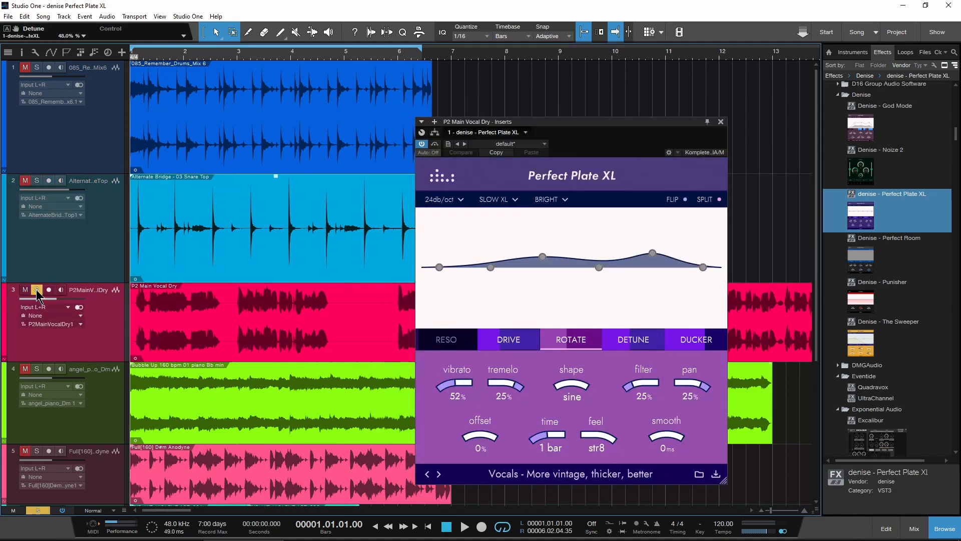
drag(570, 121, 552, 82)
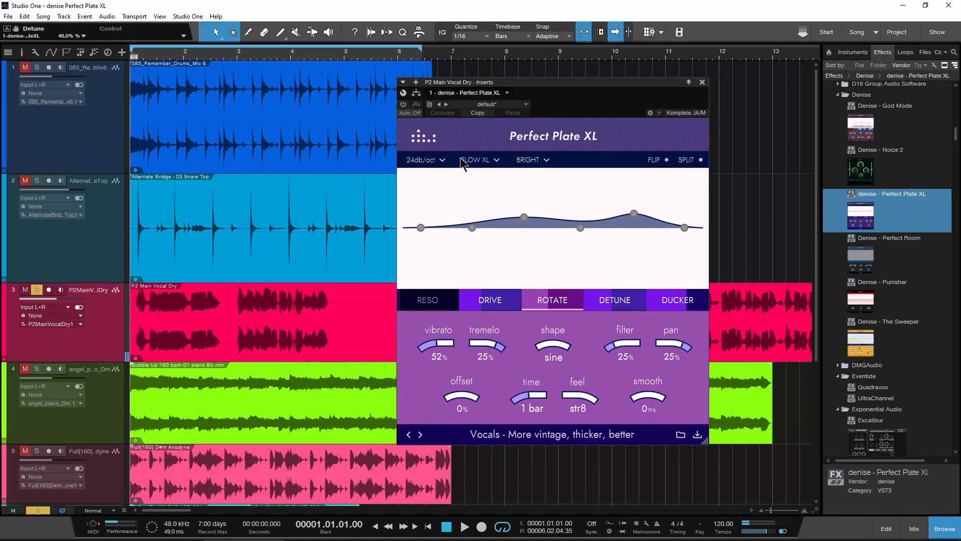
click(465, 526)
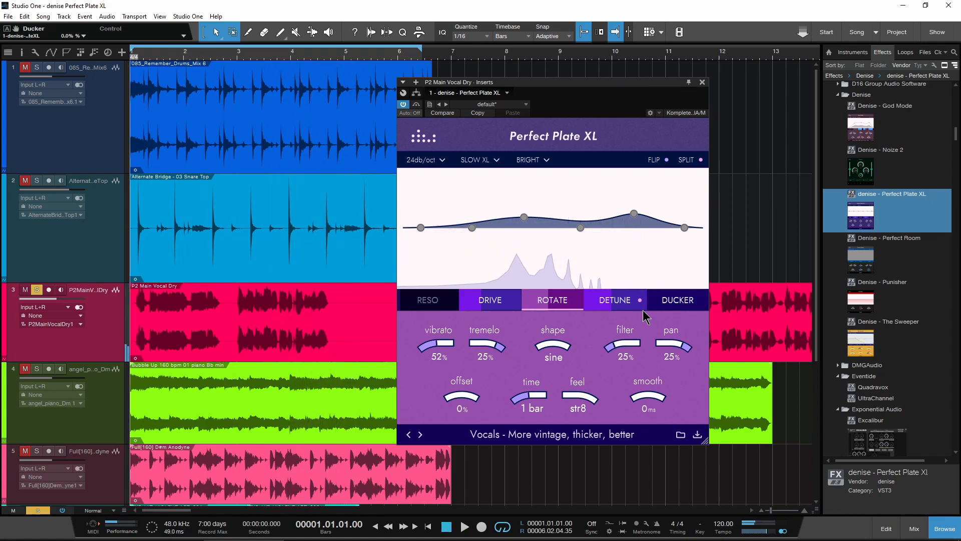
mouse_move(631, 314)
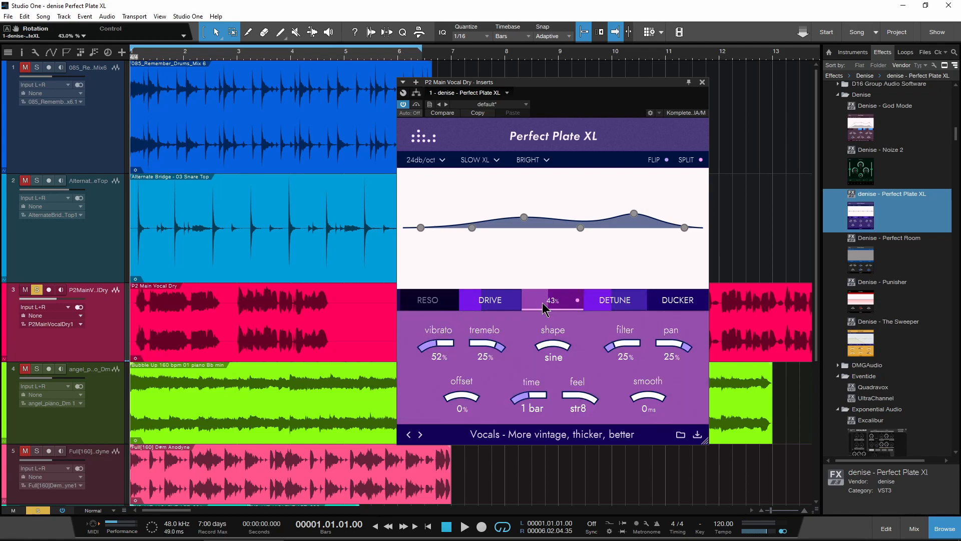
click(551, 300)
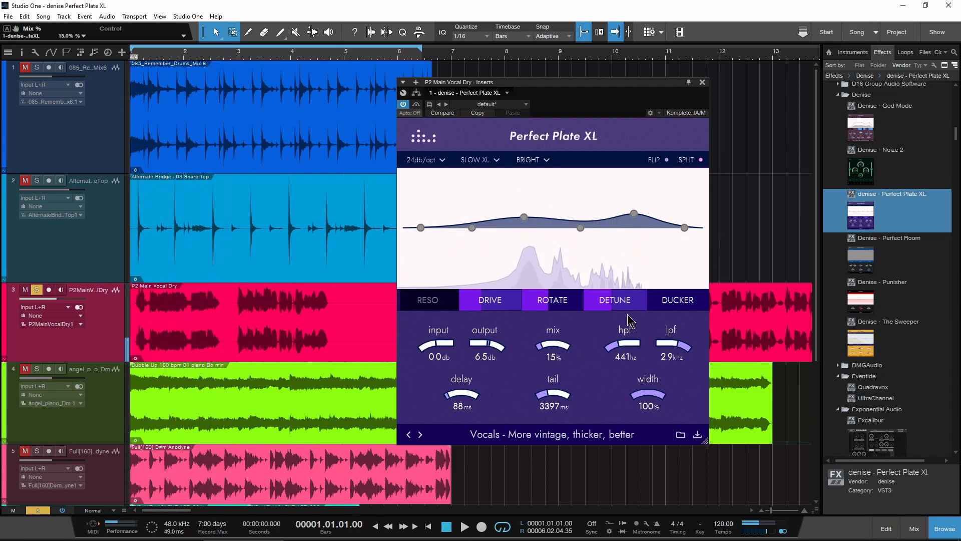
drag(553, 340, 559, 332)
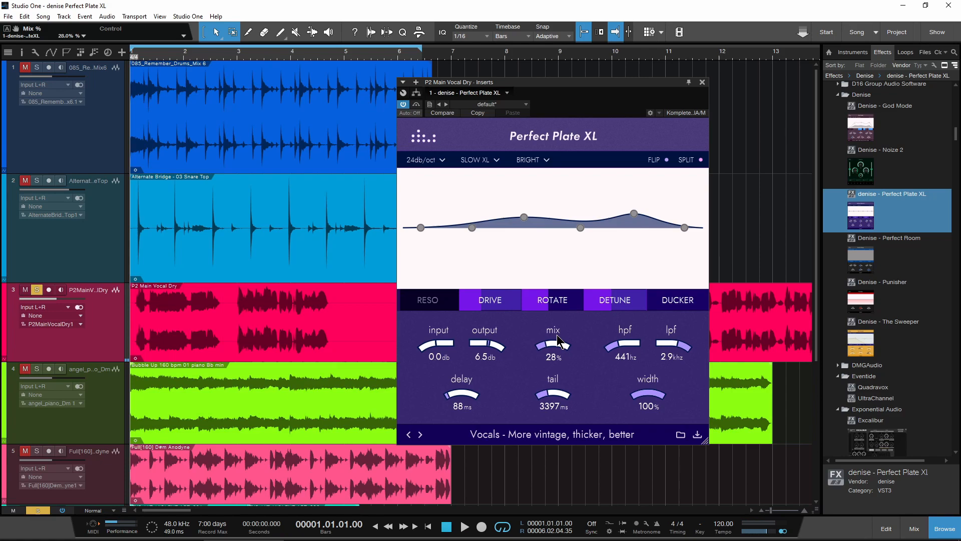
Raise the vocal reverb mix to 35% and engage the ducker with threshold near -38 dB.
drag(553, 343, 555, 332)
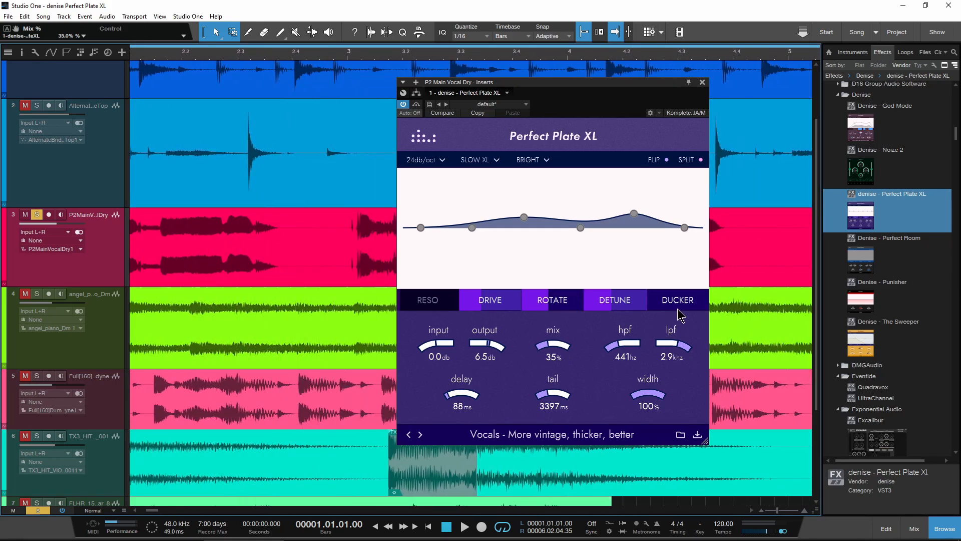
click(677, 299)
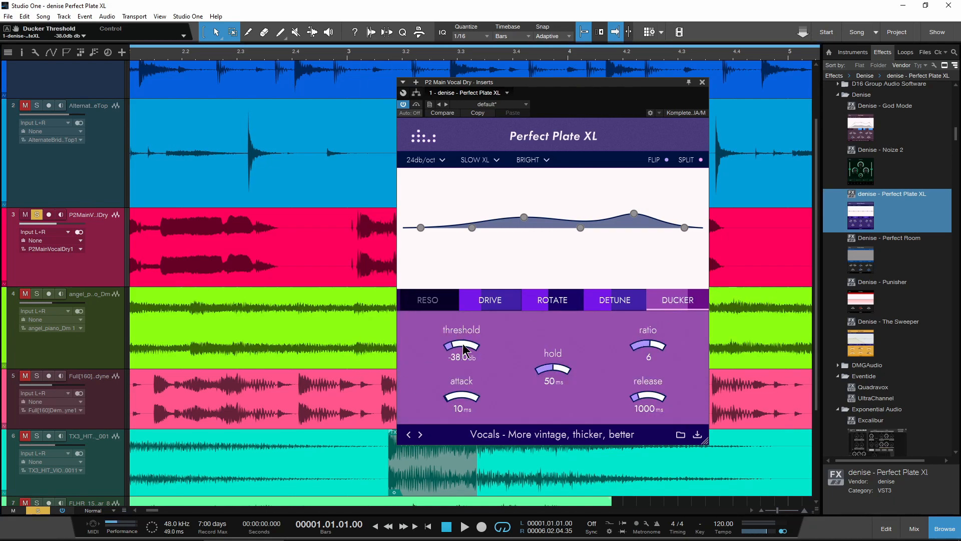
drag(461, 347, 460, 352)
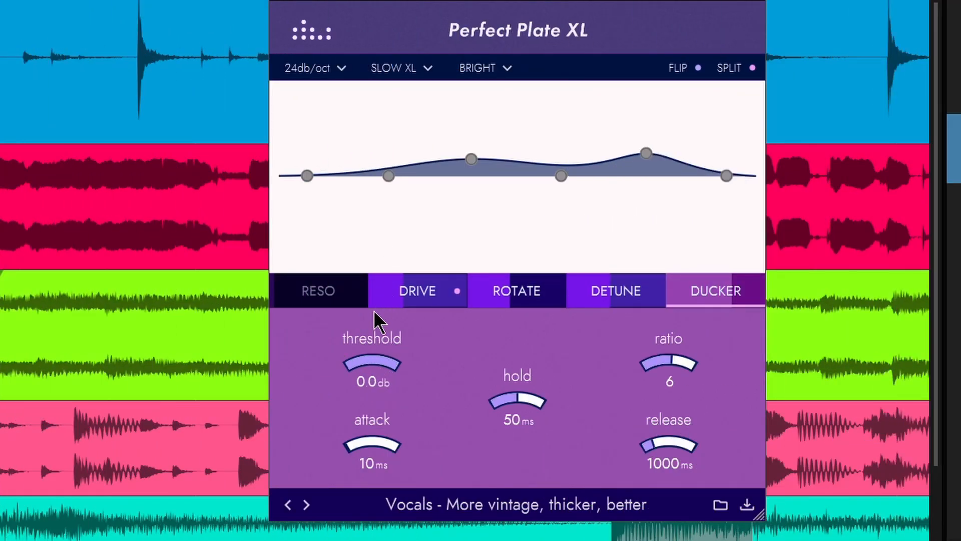
drag(372, 362, 358, 454)
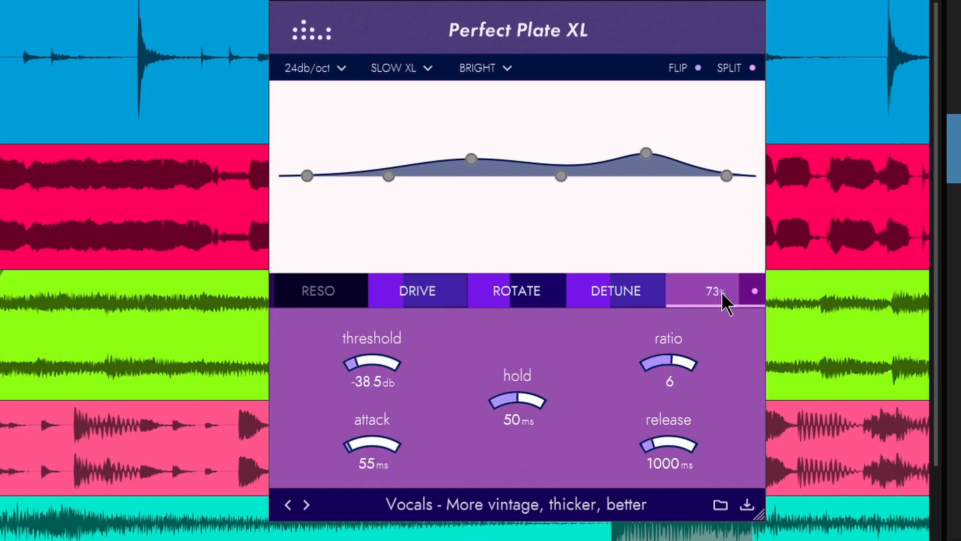
click(714, 291)
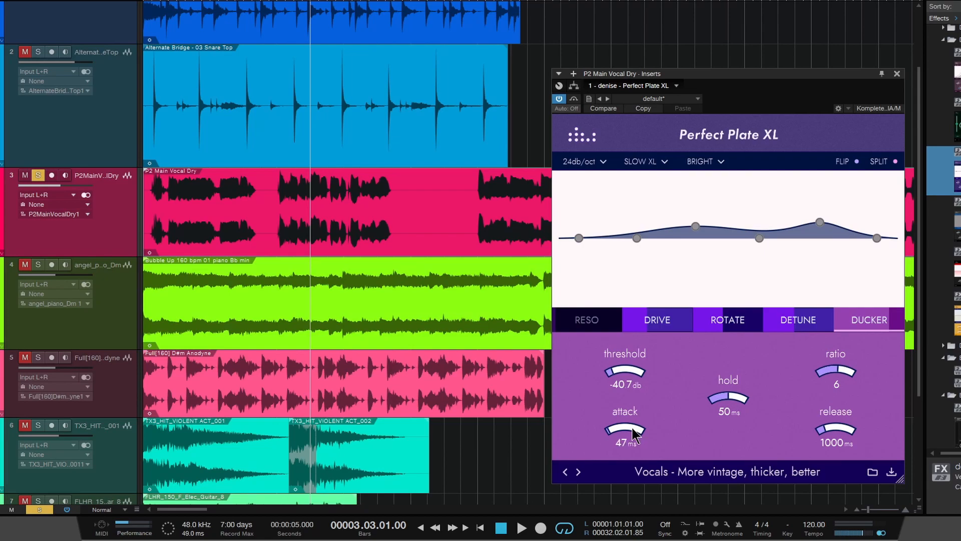
mouse_move(861, 393)
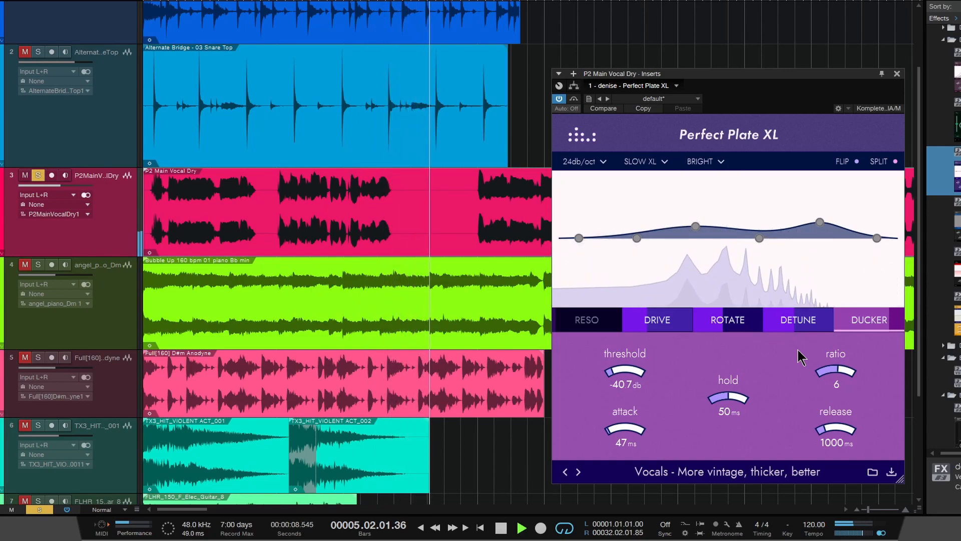
Replay the vocal and fine-tune the ducker threshold to about -37 dB with 47 ms attack.
click(520, 526)
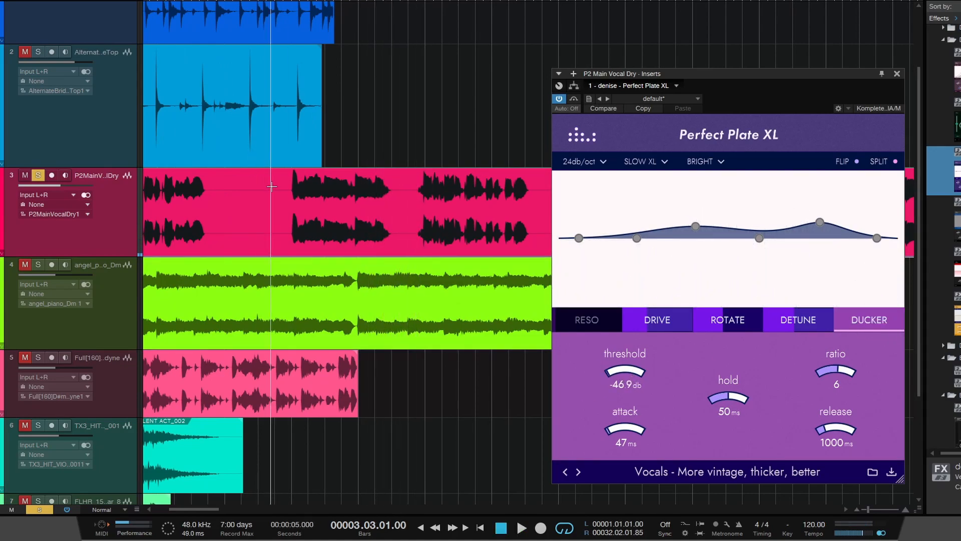
click(520, 528)
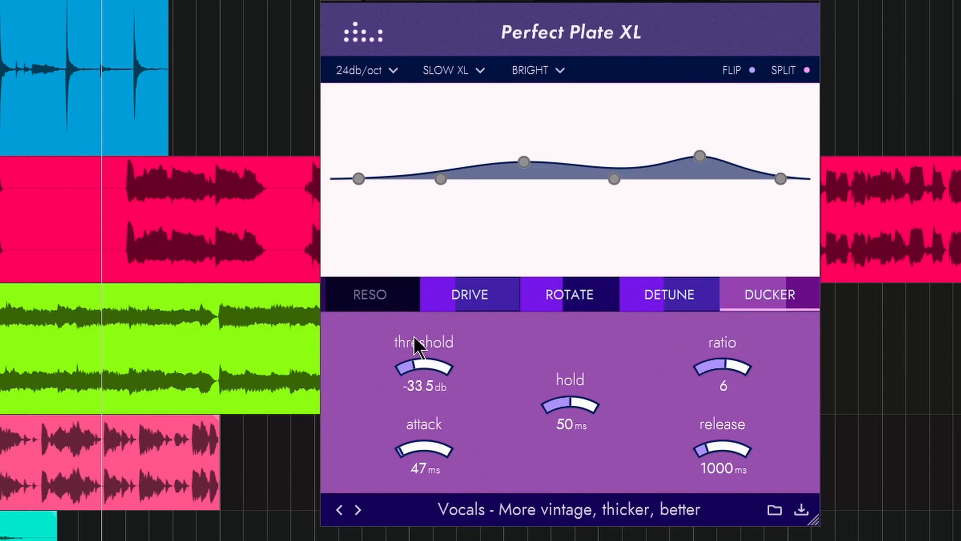
drag(422, 368, 456, 387)
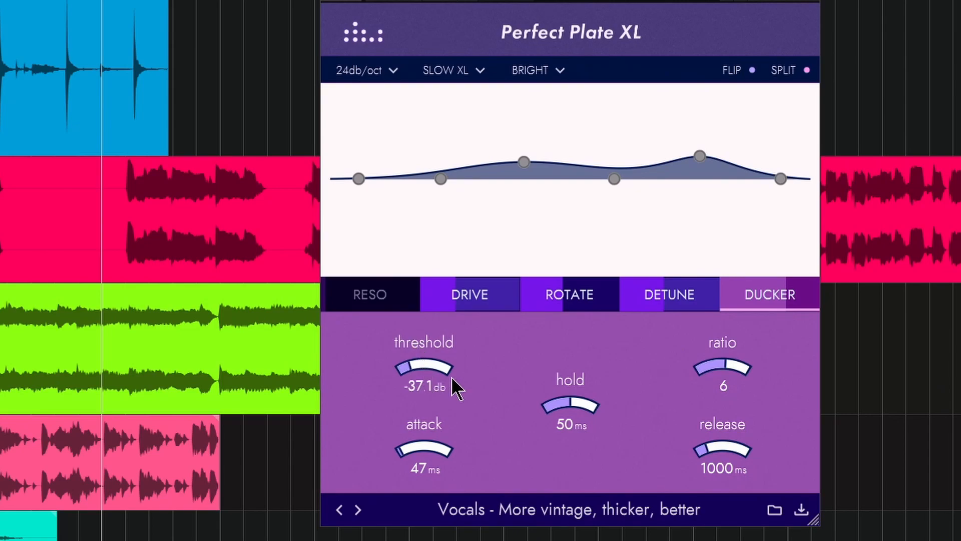
Toggle the ducker off and on to compare the vocal reverb with and without ducking.
click(769, 294)
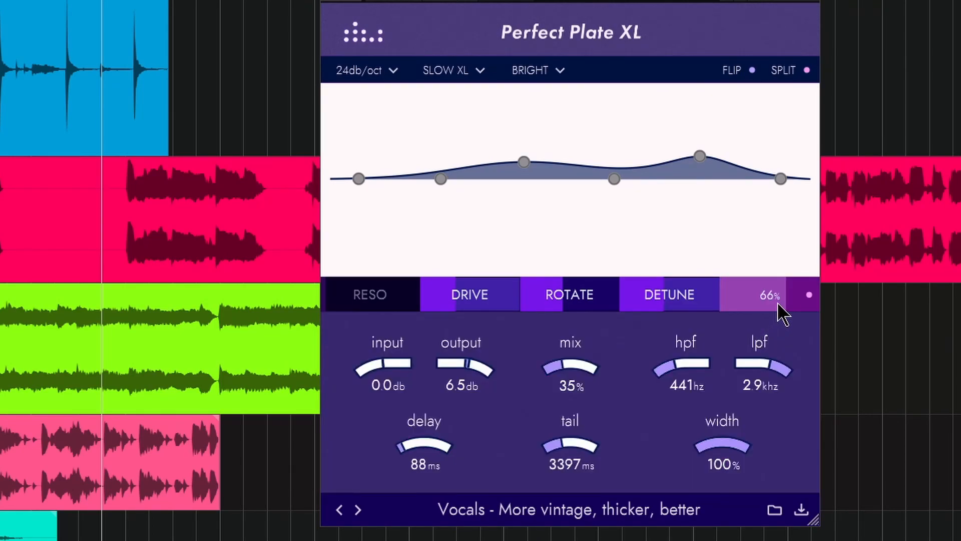
click(767, 294)
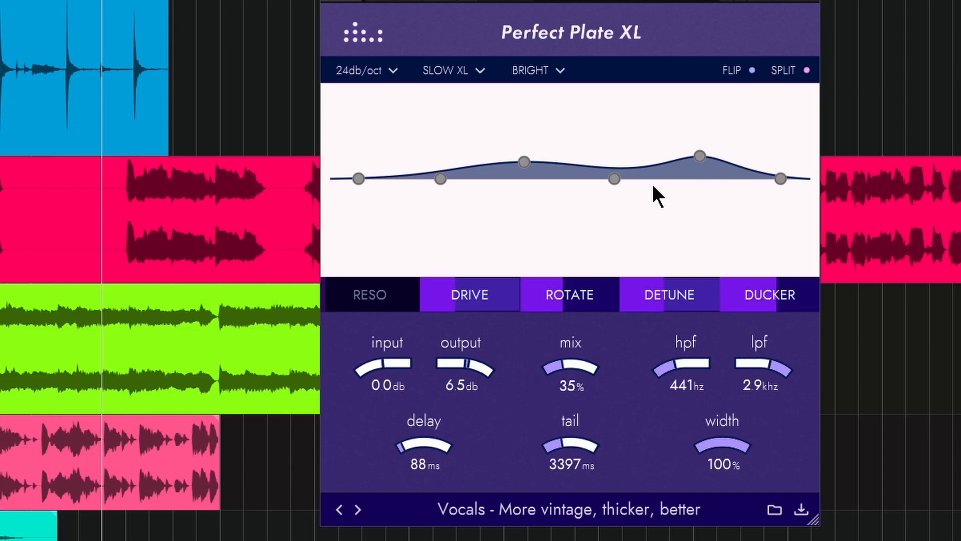
click(536, 70)
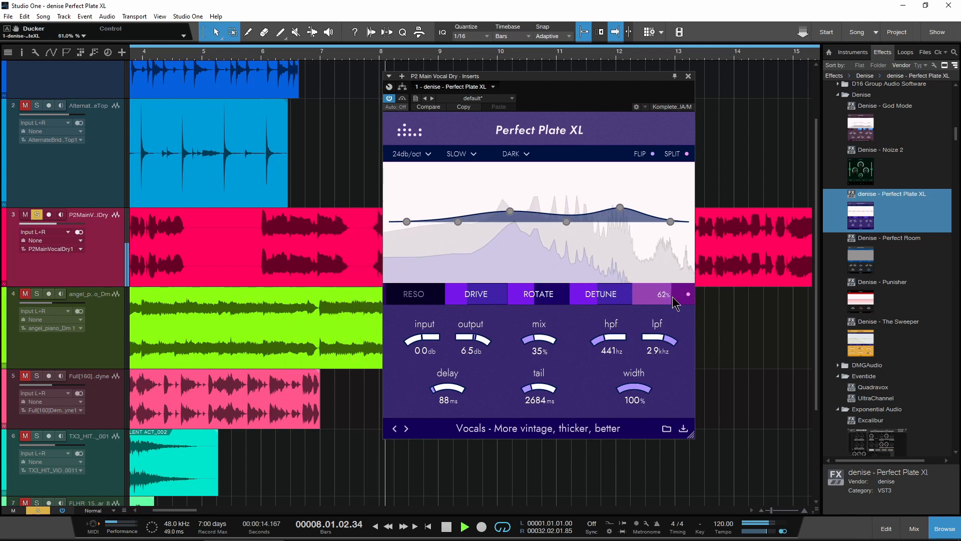
click(662, 293)
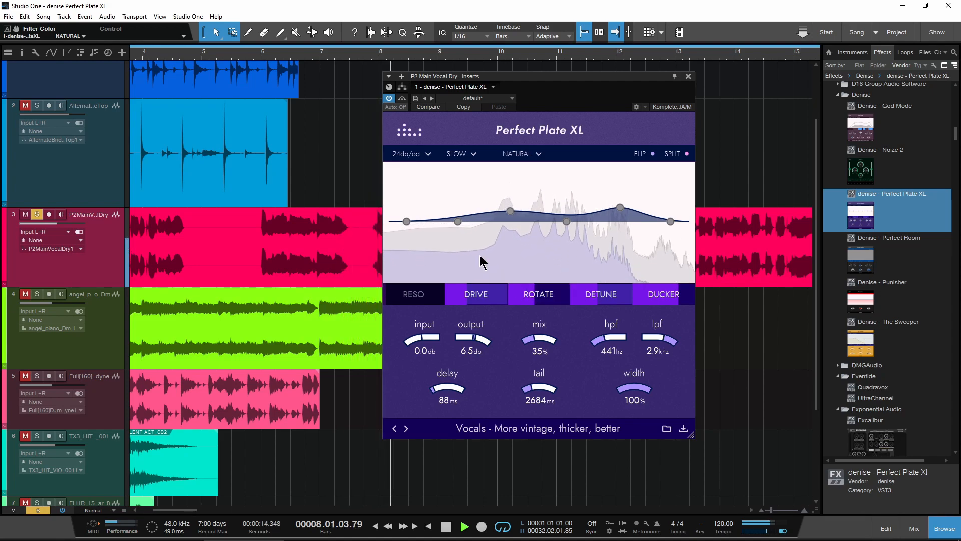
Steepen the filter slope to 48 dB/oct, adjust the low-pass cutoff and set ducking to 55%.
click(407, 154)
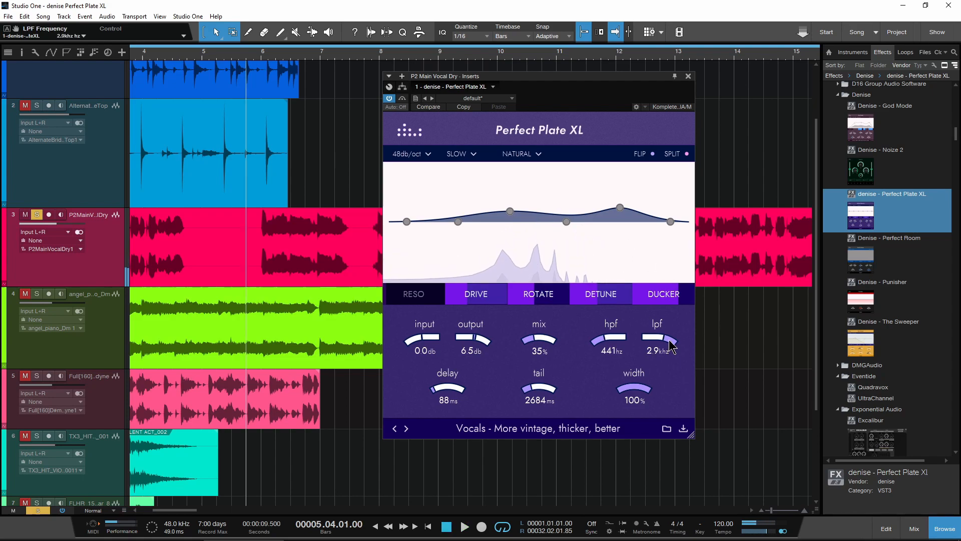
drag(659, 336, 659, 346)
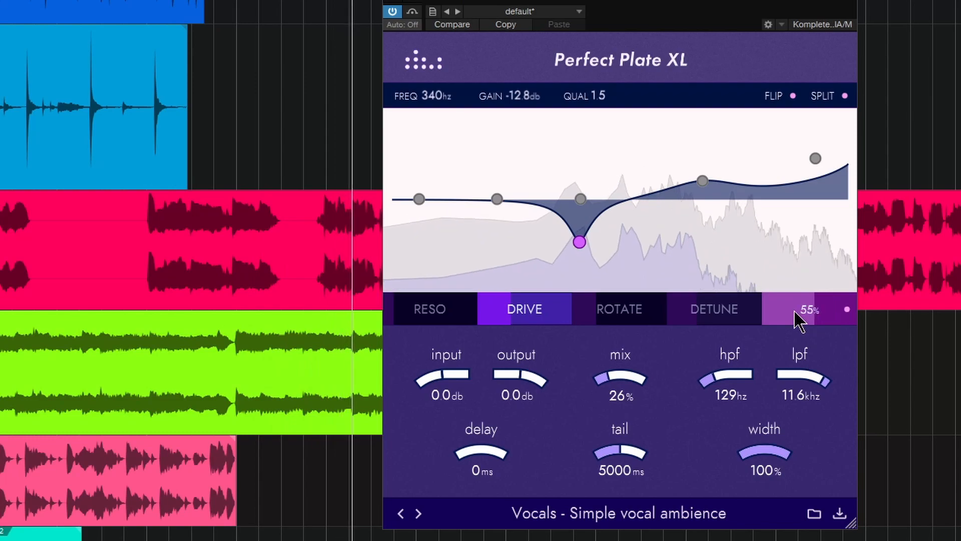
drag(797, 310, 791, 321)
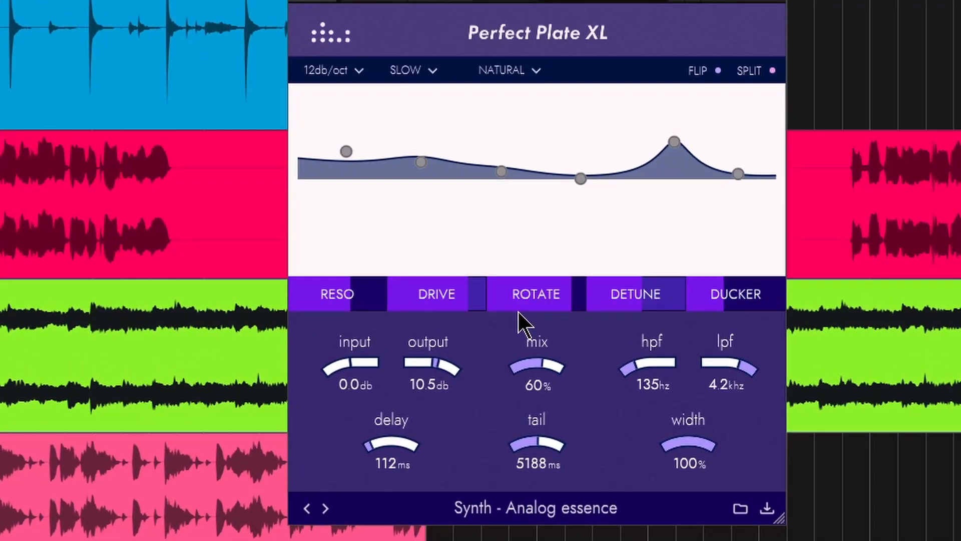
Engage resonance on the Analog essence preset and review its RESO and DRIVE settings.
click(534, 293)
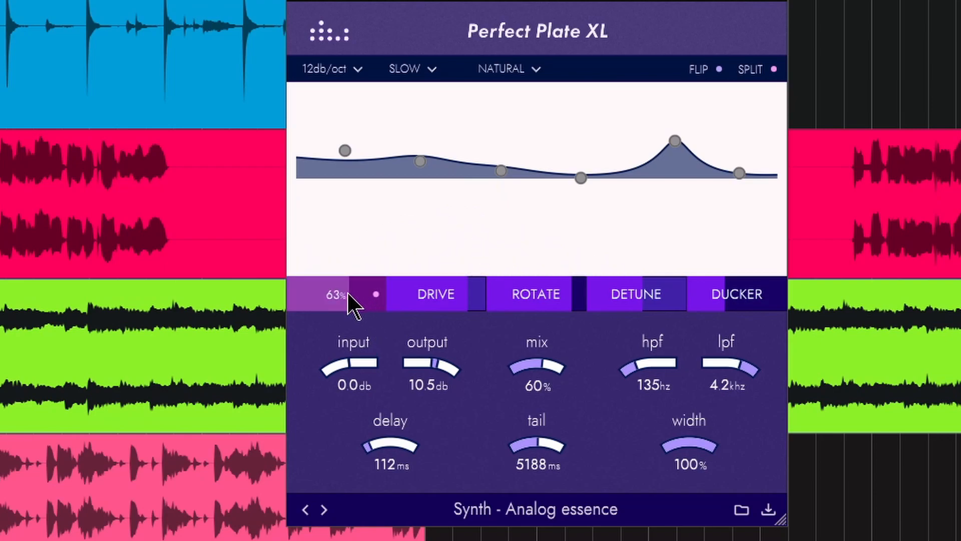
click(334, 294)
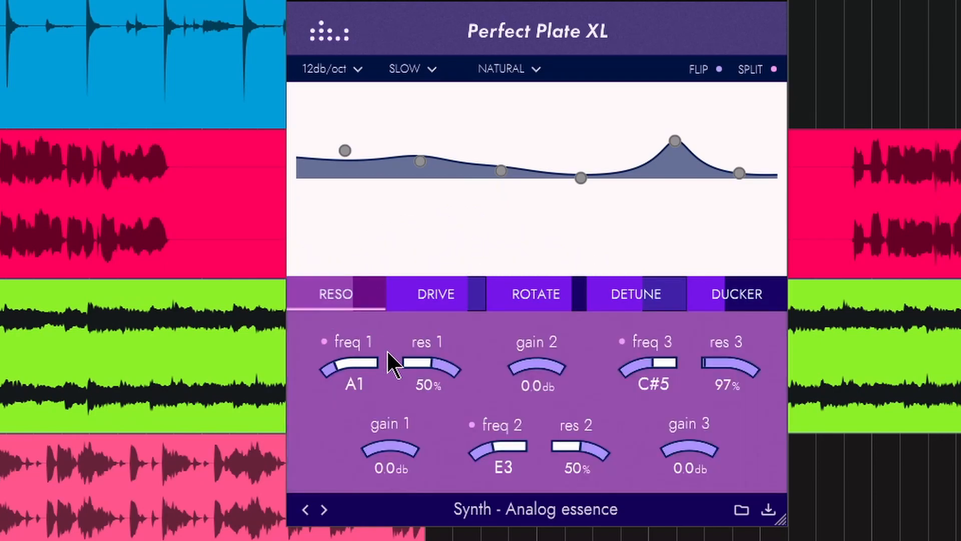
mouse_move(506, 423)
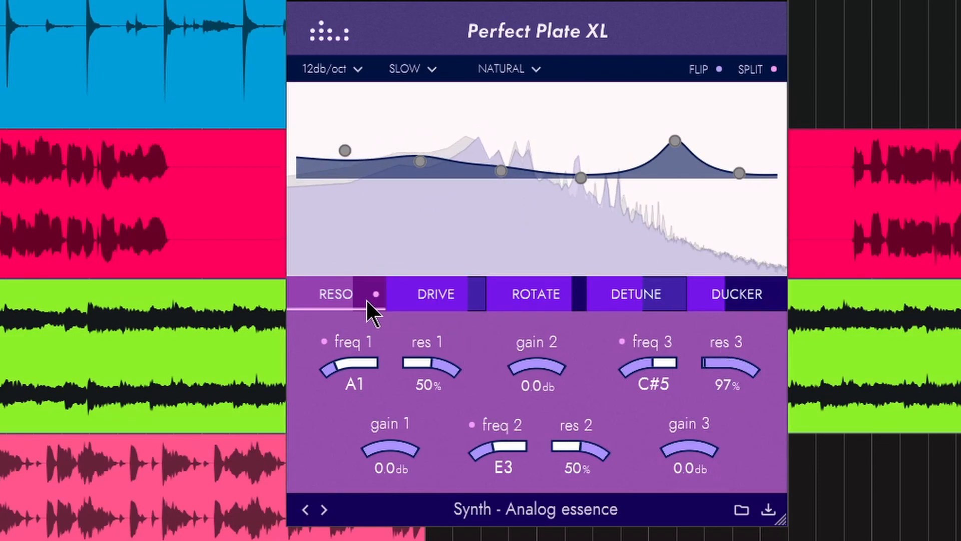
click(435, 293)
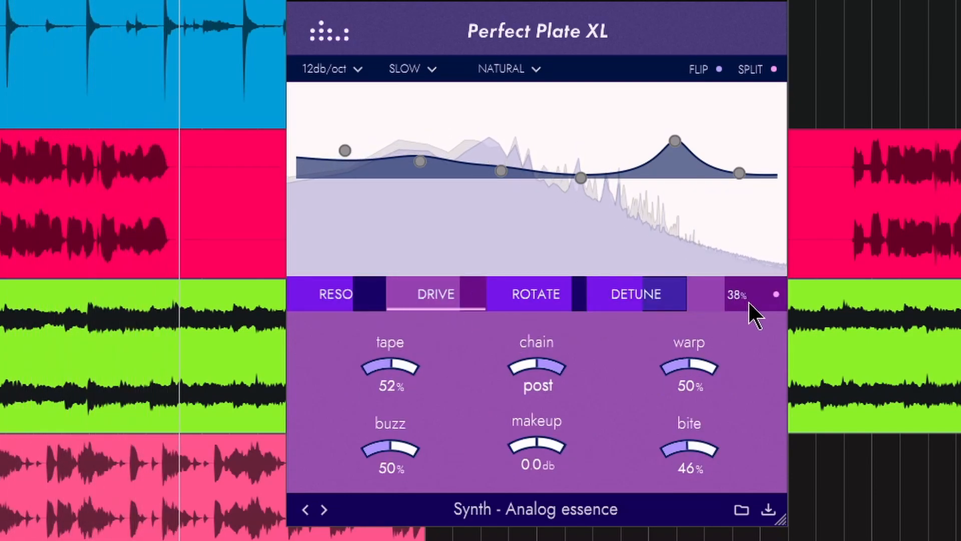
click(736, 293)
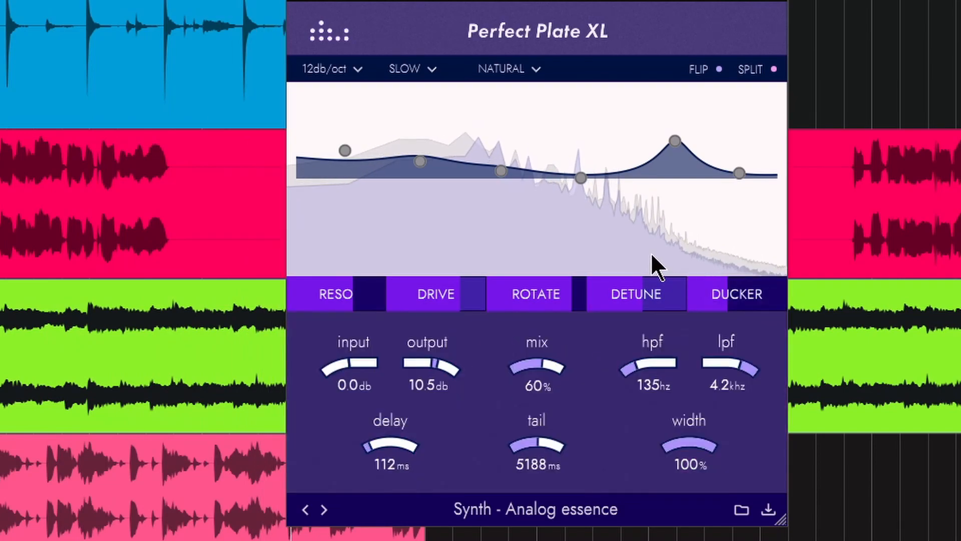
mouse_move(424, 415)
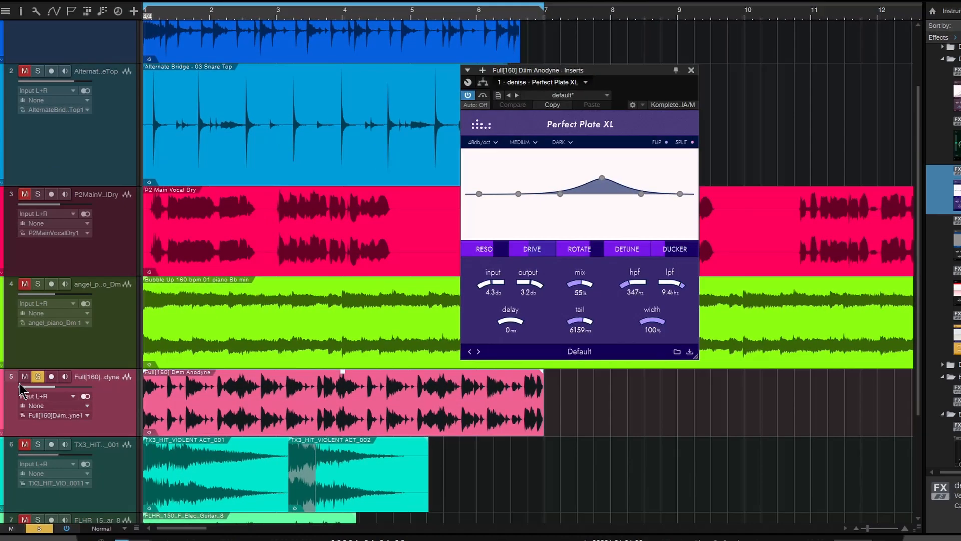
Enlarge the Anodyne loop's reverb window and move it higher over the tracks.
click(467, 96)
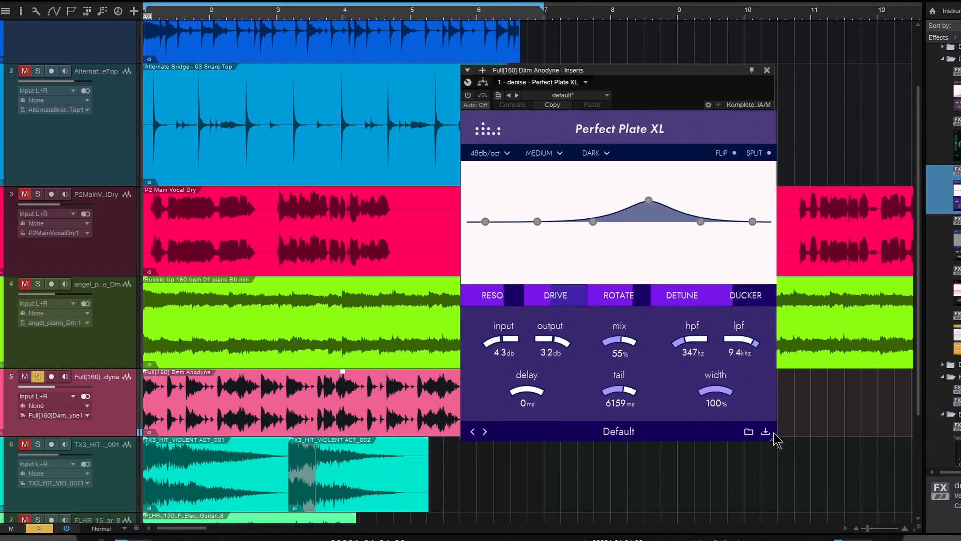
drag(613, 70, 612, 53)
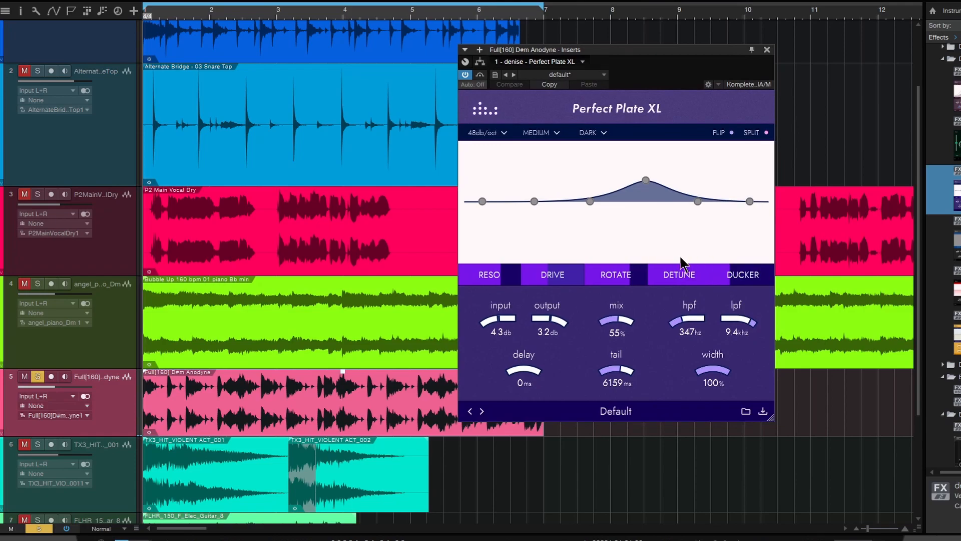
mouse_move(598, 297)
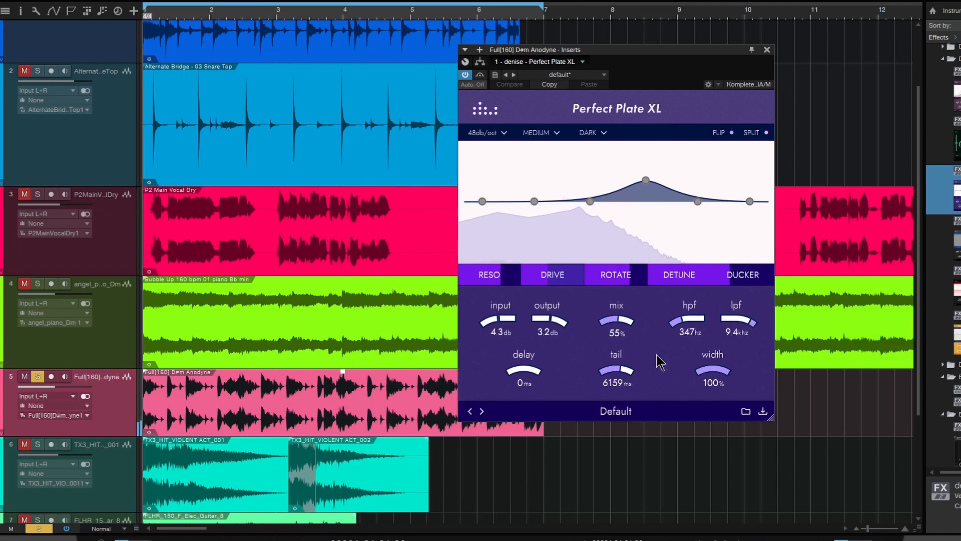
Review the drive at tape 100% with 9.2 dB makeup and engage rotate at 100%.
click(551, 275)
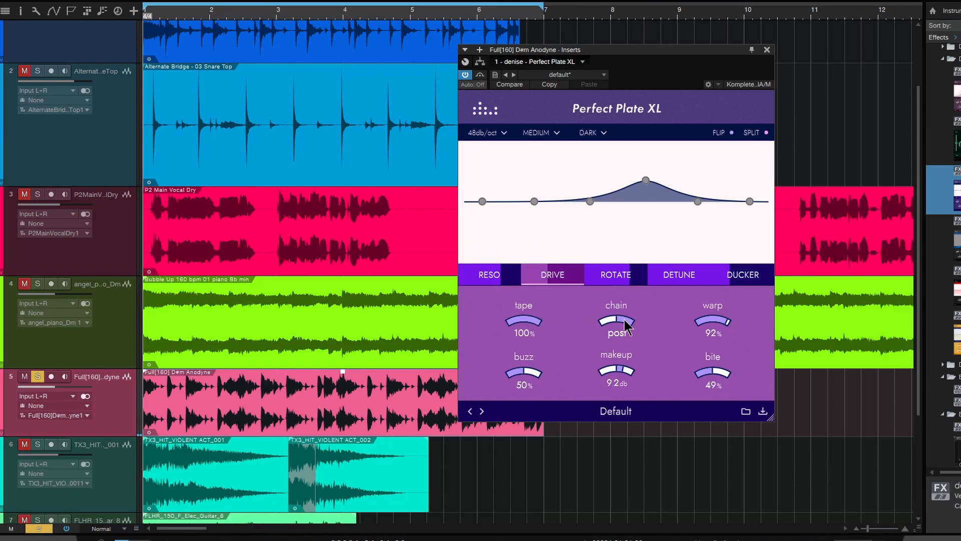
click(677, 274)
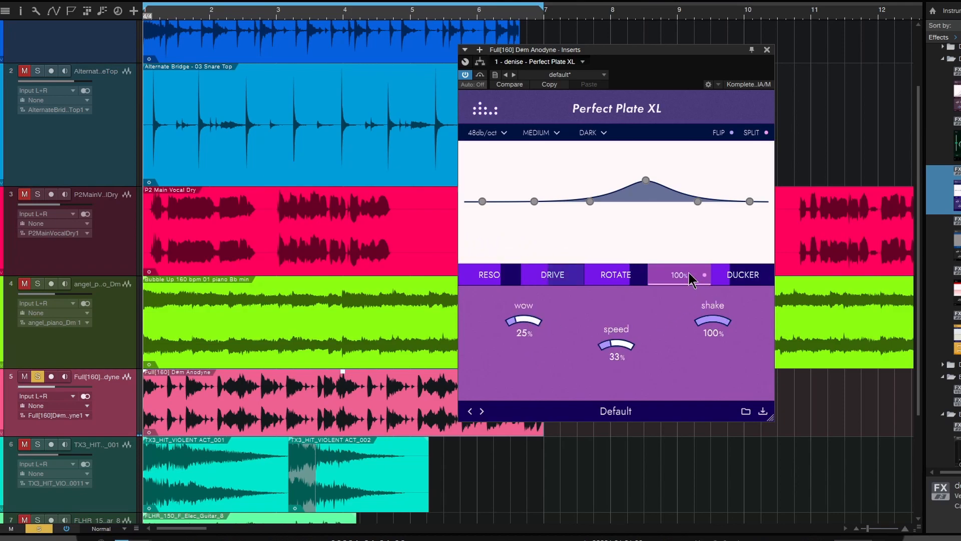
click(614, 274)
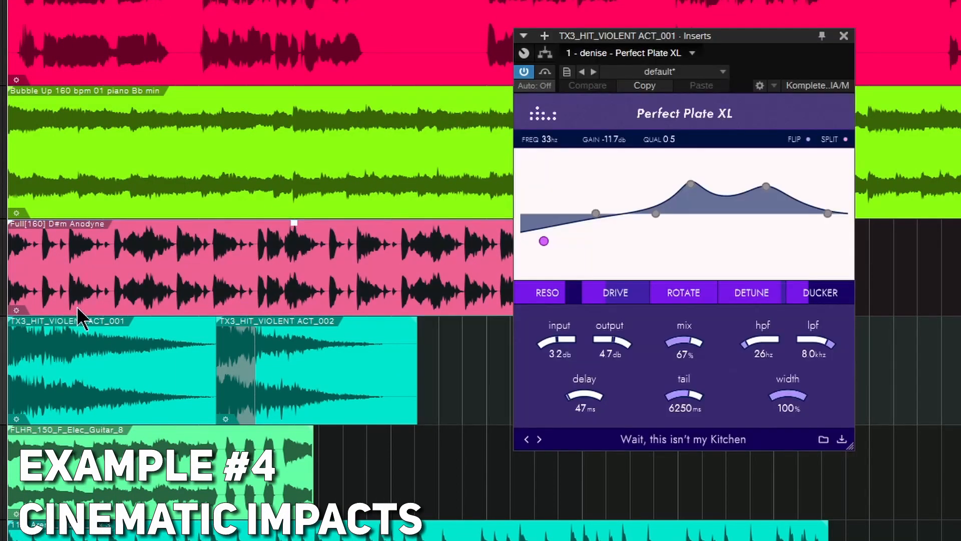
Sweep the impact reverb's high-pass up and bring it back to 26 Hz.
drag(632, 36, 649, 36)
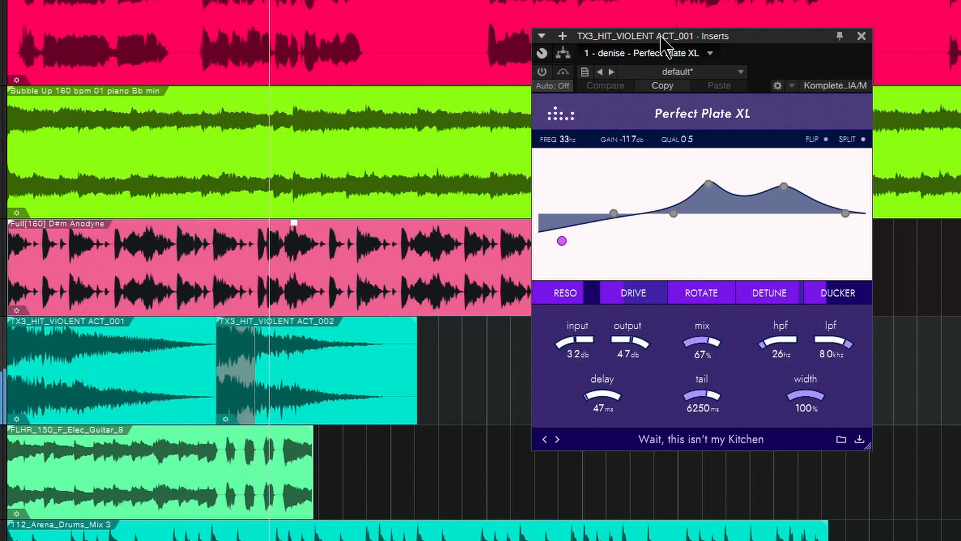
mouse_move(624, 49)
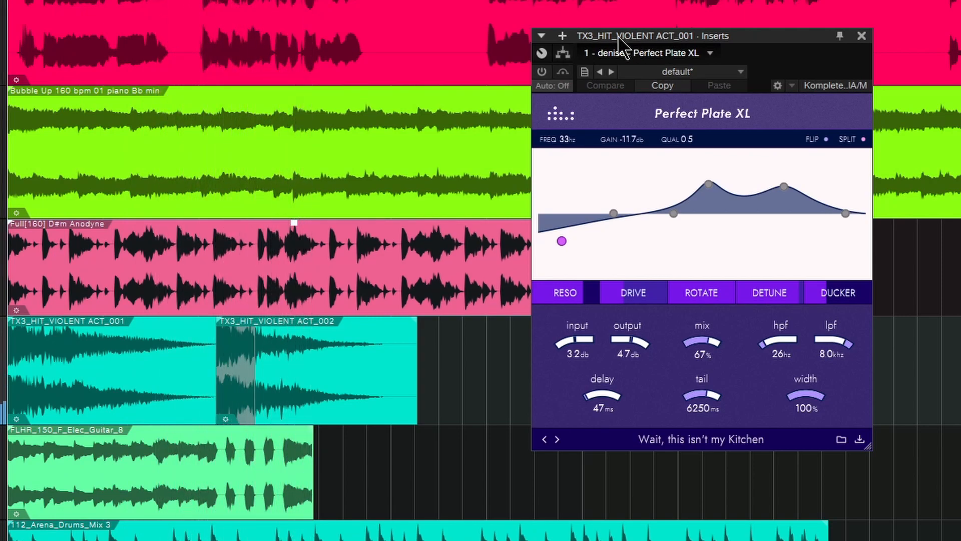
click(541, 72)
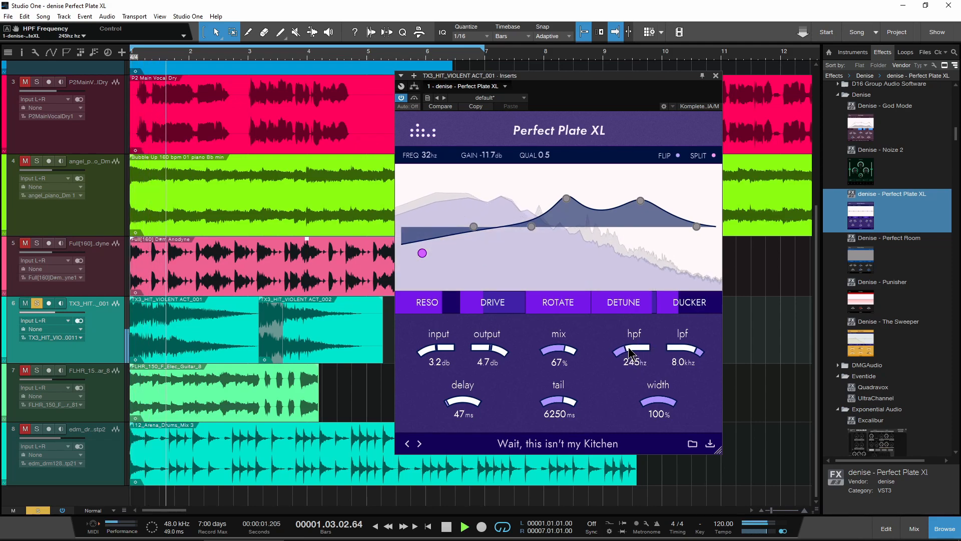
click(445, 525)
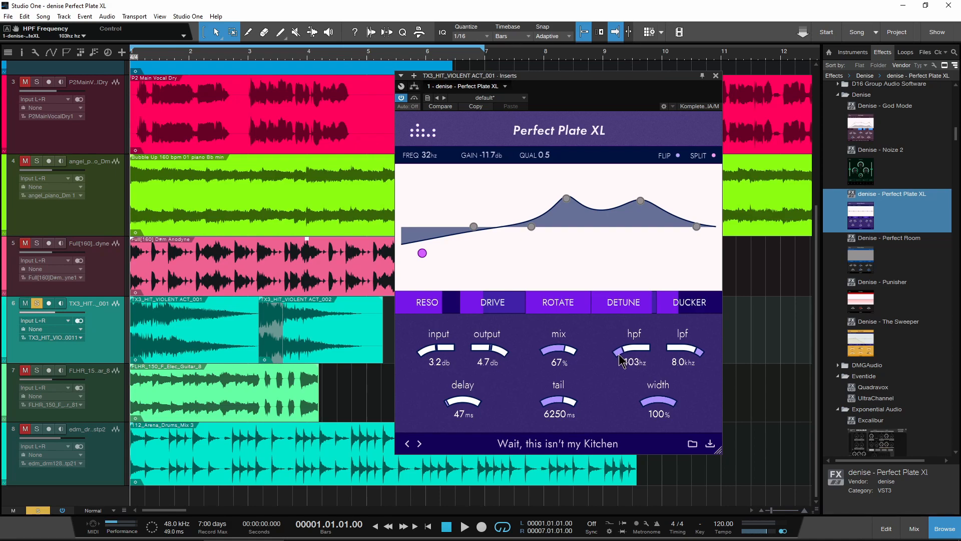
drag(635, 352, 616, 367)
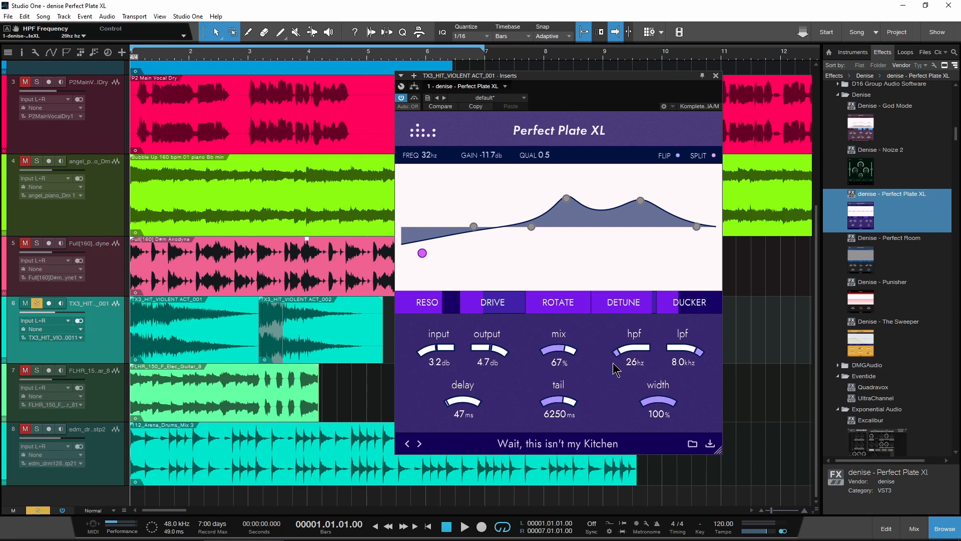
Move the low EQ band to about 37 Hz at -15.8 dB.
drag(421, 253, 422, 259)
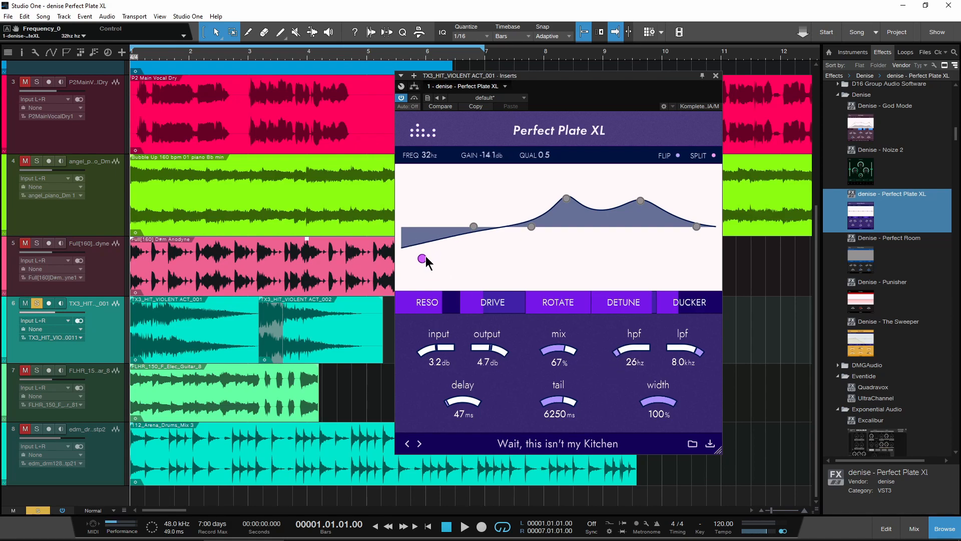
drag(421, 259, 427, 261)
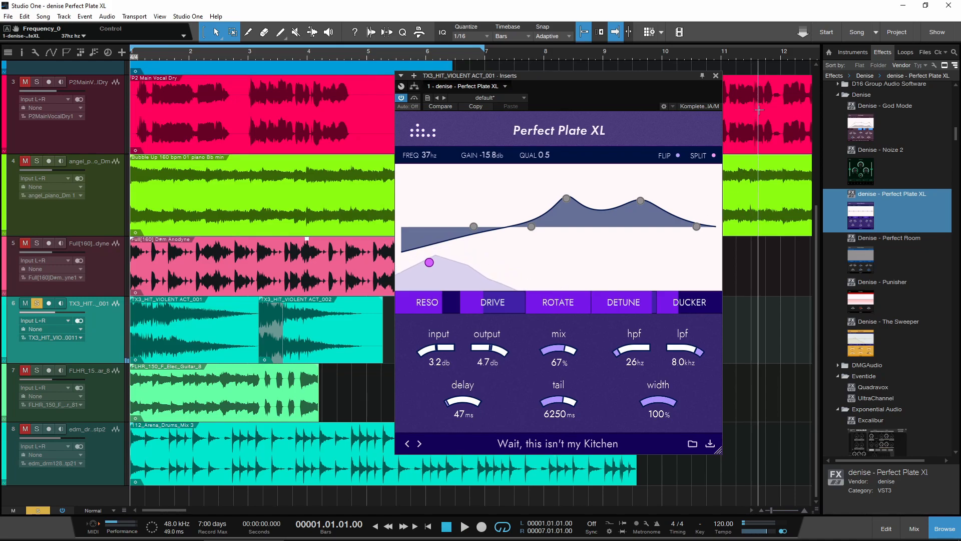
click(37, 371)
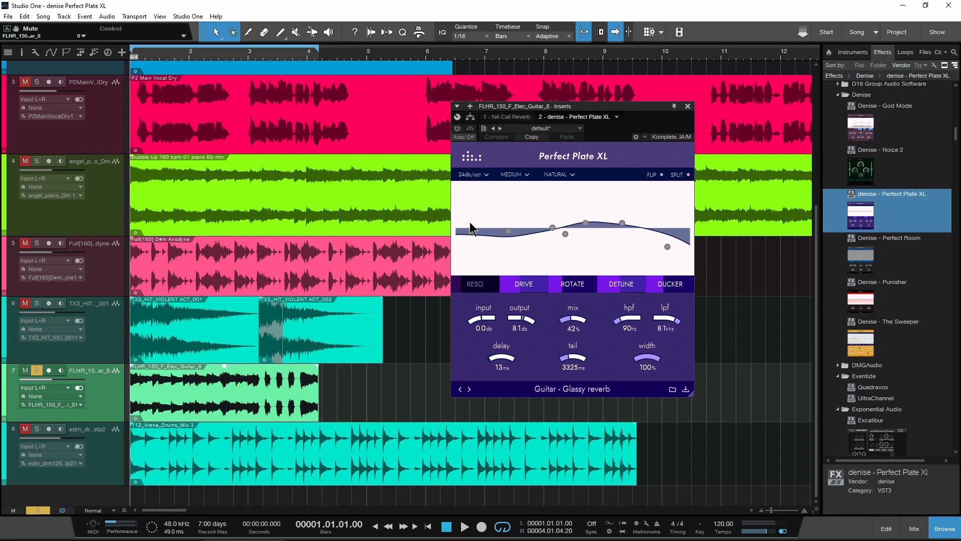
Bring up the guitar track's Perfect Plate XL on the Guitar - Glassy reverb preset.
click(465, 526)
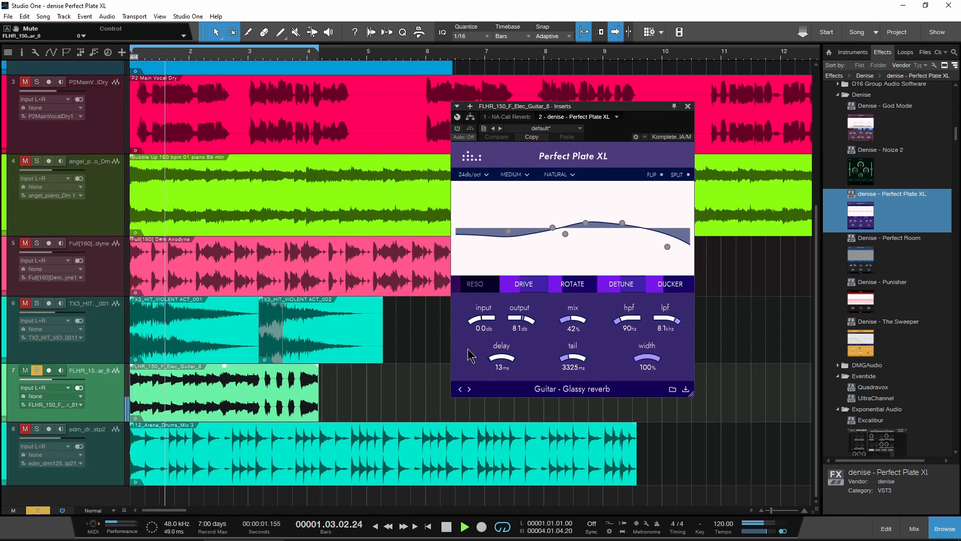
click(463, 526)
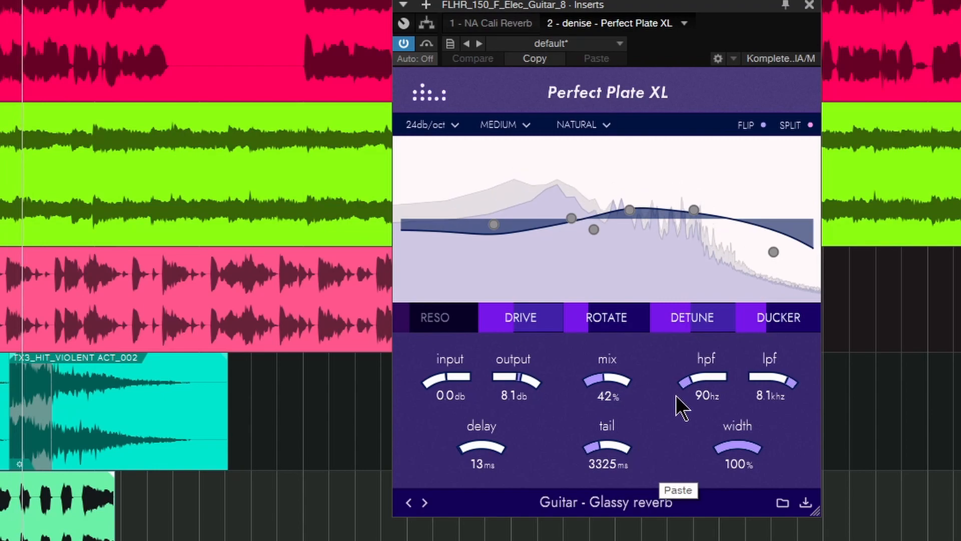
Check the drive and detune modules and set the drive amount to about 35%.
click(519, 318)
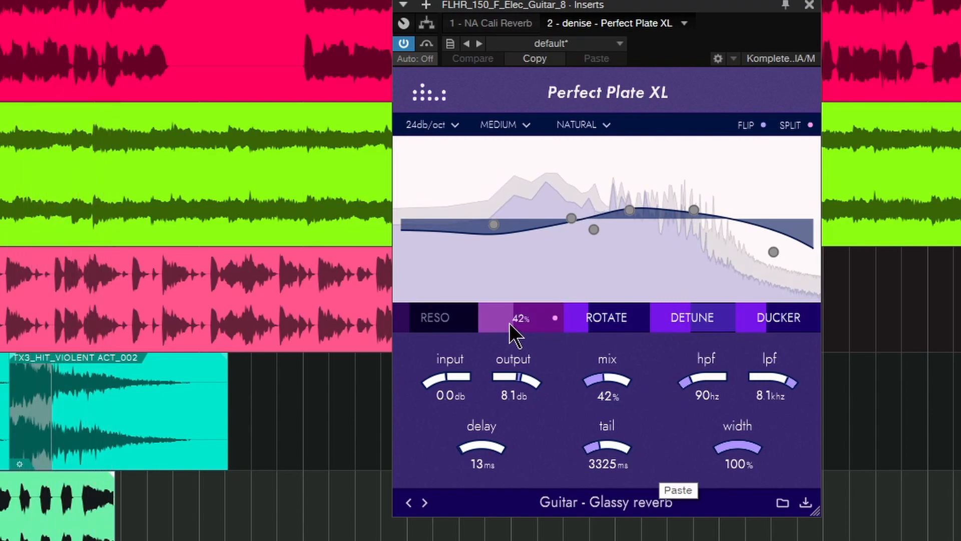
click(520, 317)
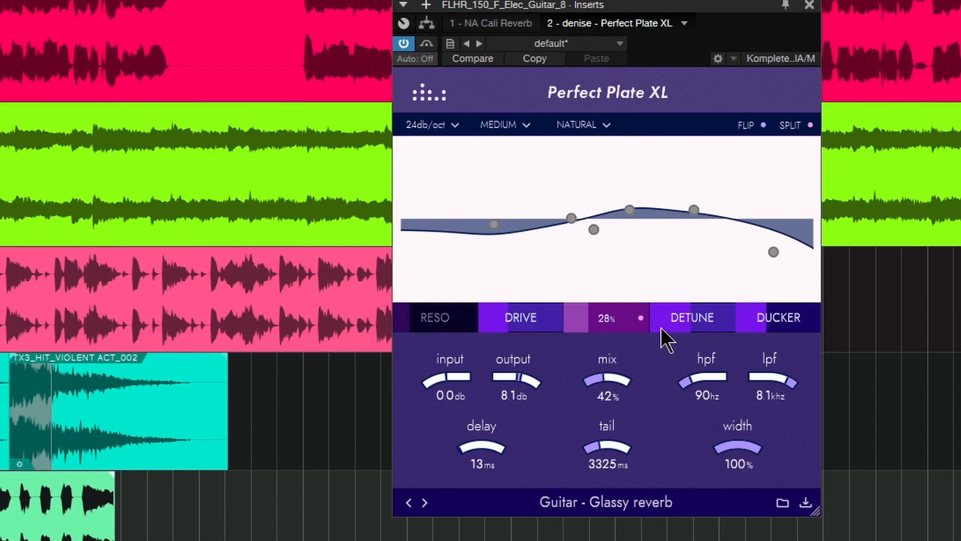
click(779, 318)
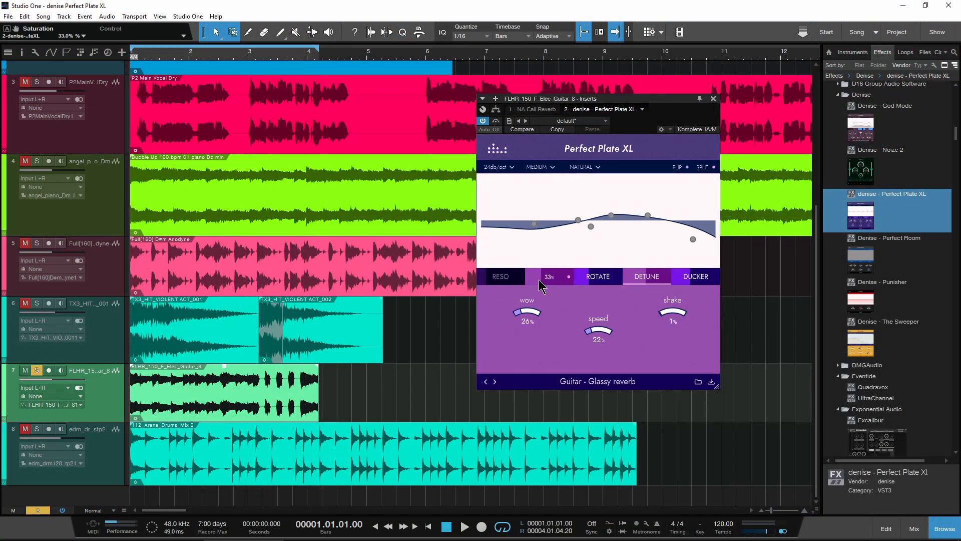
click(644, 276)
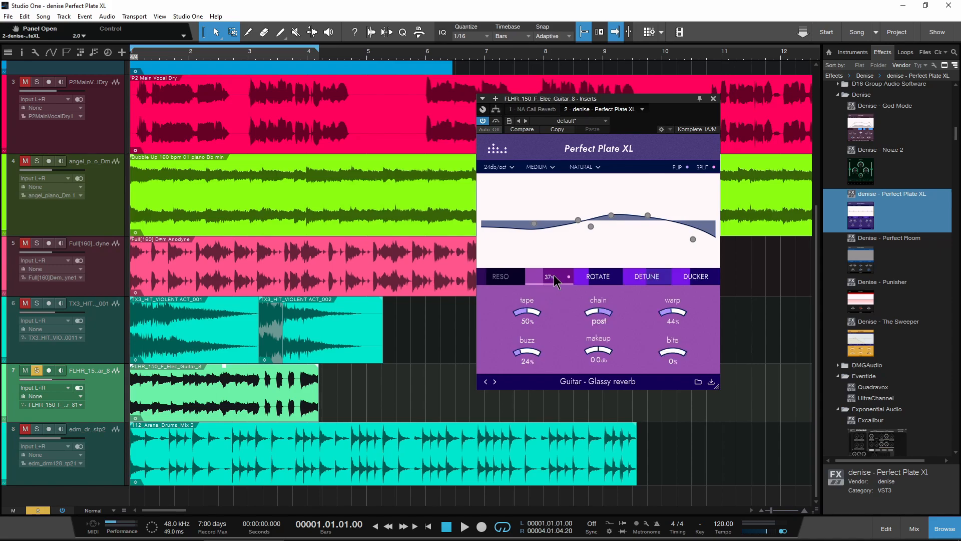
drag(555, 277, 554, 285)
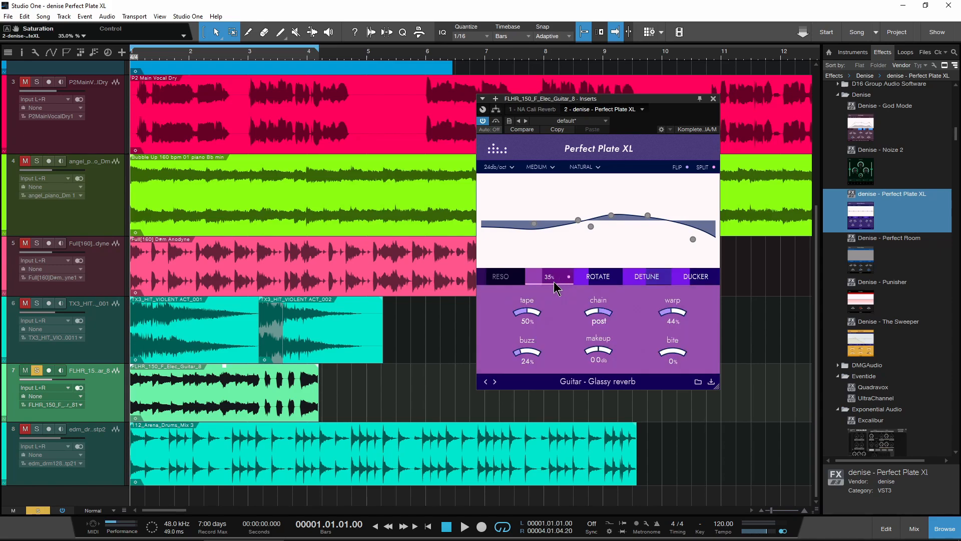
Back on the main controls, switch the guitar reverb's speed to FAST.
click(548, 277)
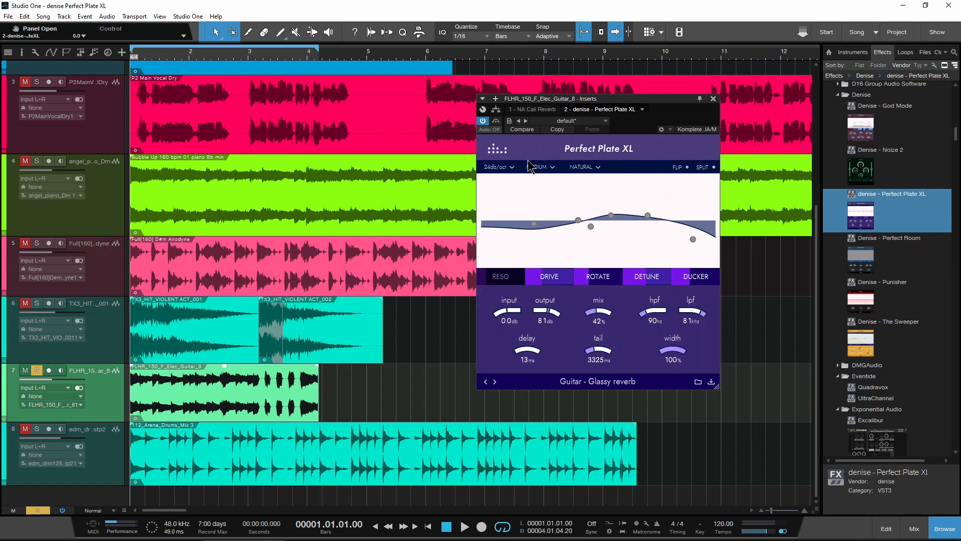
click(538, 168)
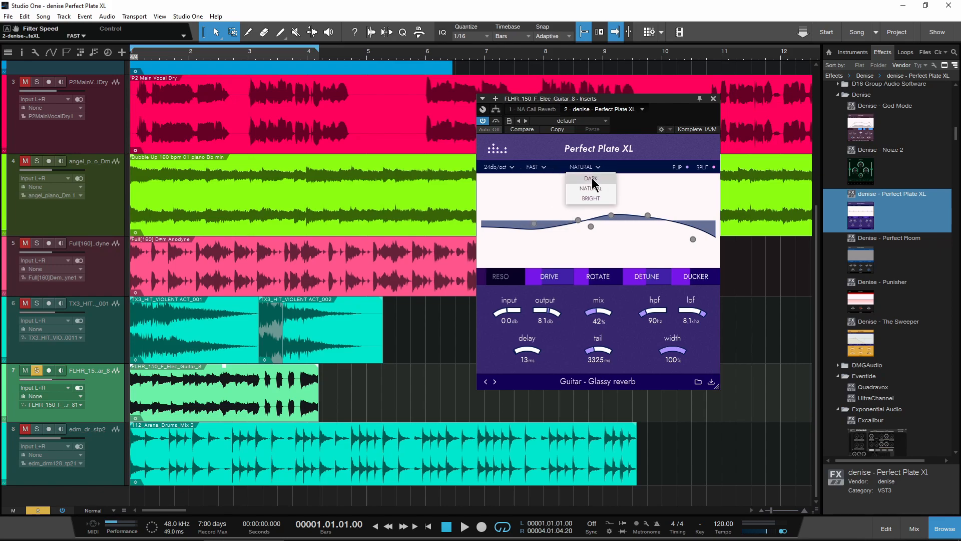
Try the DARK character, then settle on SLOW speed with the BRIGHT character.
click(590, 178)
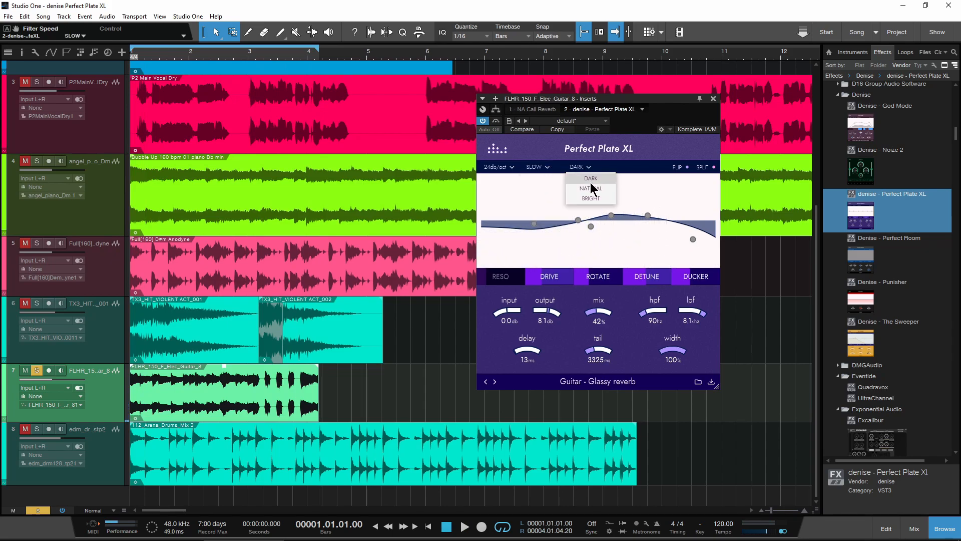
click(589, 198)
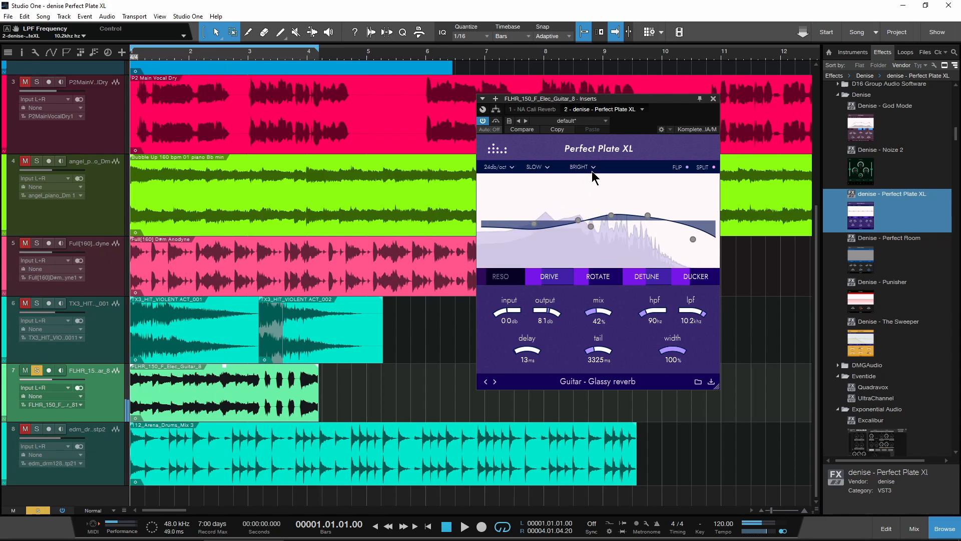
click(536, 167)
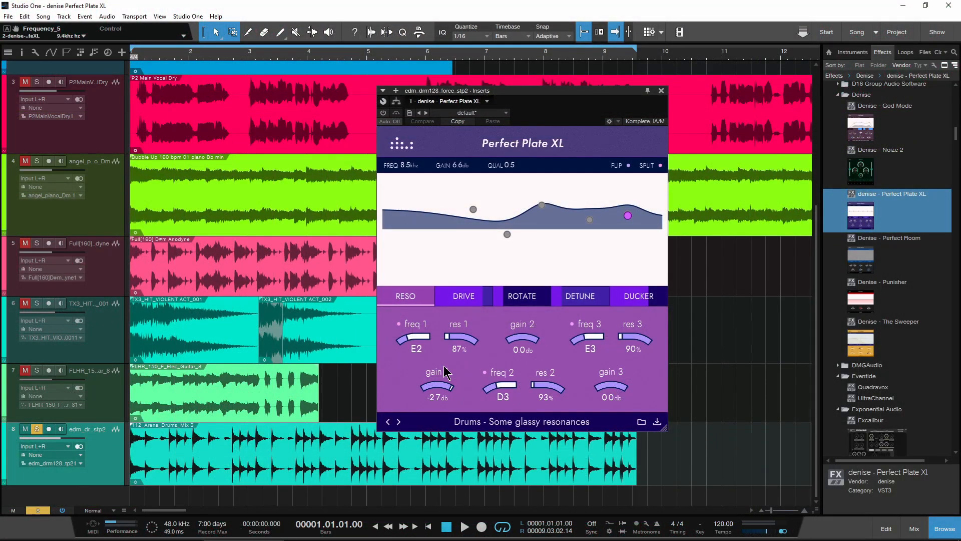
Bring up the drums track's Perfect Plate XL, review its RESO panel and return to the main controls.
click(465, 525)
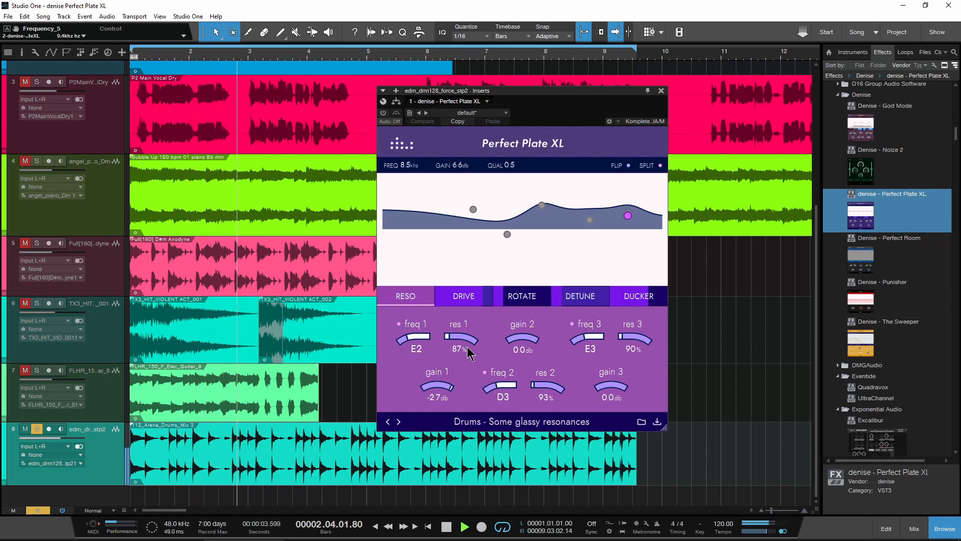
click(445, 526)
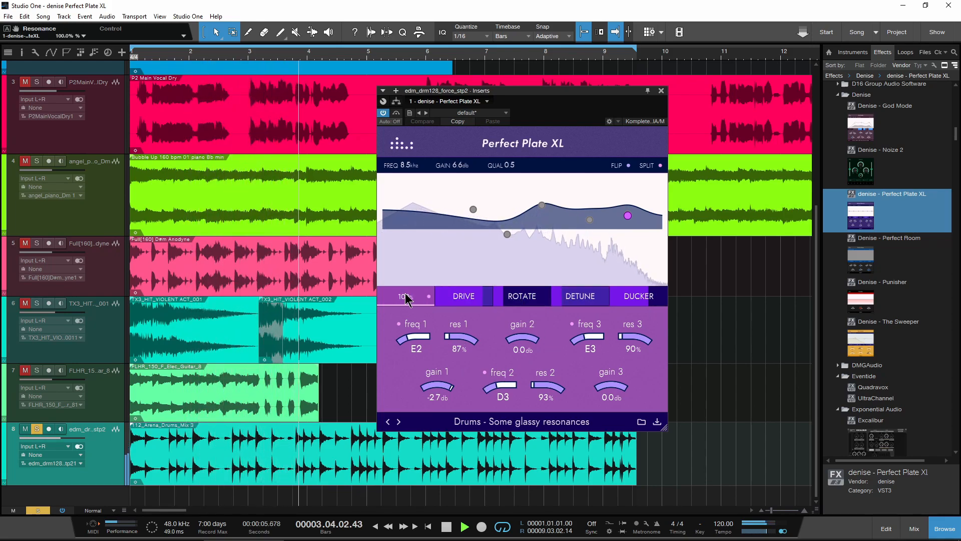
click(405, 296)
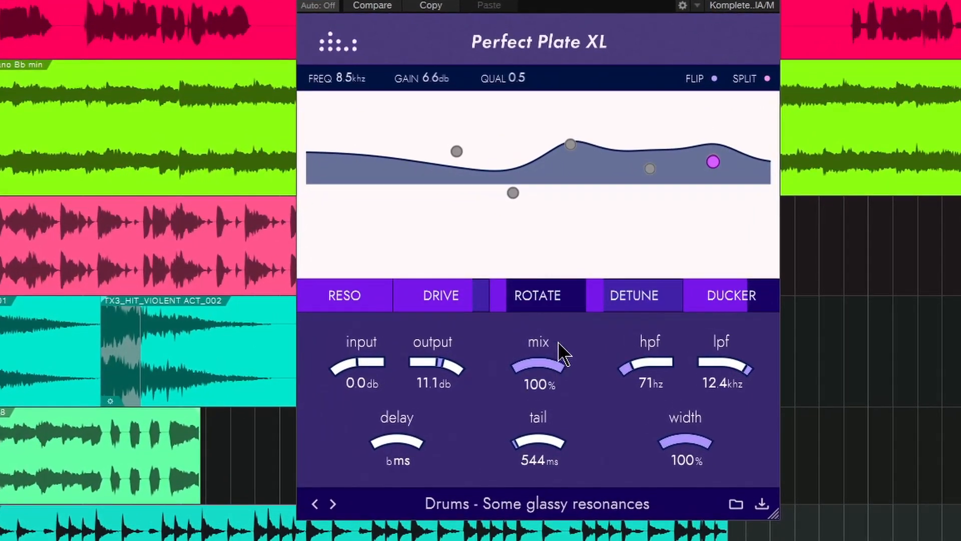
mouse_move(569, 370)
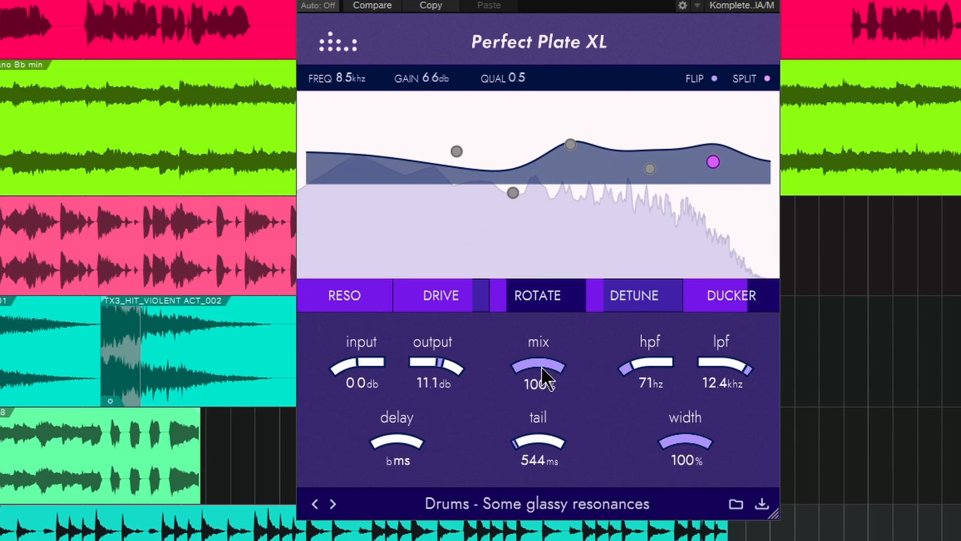
Dip the drum reverb mix to 50% and back to 100%, then switch on and show the resonance stage.
drag(538, 368, 555, 453)
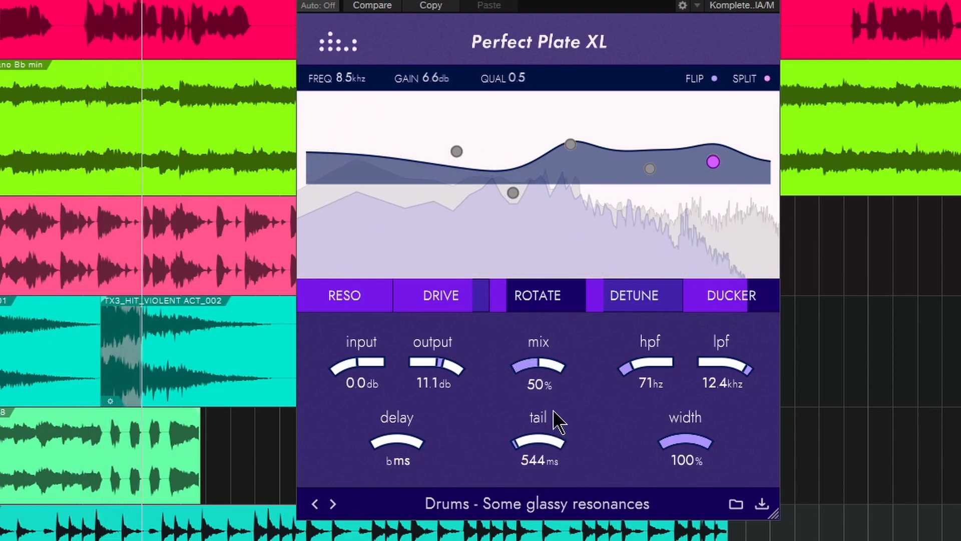
drag(539, 364, 538, 344)
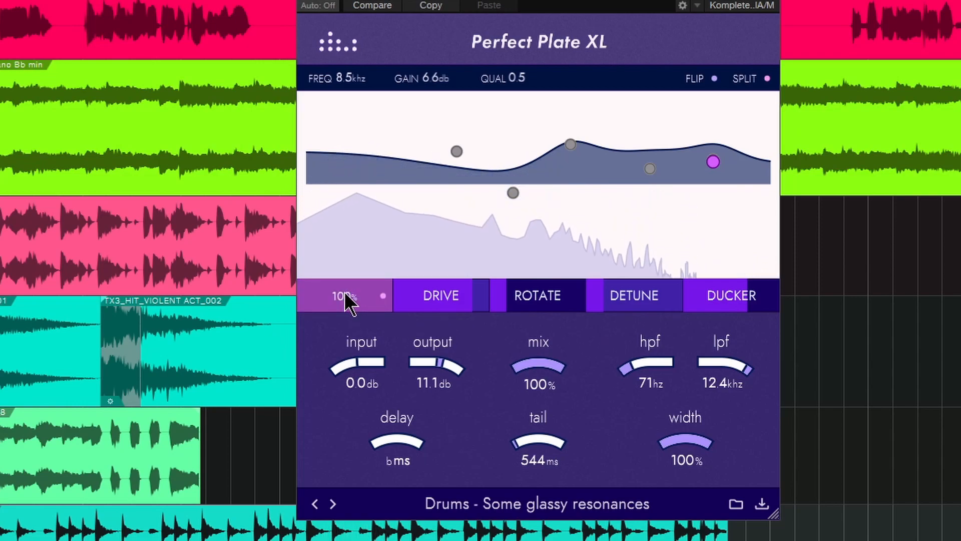
click(344, 295)
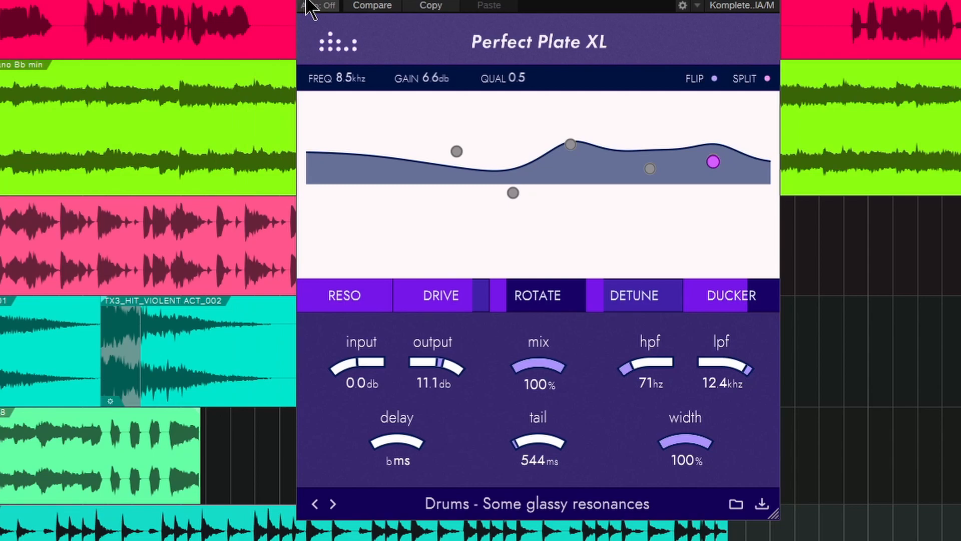
click(344, 295)
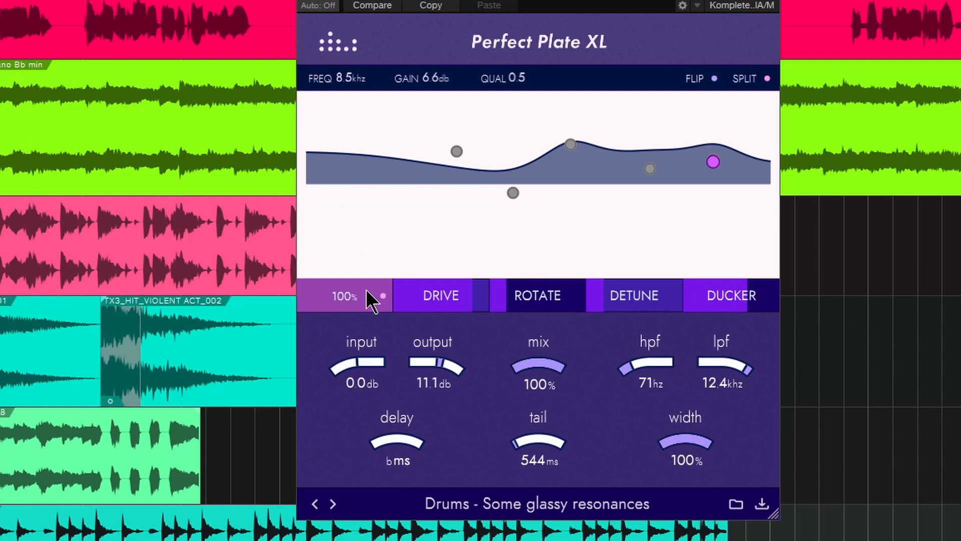
click(344, 295)
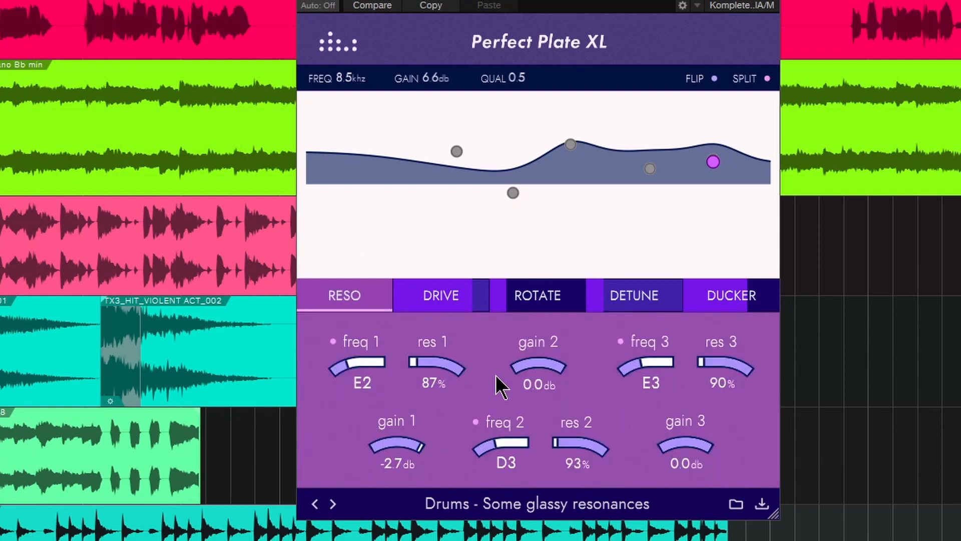
mouse_move(323, 92)
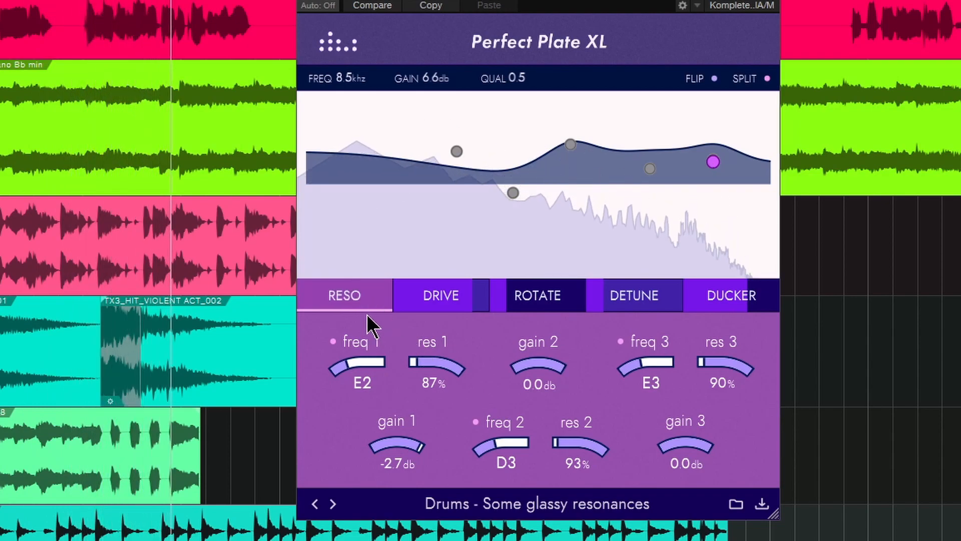
Browse the DRIVE, DETUNE and DUCKER panels of the glassy resonances preset.
click(343, 294)
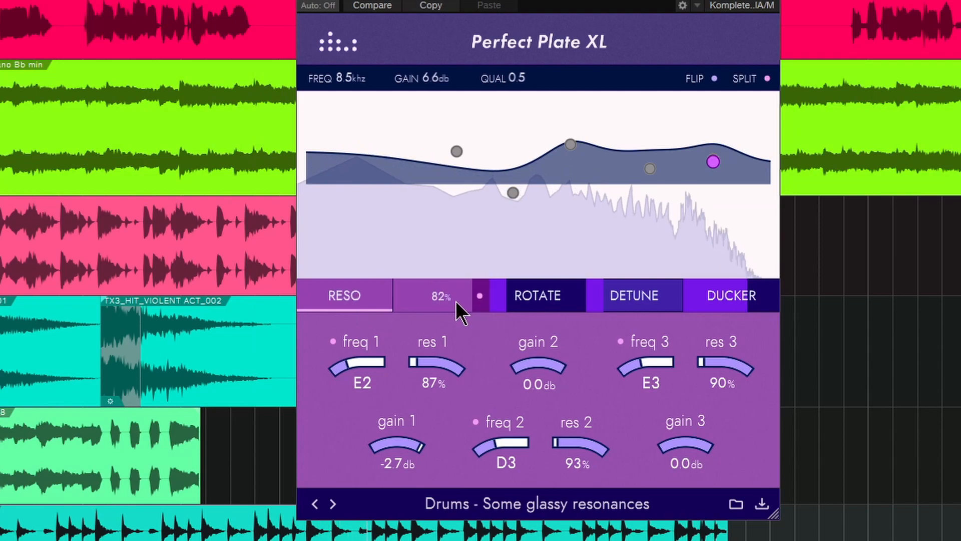
click(634, 294)
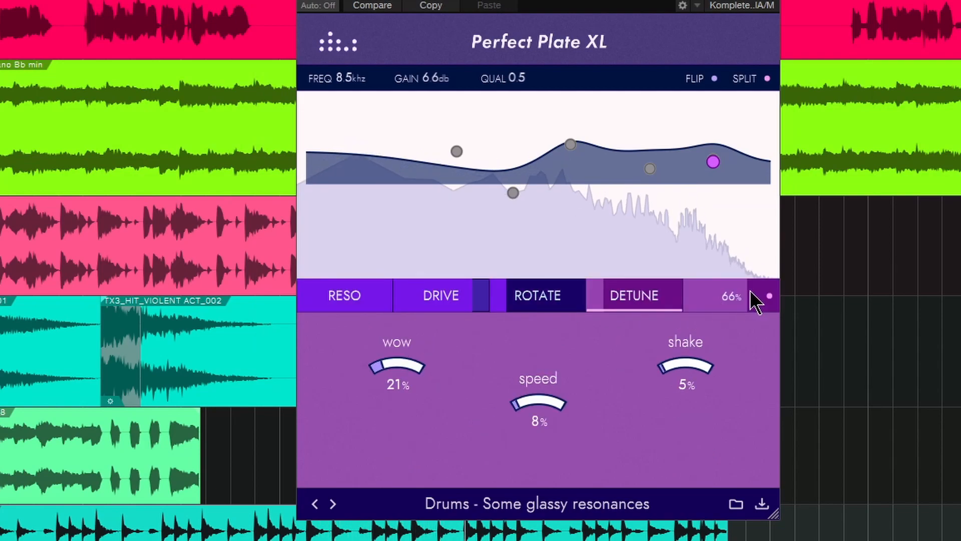
click(729, 295)
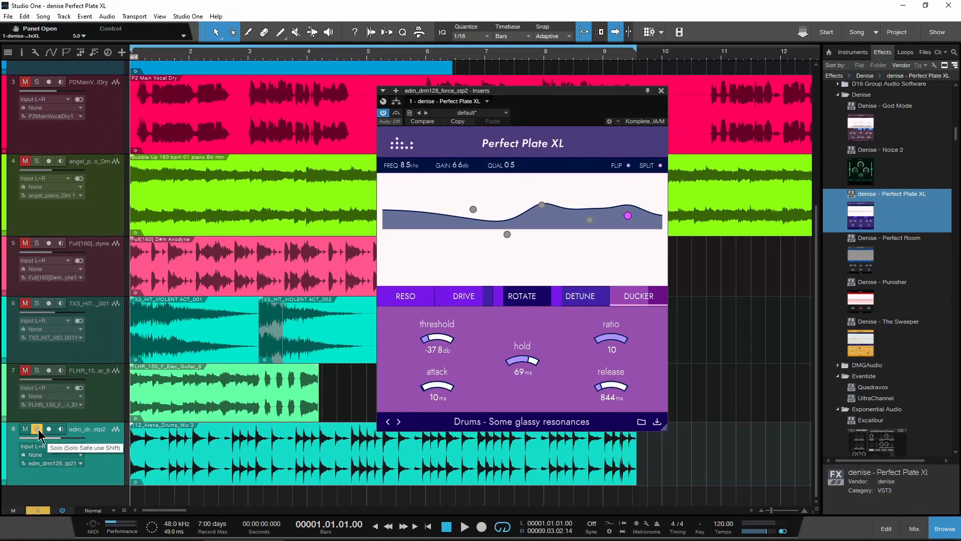
Bring up the main vocal track's Perfect Plate XL on the Simple vocal plate preset.
click(661, 91)
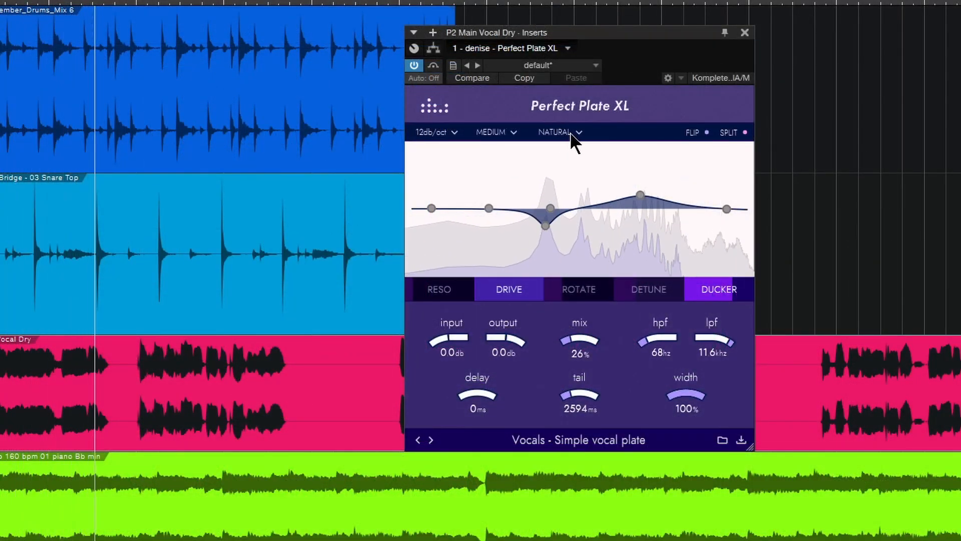
Audition the plate's tone and speed choices, trying Bright, Dark and Medium settings.
click(557, 132)
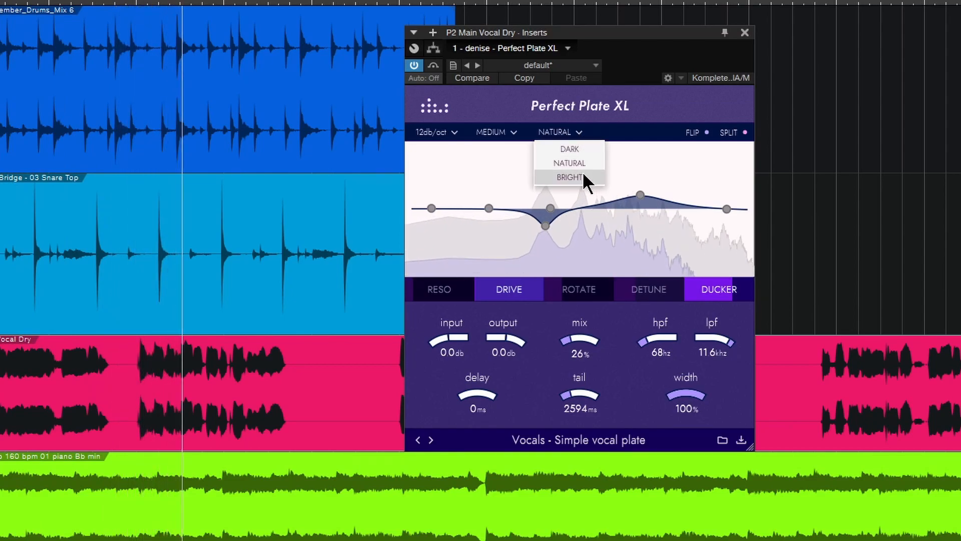
click(570, 177)
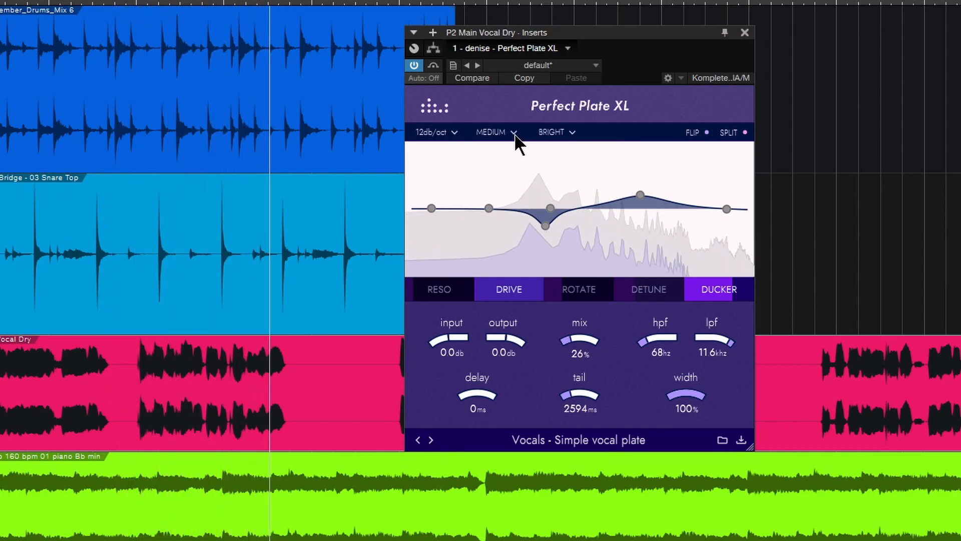
click(495, 132)
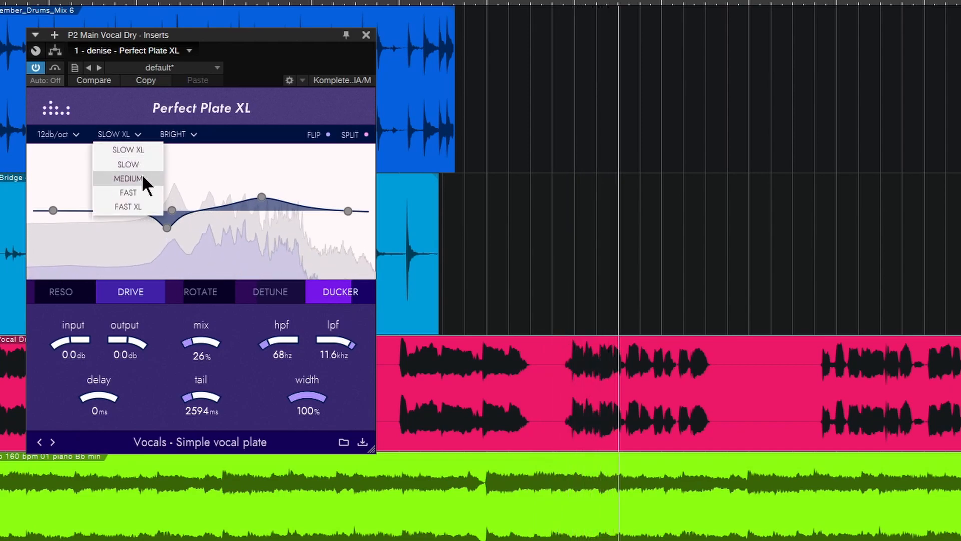
click(177, 135)
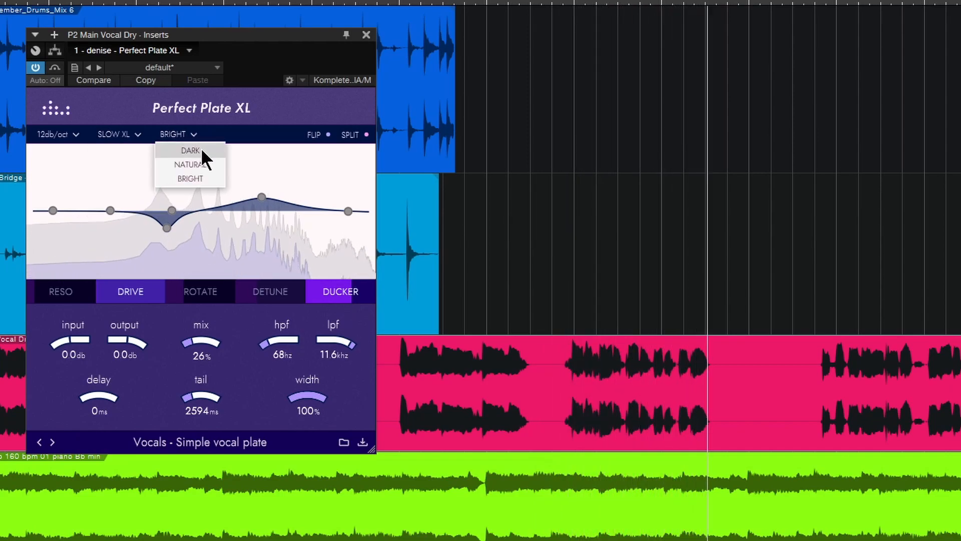
click(190, 150)
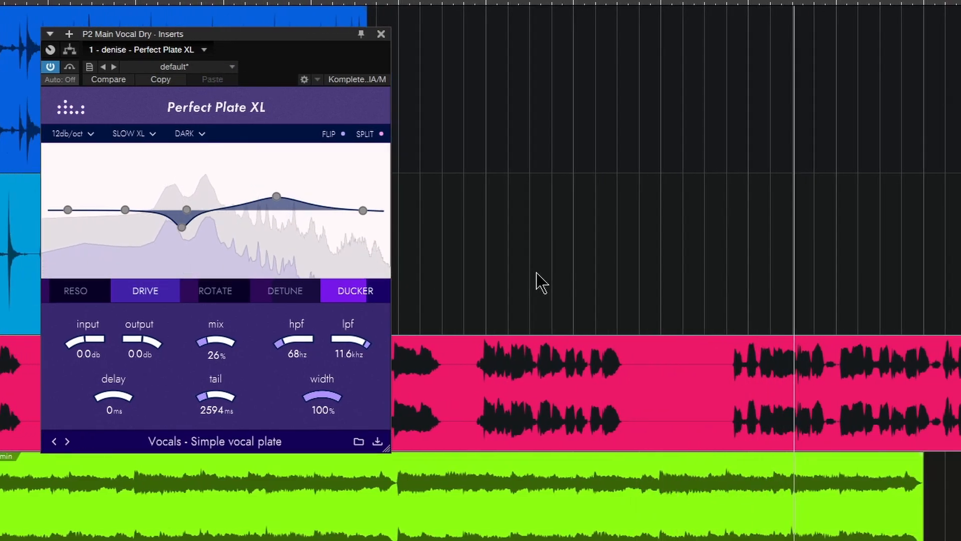
click(129, 133)
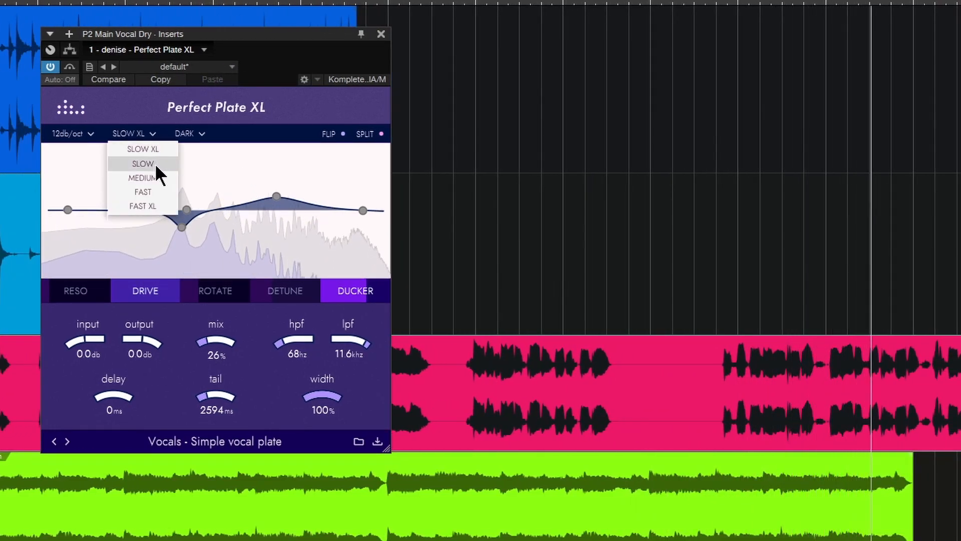
click(141, 178)
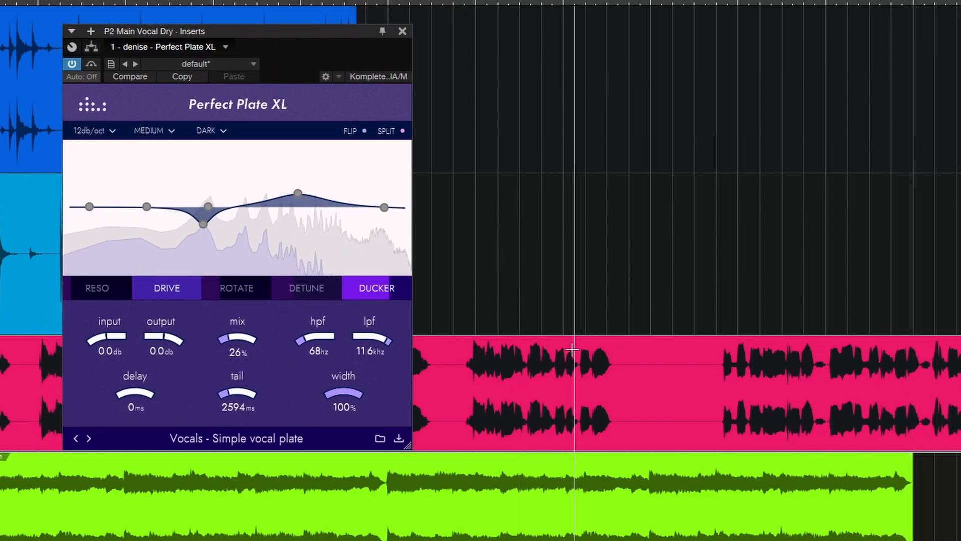
Set the reverb to 31% mix, Slow speed and a 36db/oct filter slope, then view the ducker.
drag(237, 341, 246, 336)
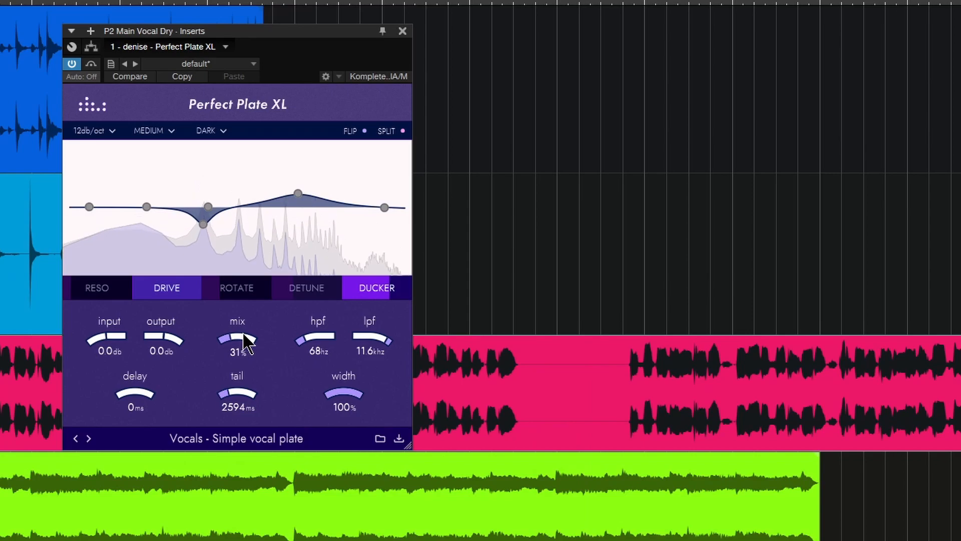
click(206, 130)
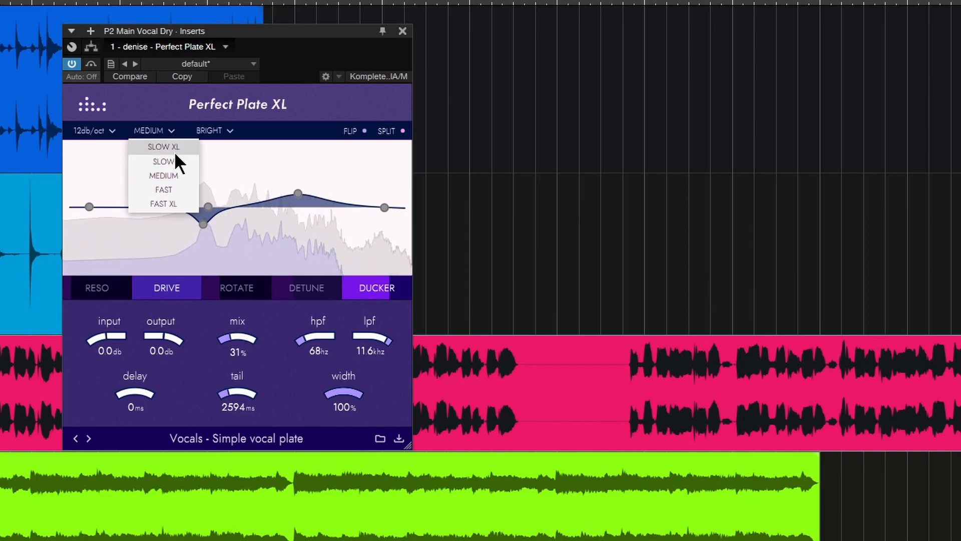
click(163, 161)
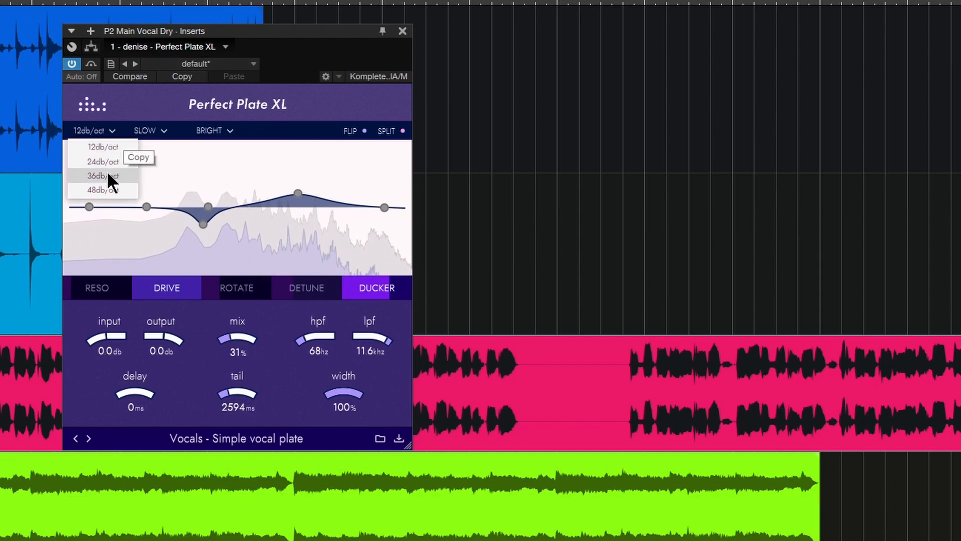
click(102, 177)
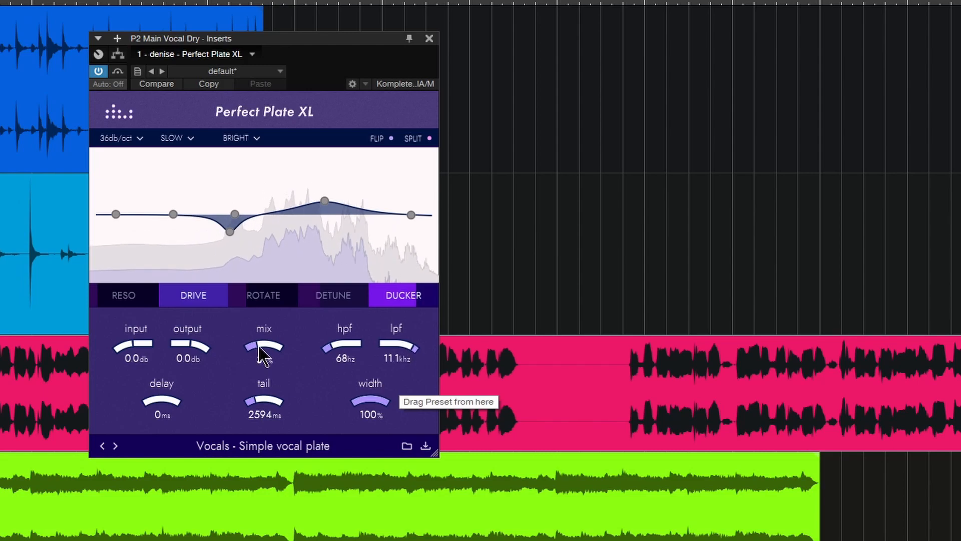
click(263, 294)
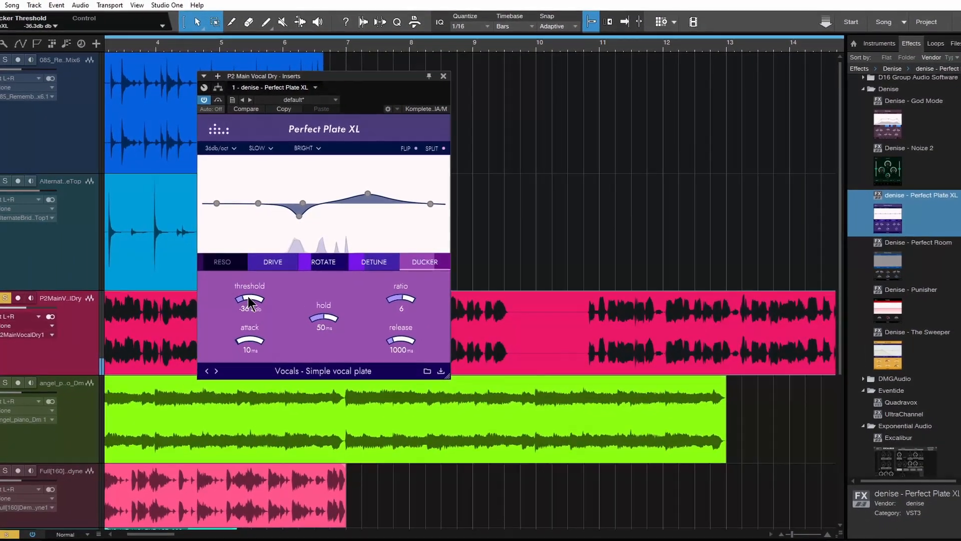
Check the resonance section and set the plate's drive stage to 31%.
click(222, 262)
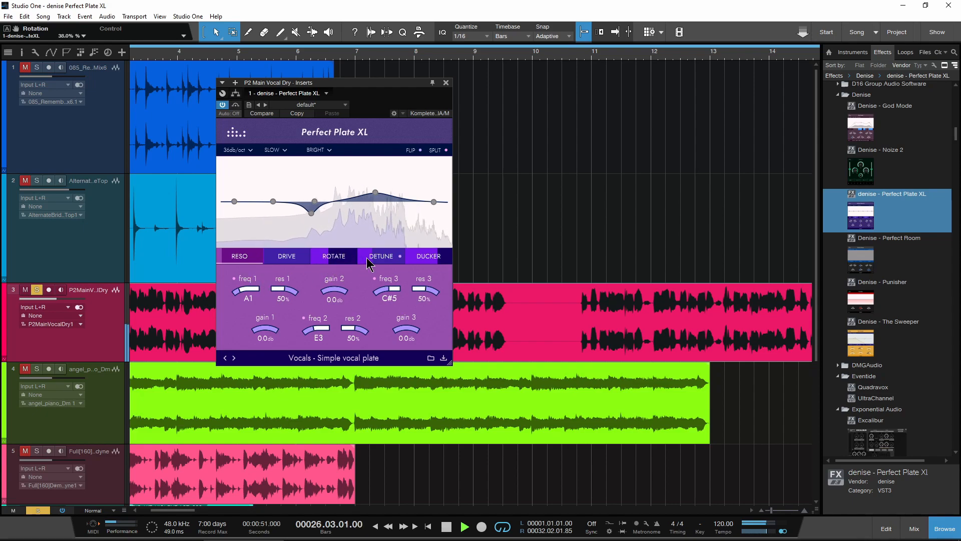
click(285, 256)
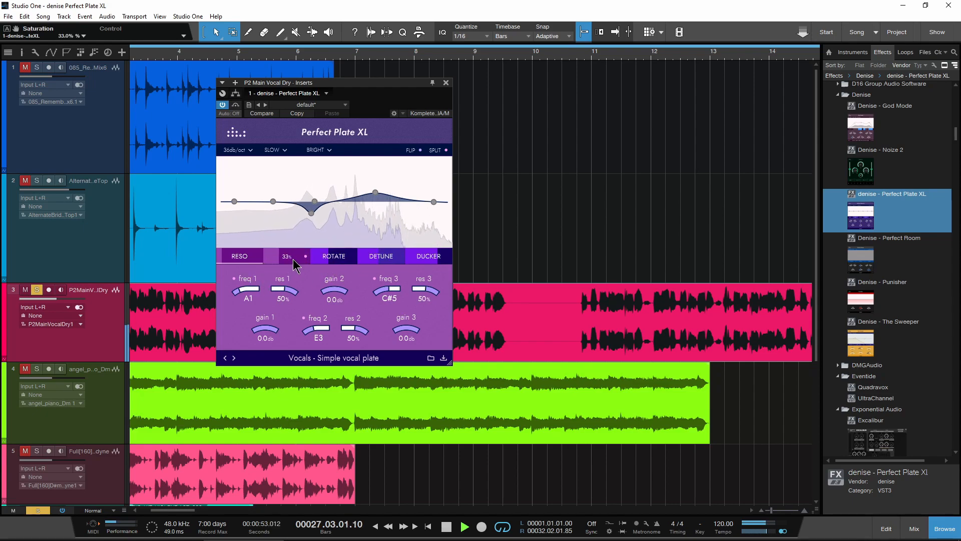
click(287, 255)
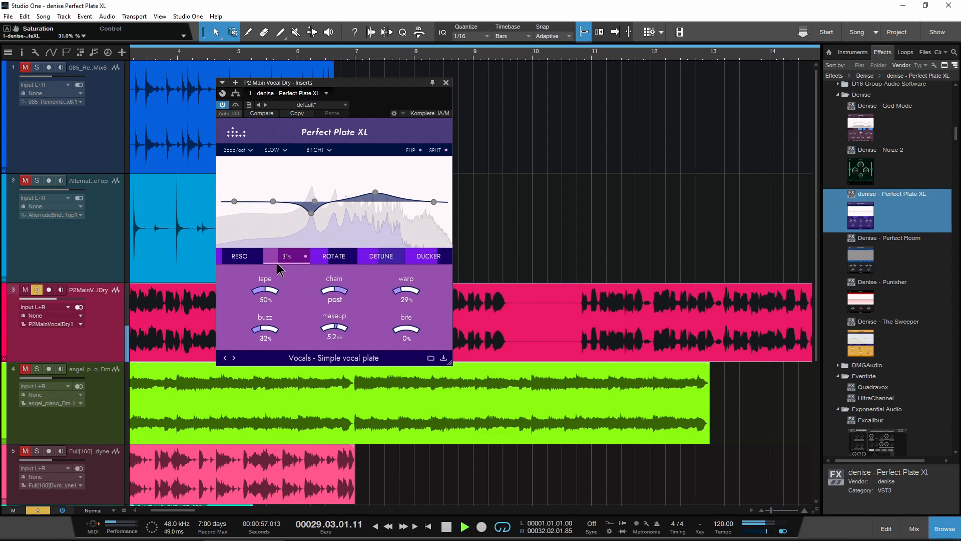
click(287, 255)
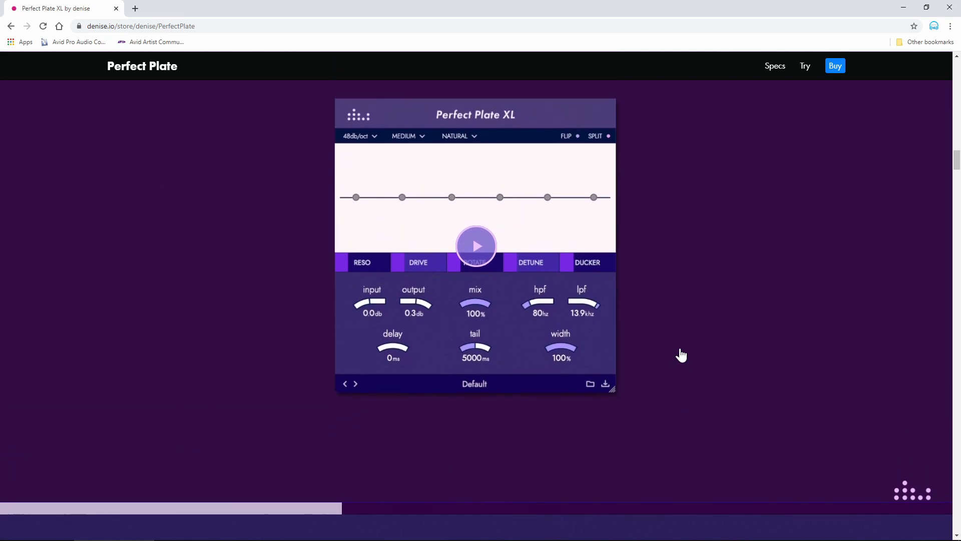
Scroll down the denise.io Perfect Plate page past the walkthrough video to usage examples.
scroll(down, 3)
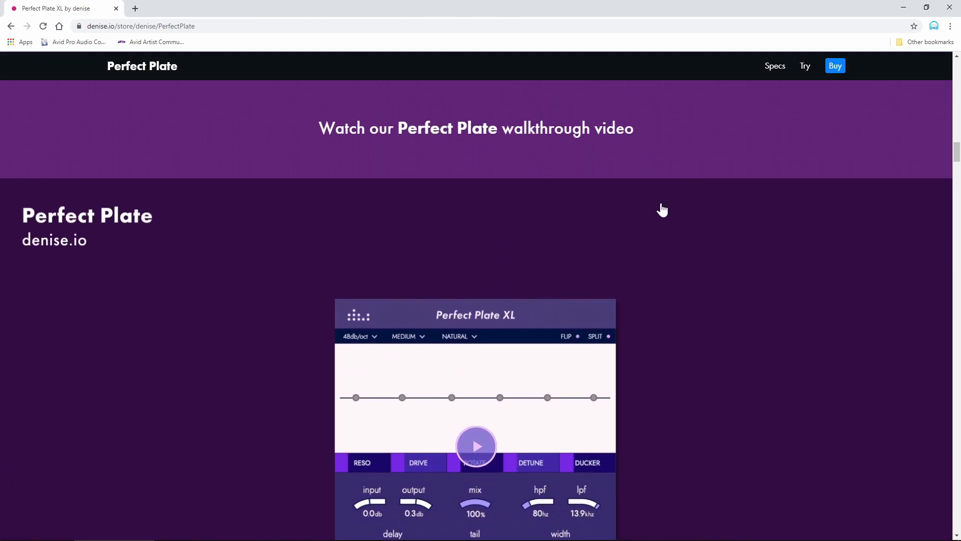
scroll(down, 3)
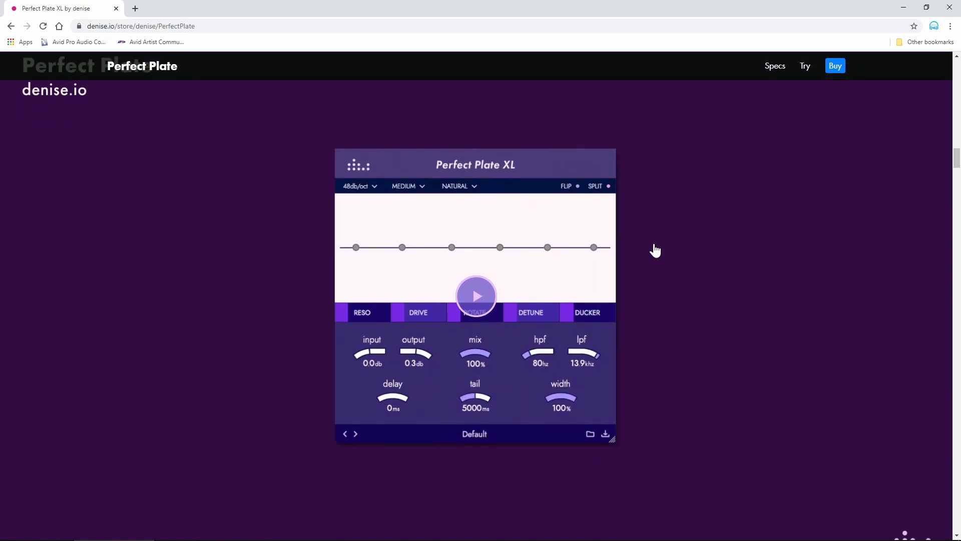
mouse_move(953, 170)
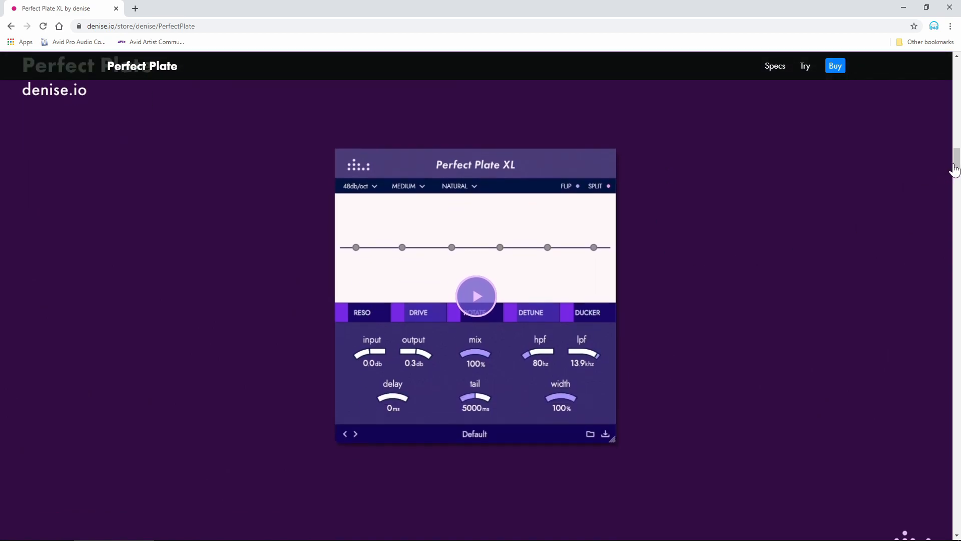
scroll(down, 3)
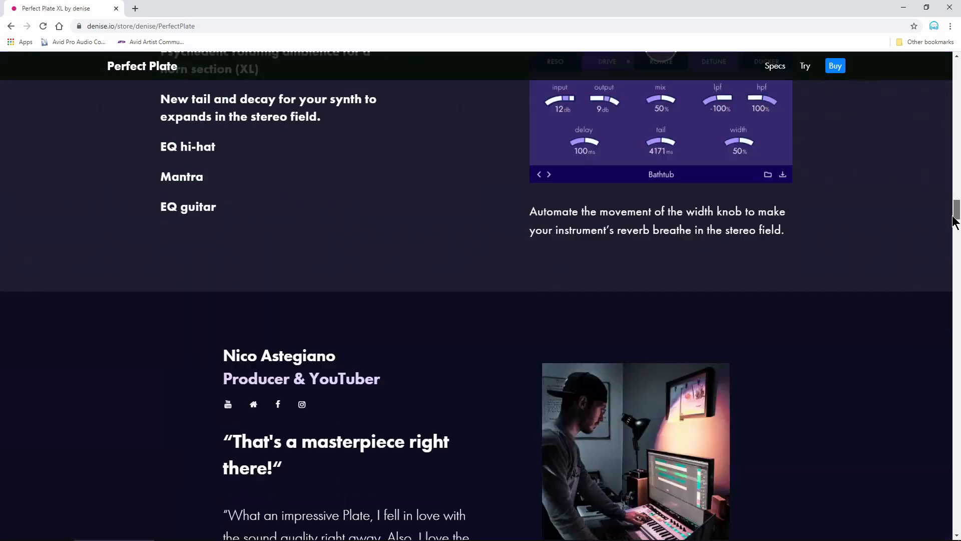